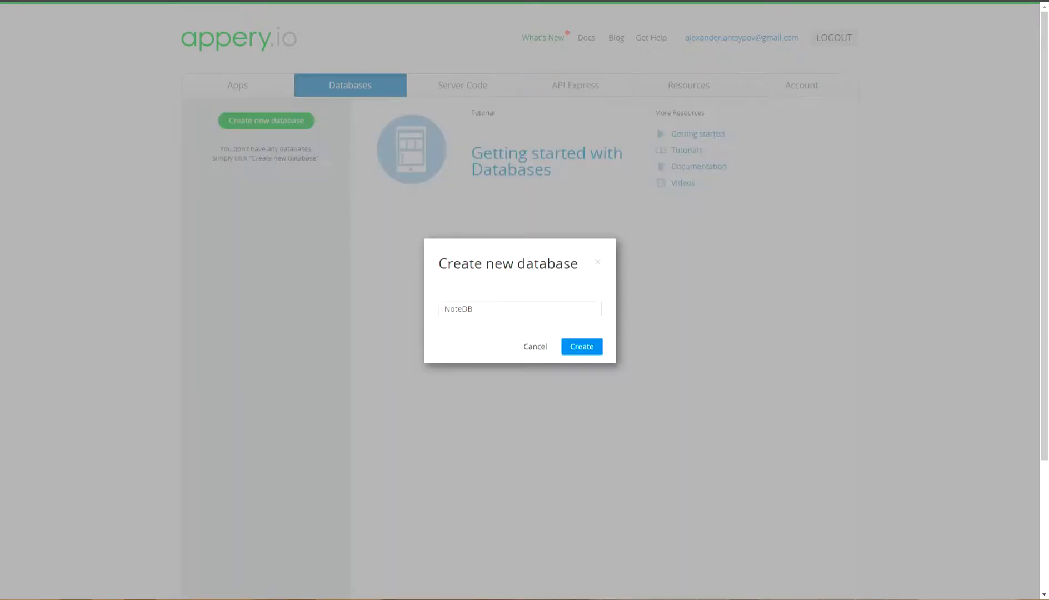
Confirm creating the NoteDB database
click(581, 347)
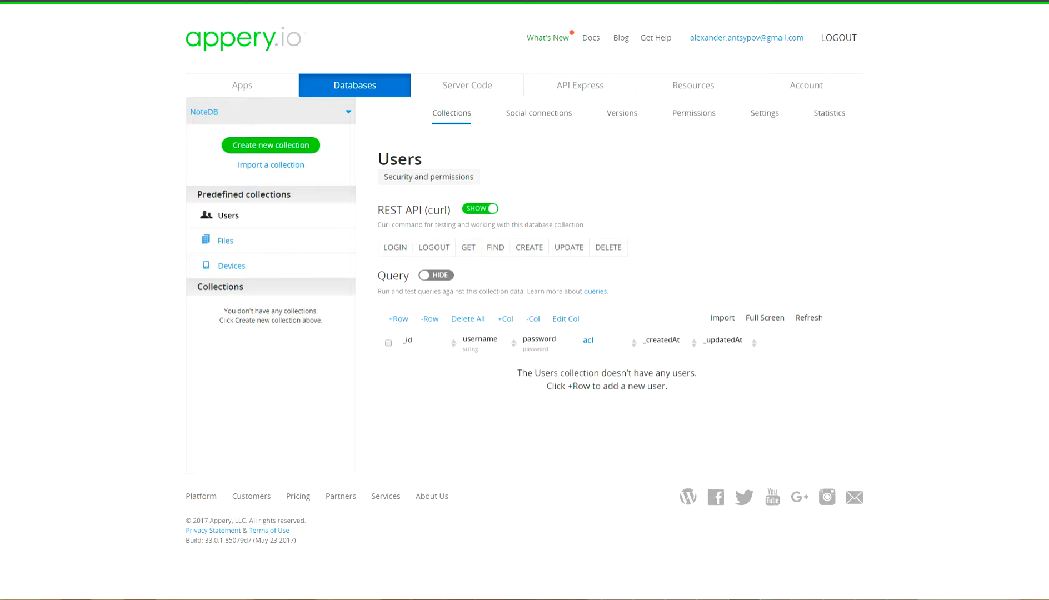
Add two user rows, alex and john, to the Users collection
click(394, 319)
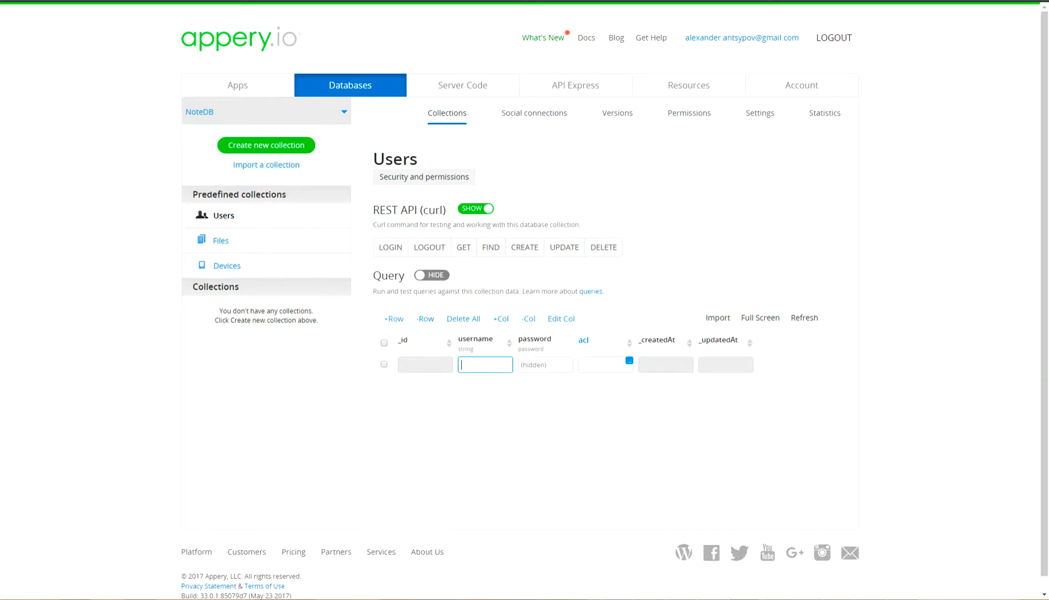
text(alex)
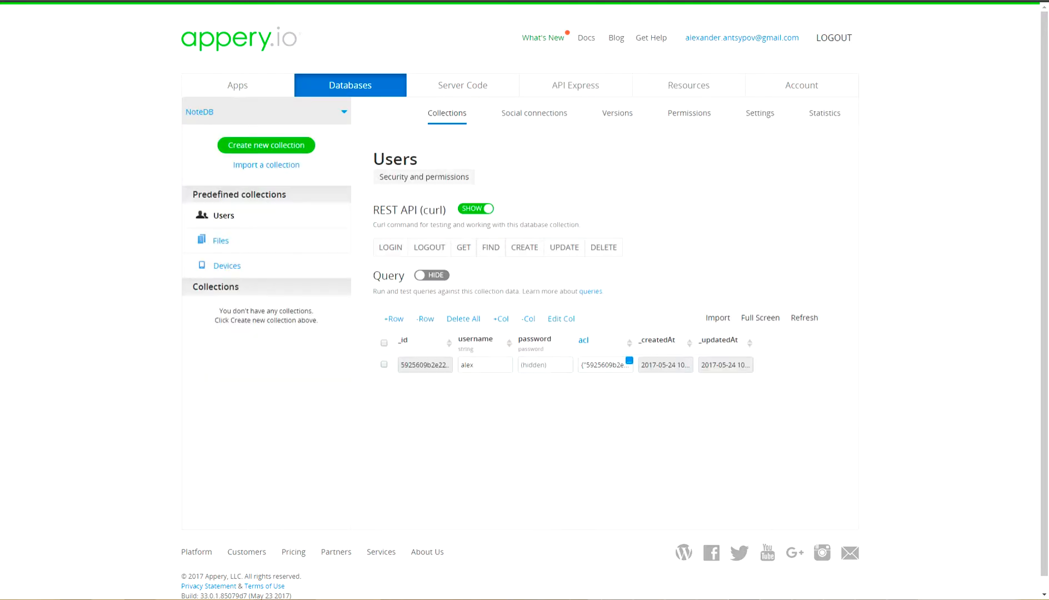
click(394, 318)
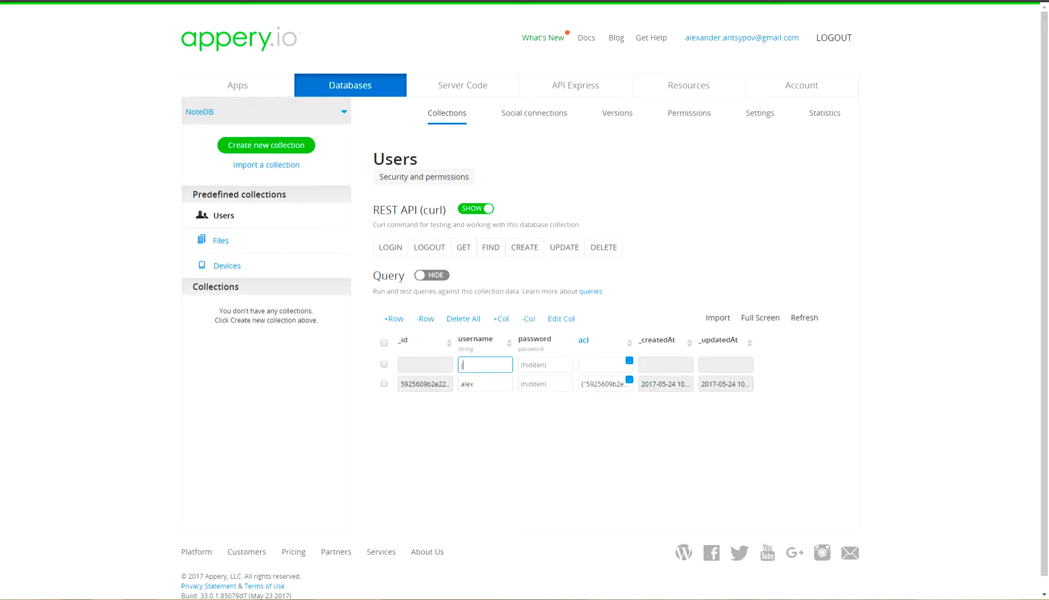
text(john)
text(Note)
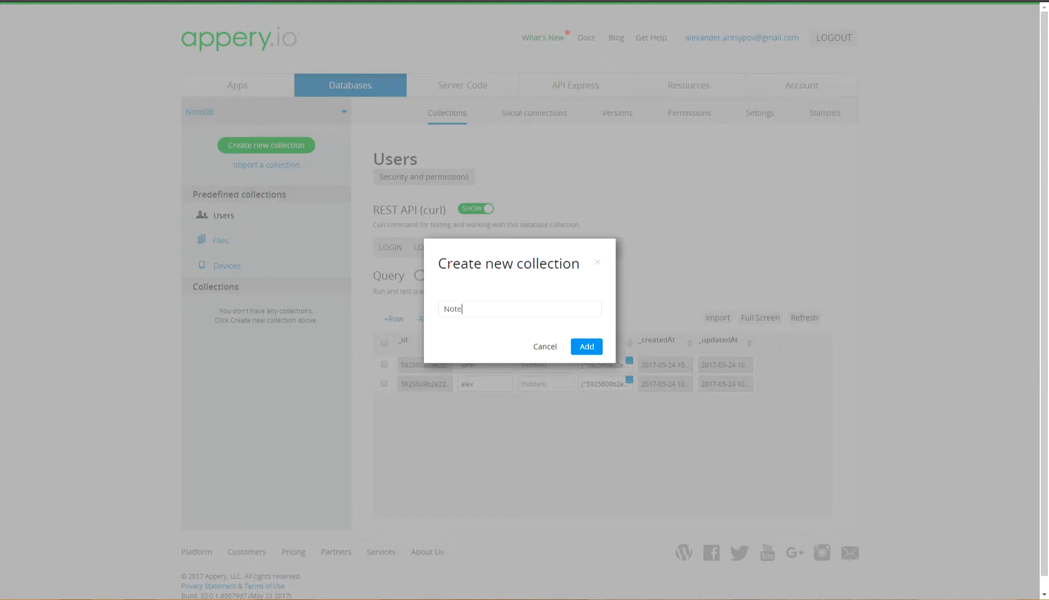
Create the Notes collection and add a String column named note
click(586, 346)
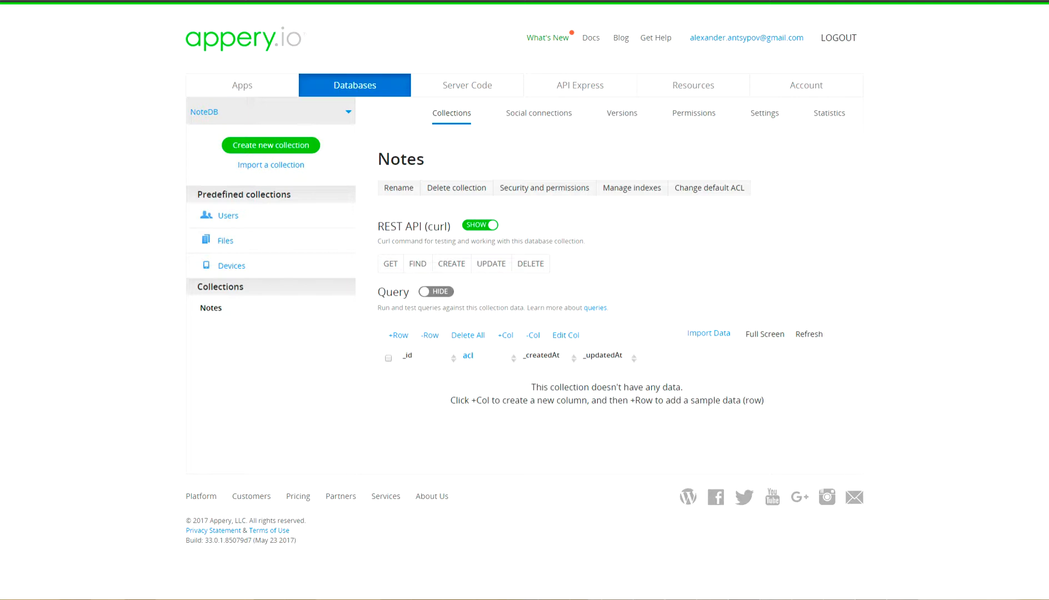
click(505, 335)
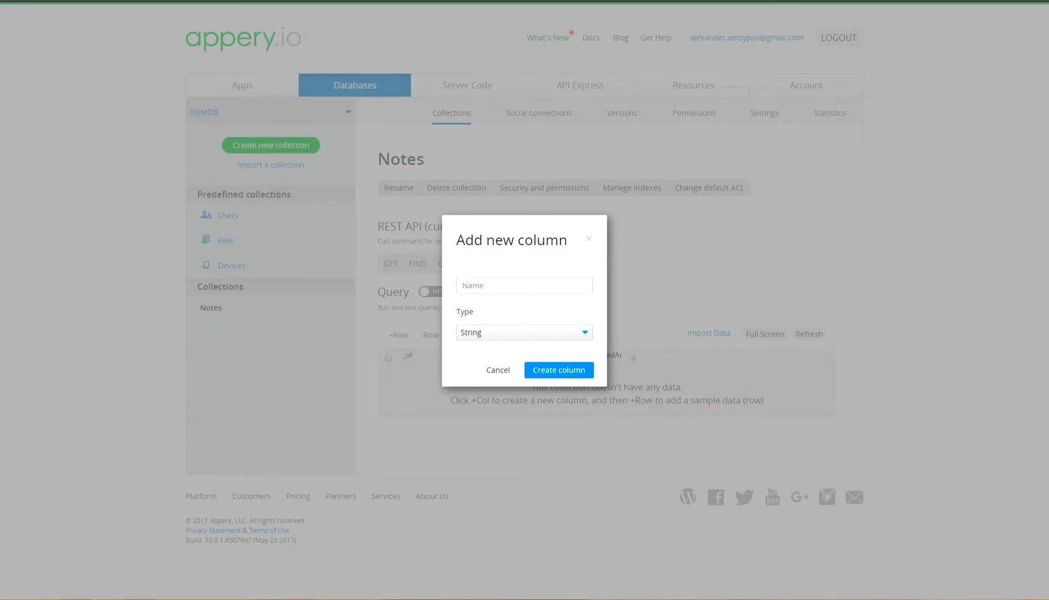
text(note)
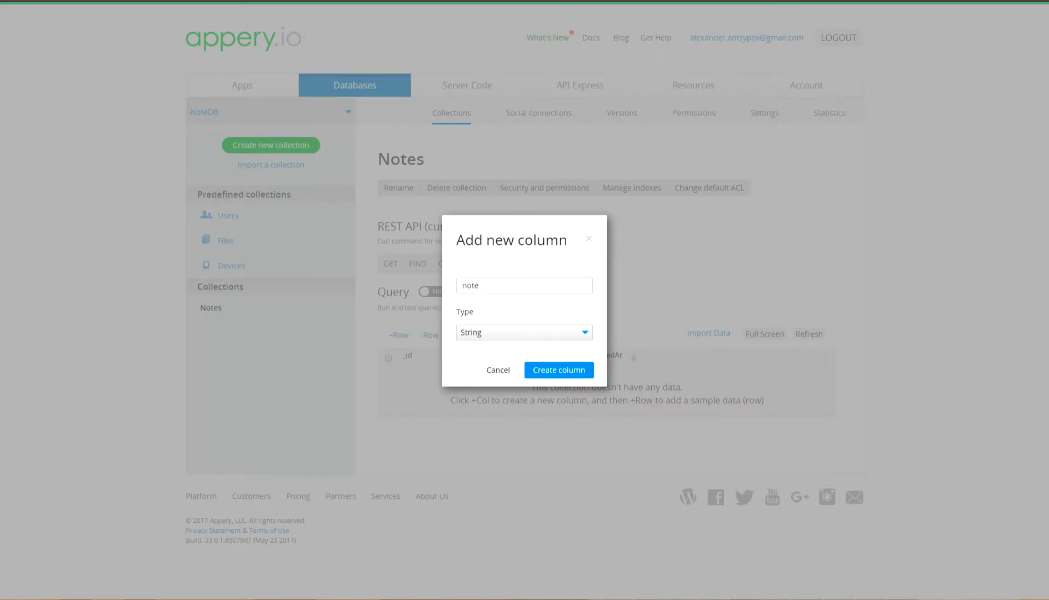
click(558, 370)
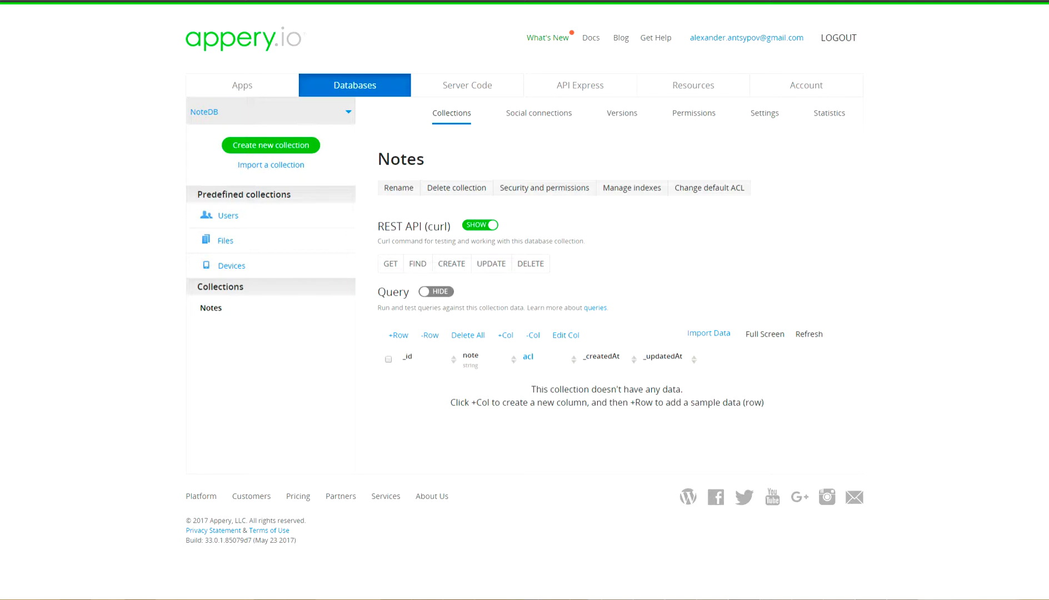
Add note rows to the Notes collection and go to its Security and permissions
click(394, 335)
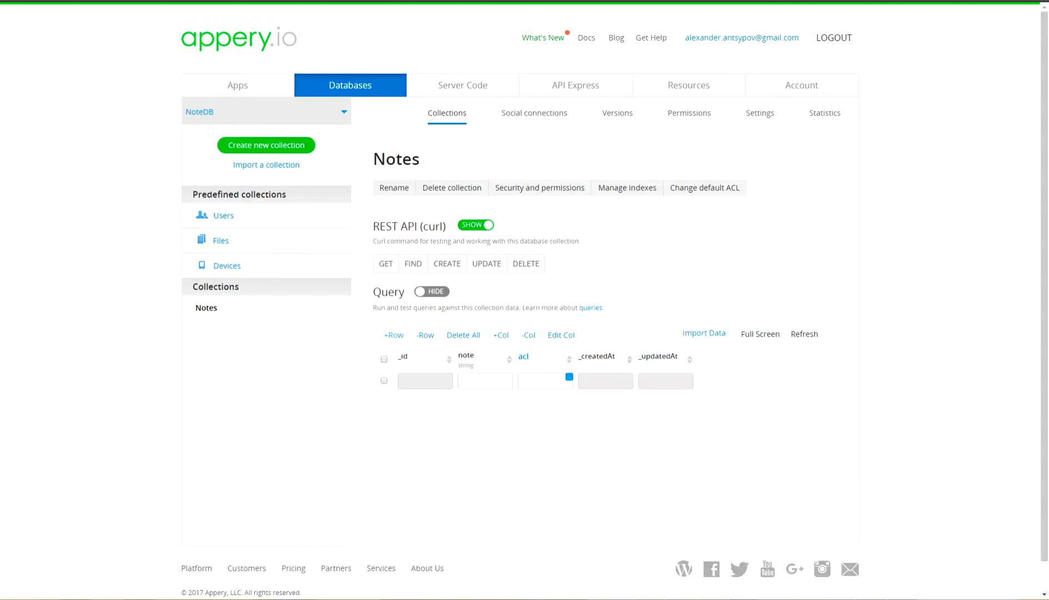
text(note-2)
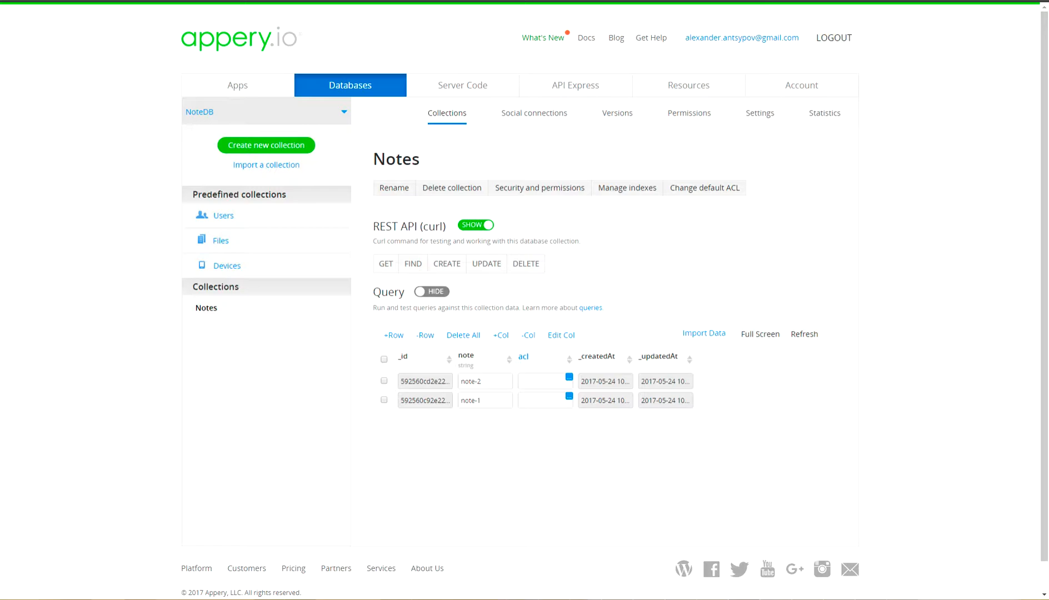
click(539, 188)
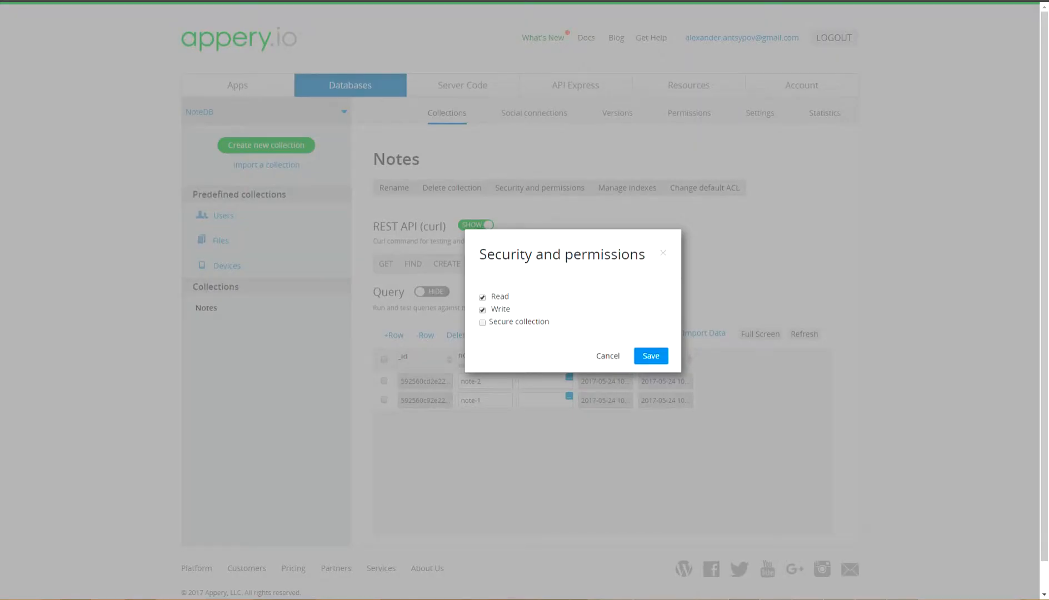
Mark Notes as a secure collection, save, and move to API Express
click(482, 322)
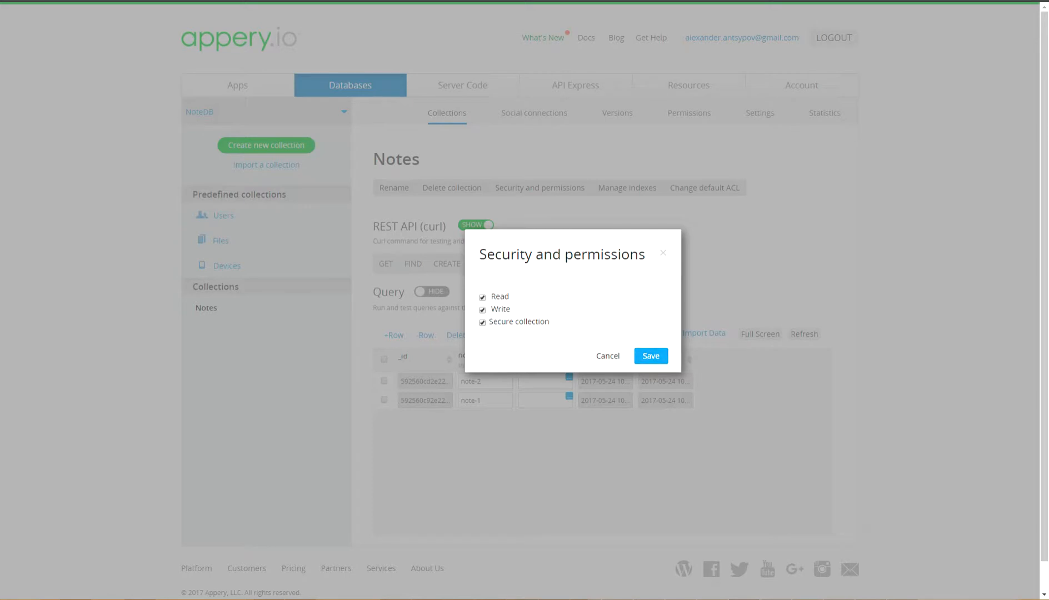
click(649, 356)
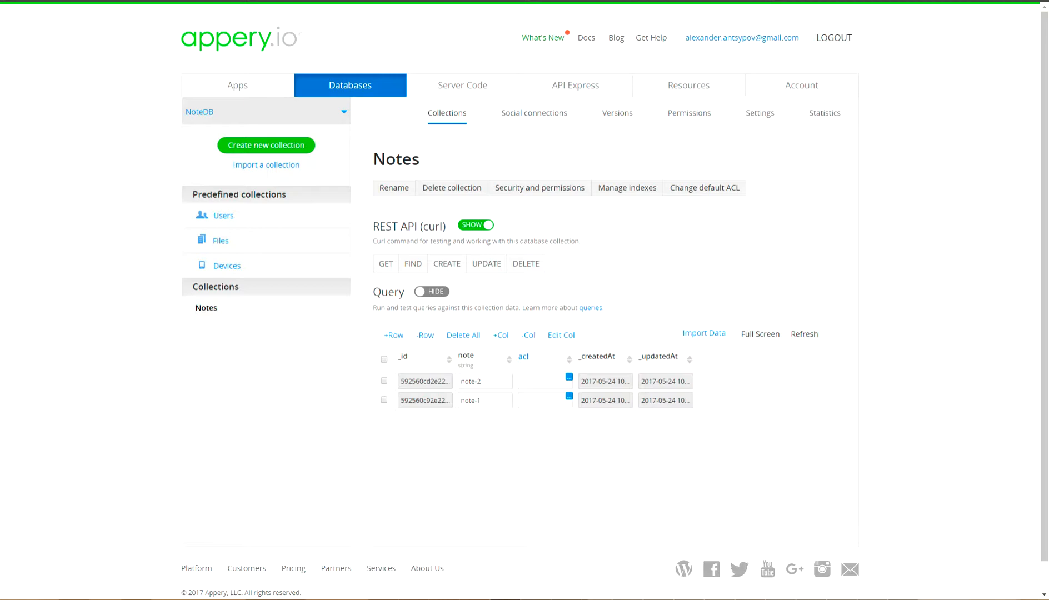
click(573, 85)
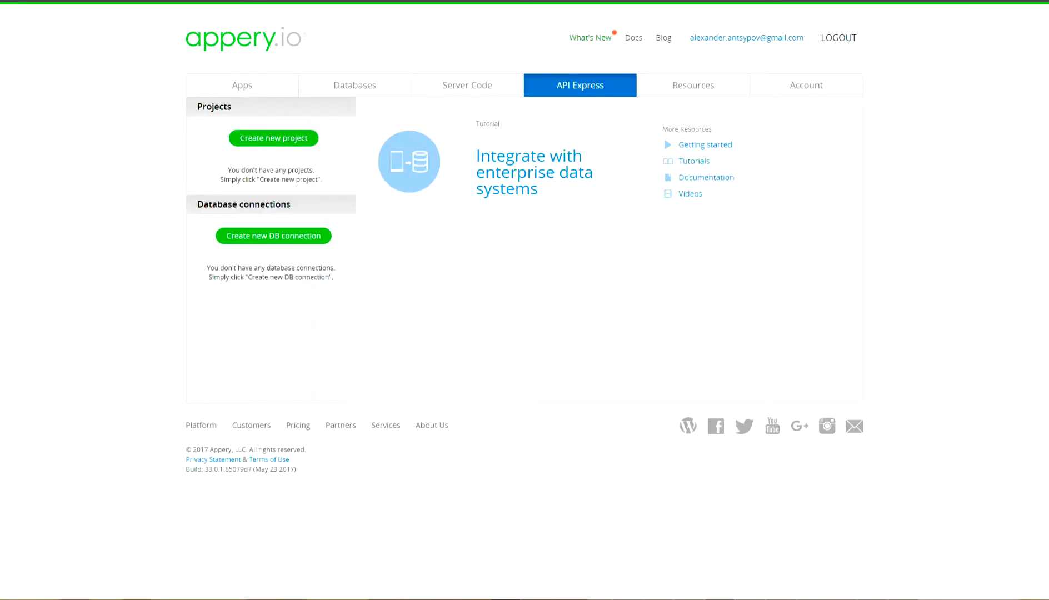
Create an API Express project named NoteProject
click(273, 137)
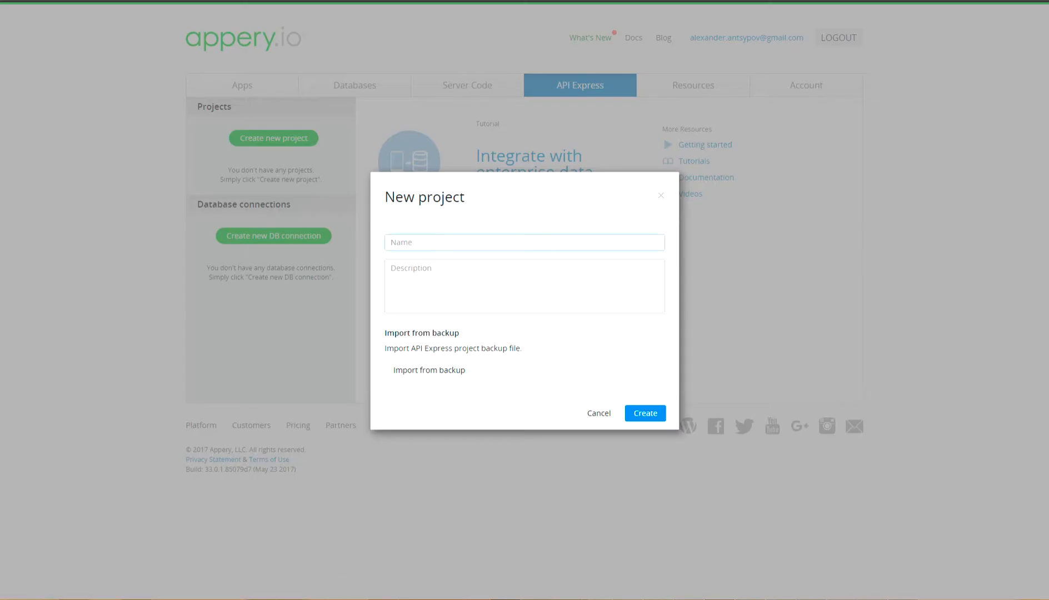
text(NoteP)
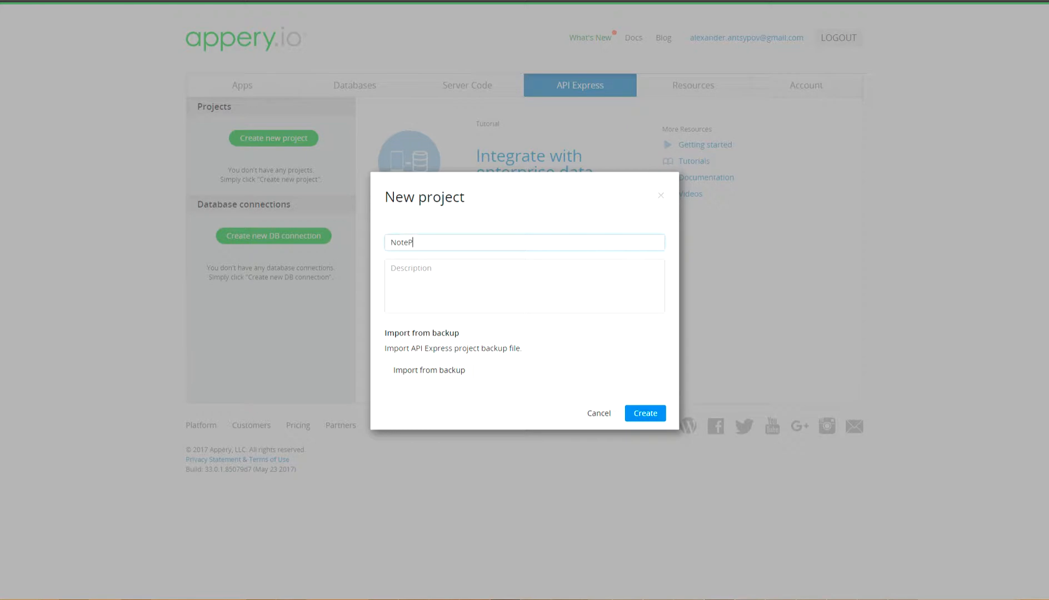
text(roject)
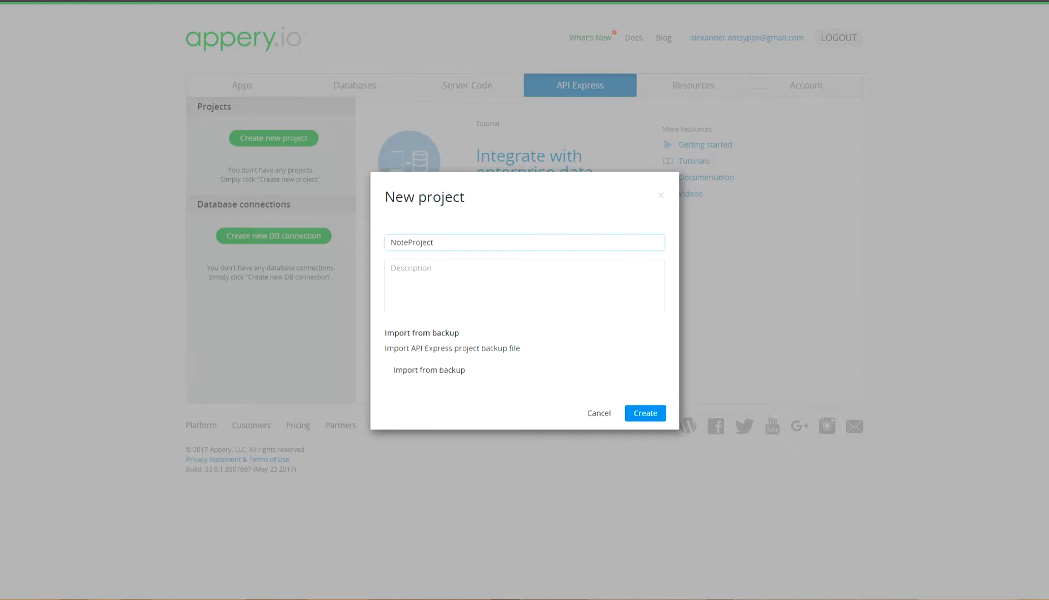
click(643, 412)
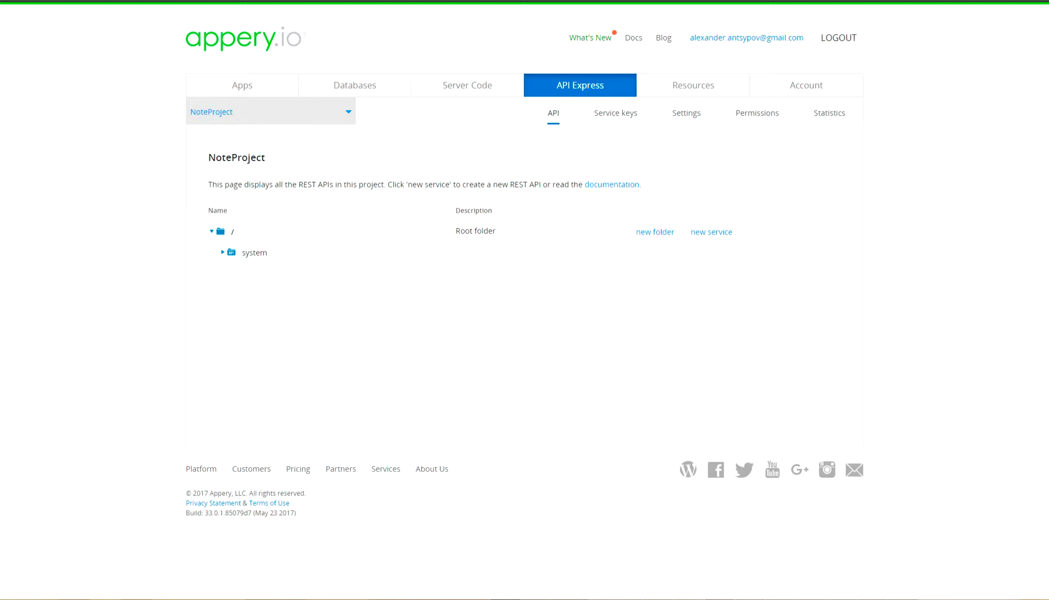
Generate a notes REST service from the NoteDB connection's Notes table, then go to project Settings
click(710, 231)
text(notes)
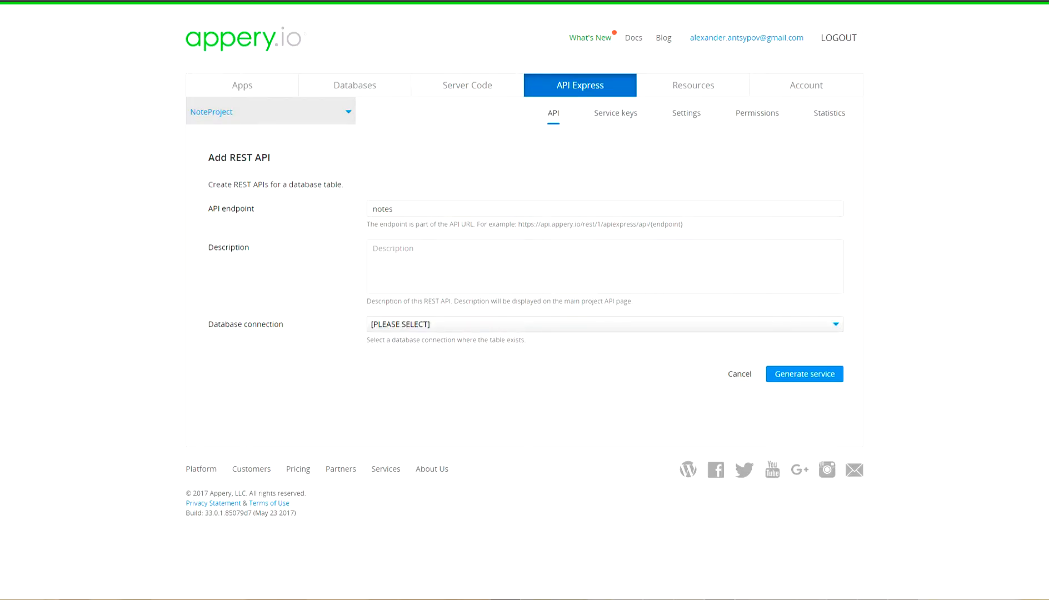
click(602, 324)
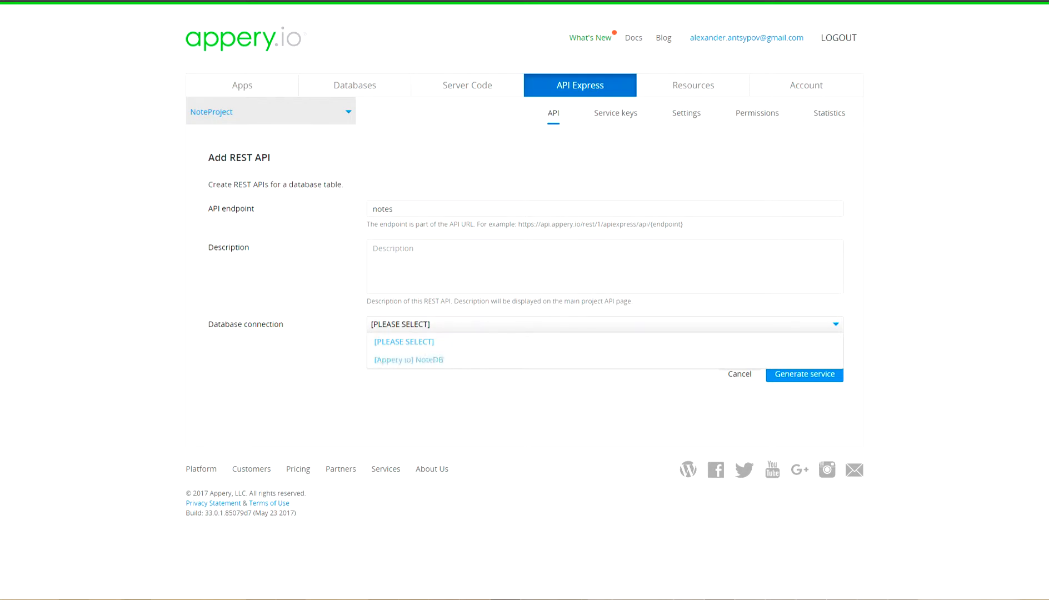
click(407, 360)
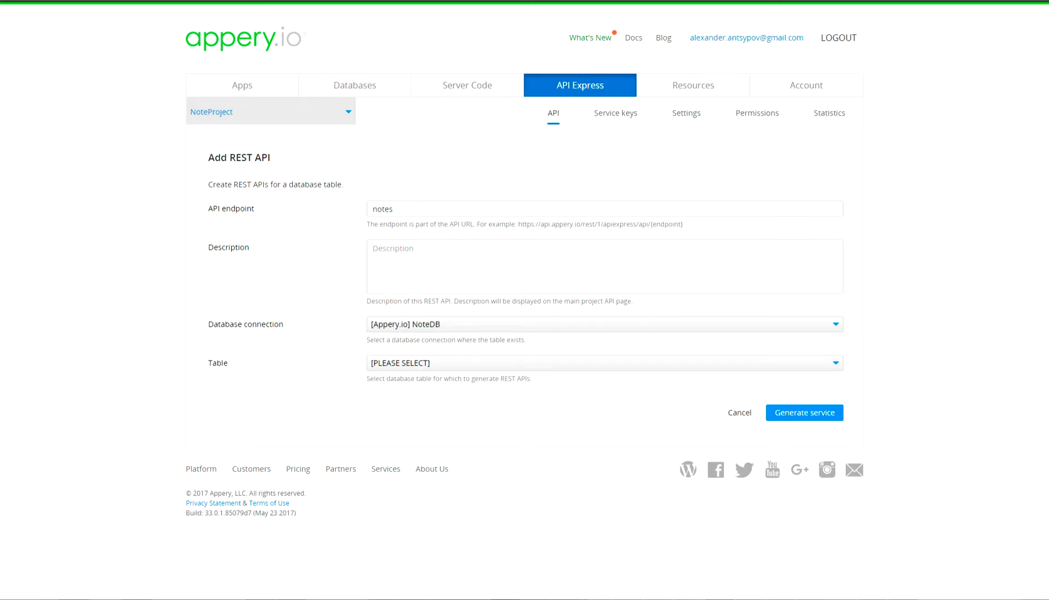
click(601, 362)
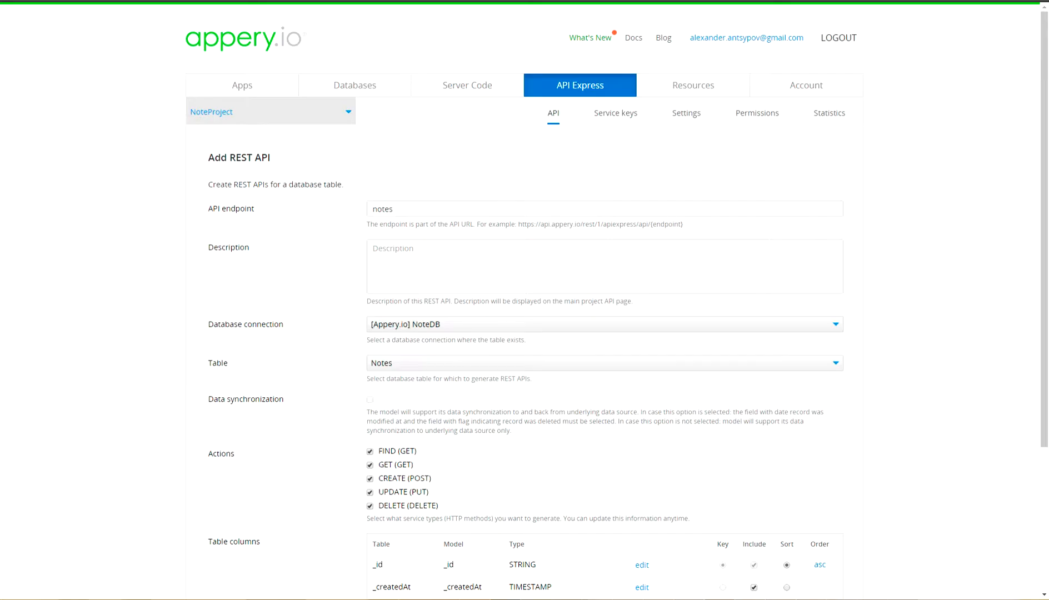
scroll(down, 3)
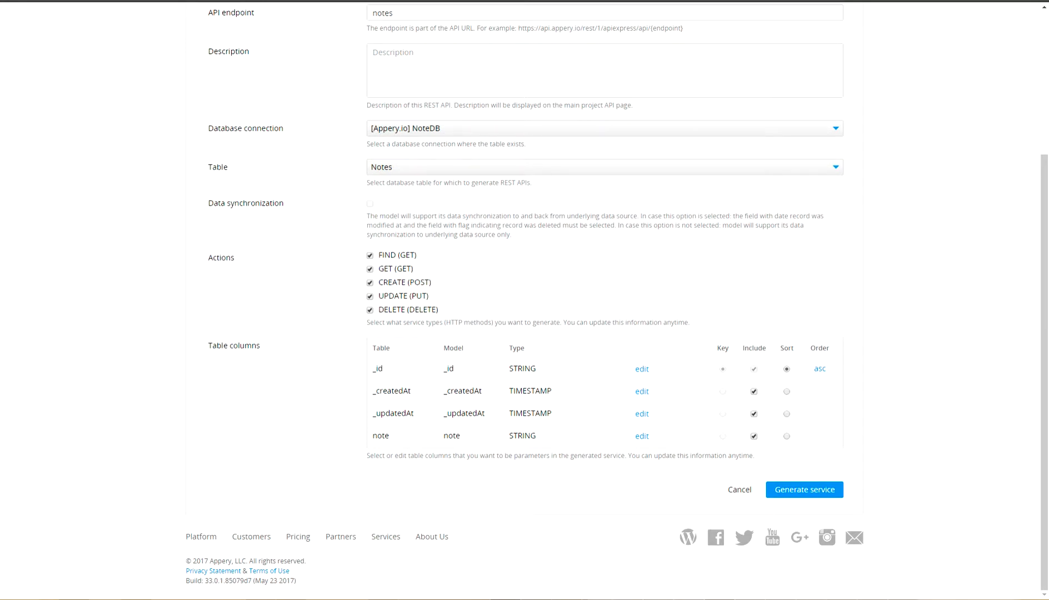
click(804, 489)
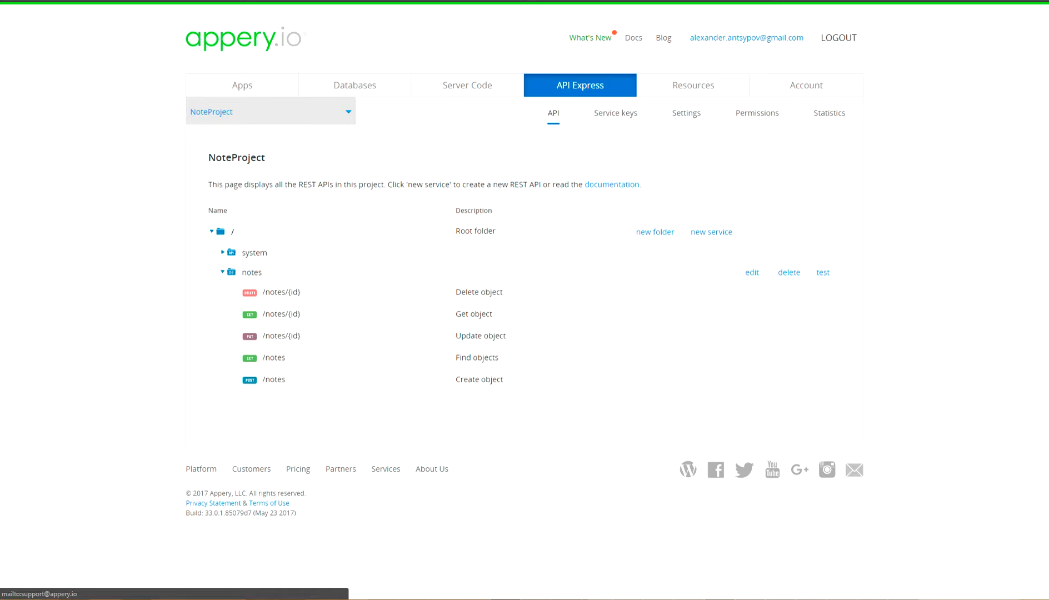
click(685, 113)
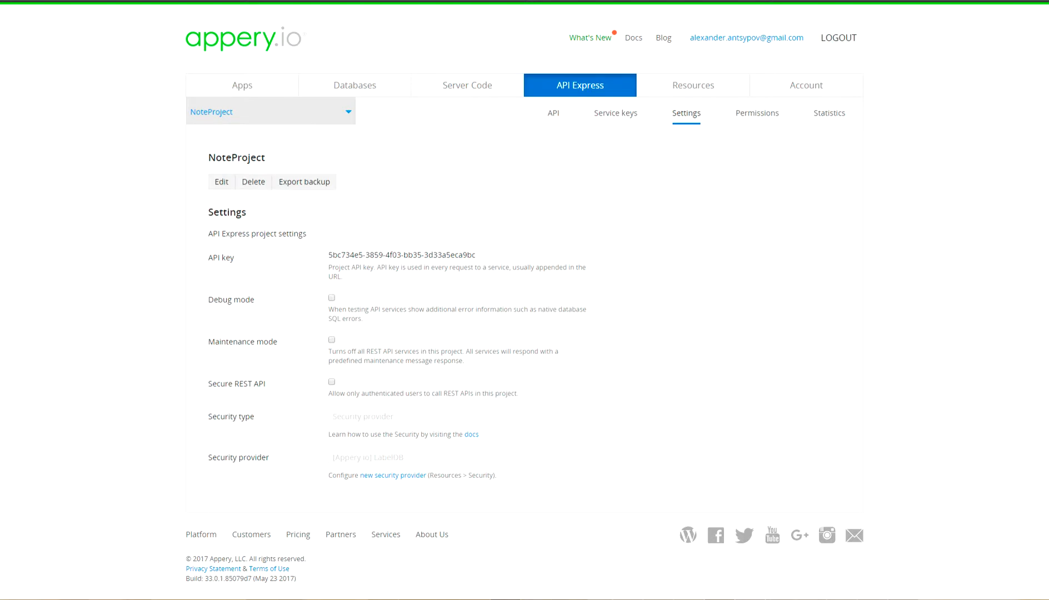
Enable Secure REST API for NoteProject and move to the Apps section
click(331, 382)
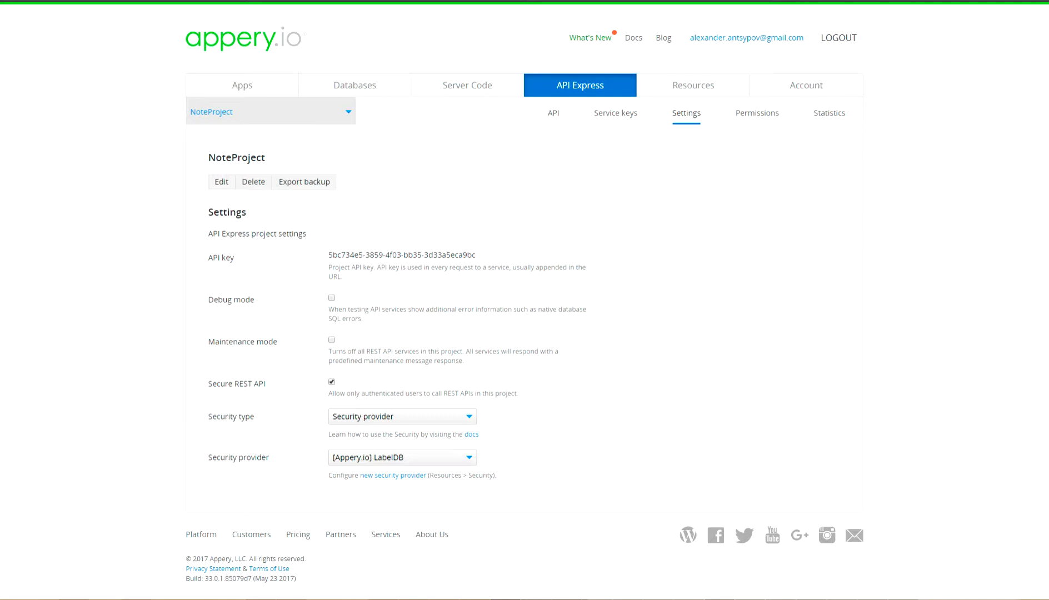
click(241, 85)
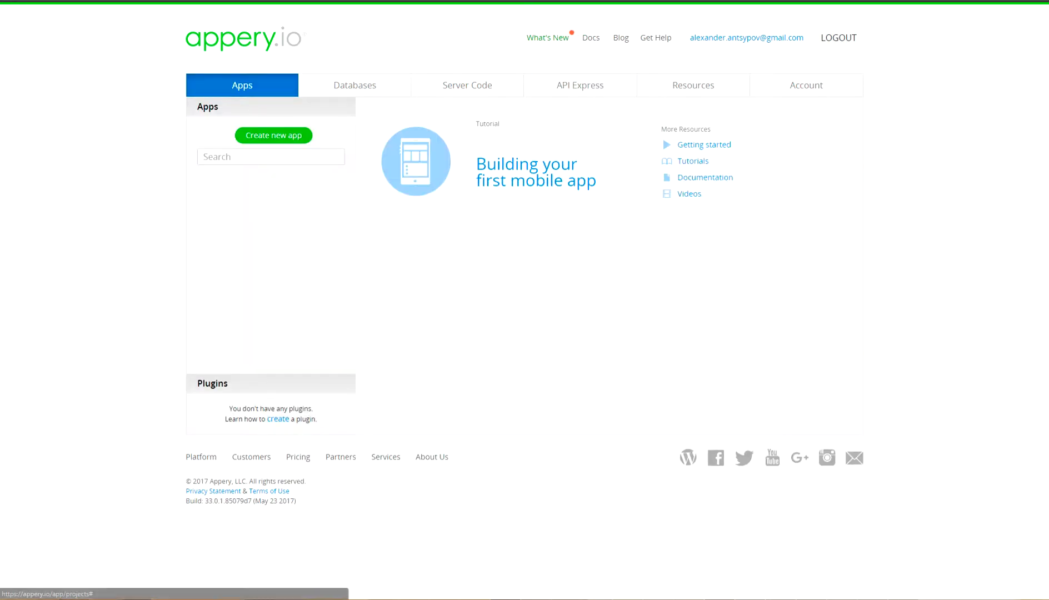
Create a new app named NoteApp from the Ionic Blank template
click(273, 135)
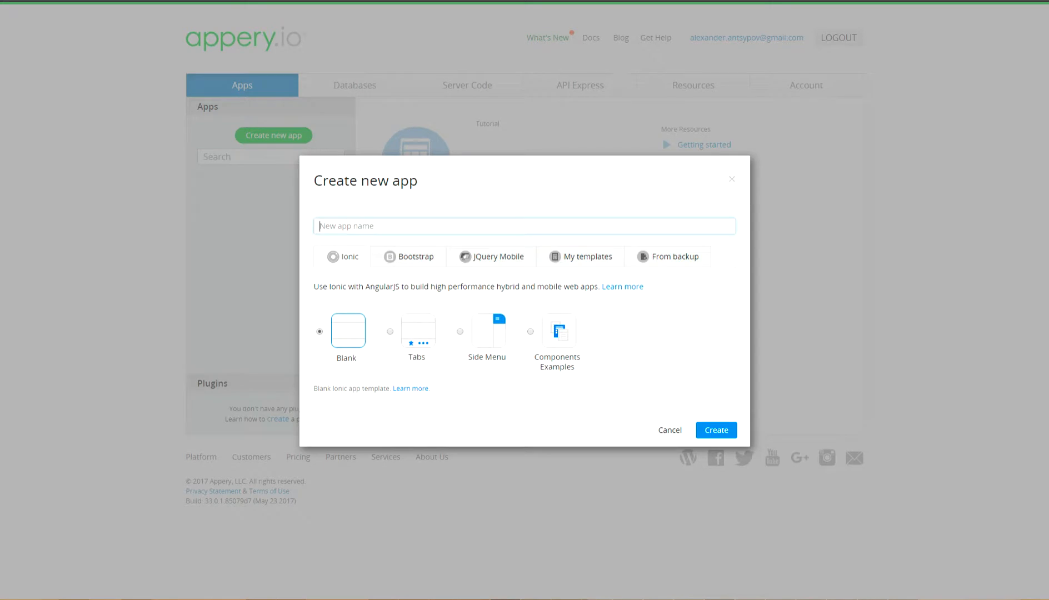
click(523, 225)
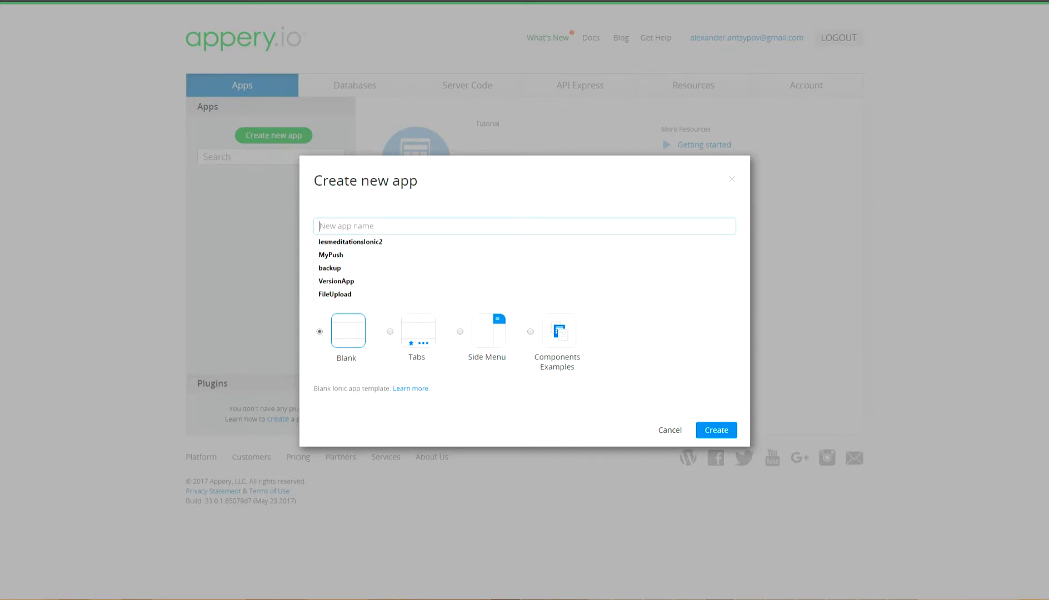
text(NoteApp)
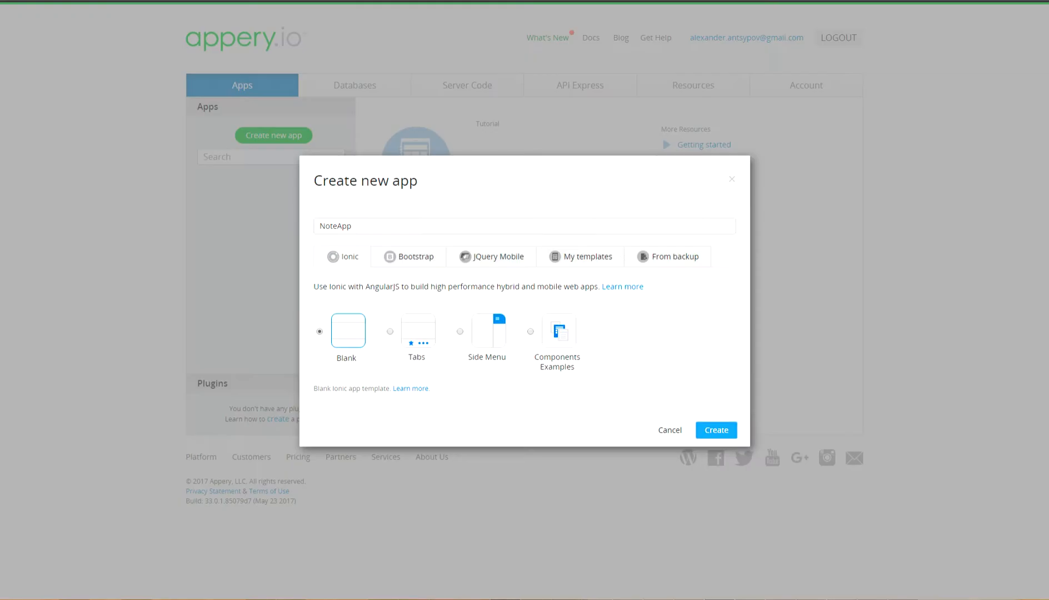
click(715, 429)
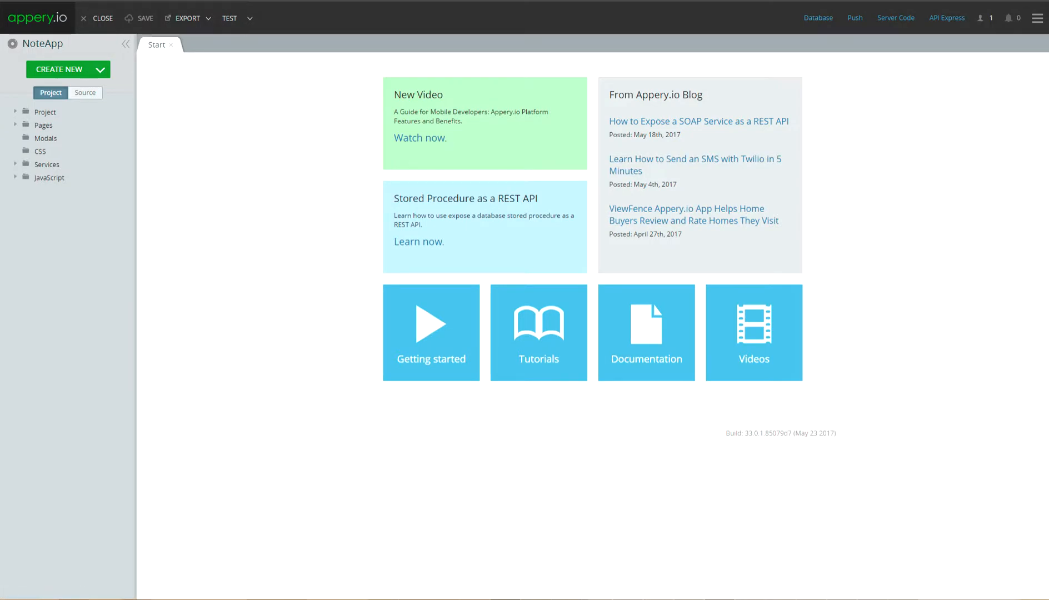
Rename the Screen1 page to Login
click(44, 125)
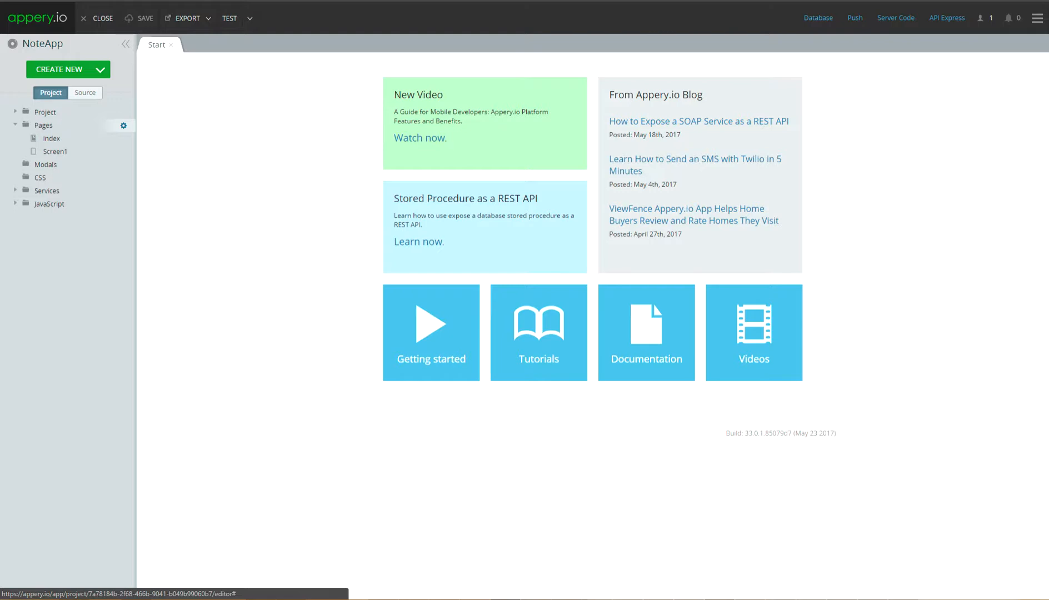
click(115, 152)
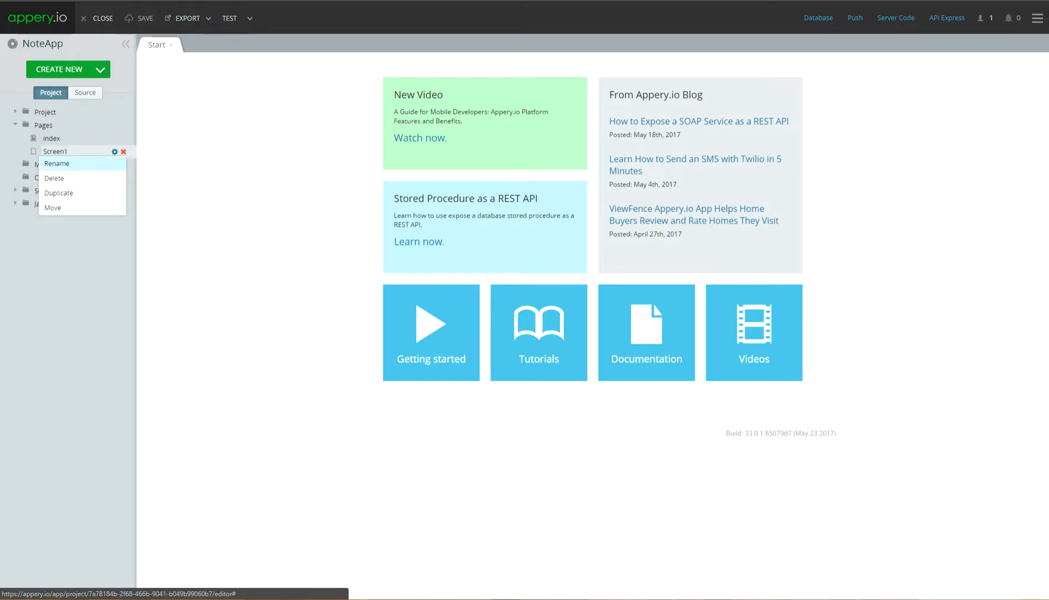
click(57, 163)
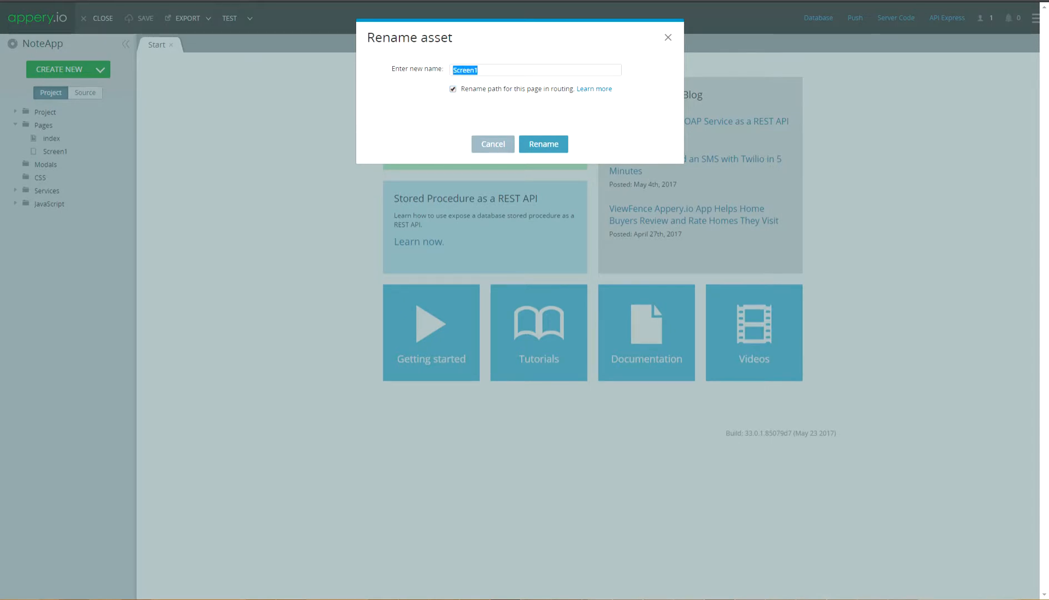
text(Login)
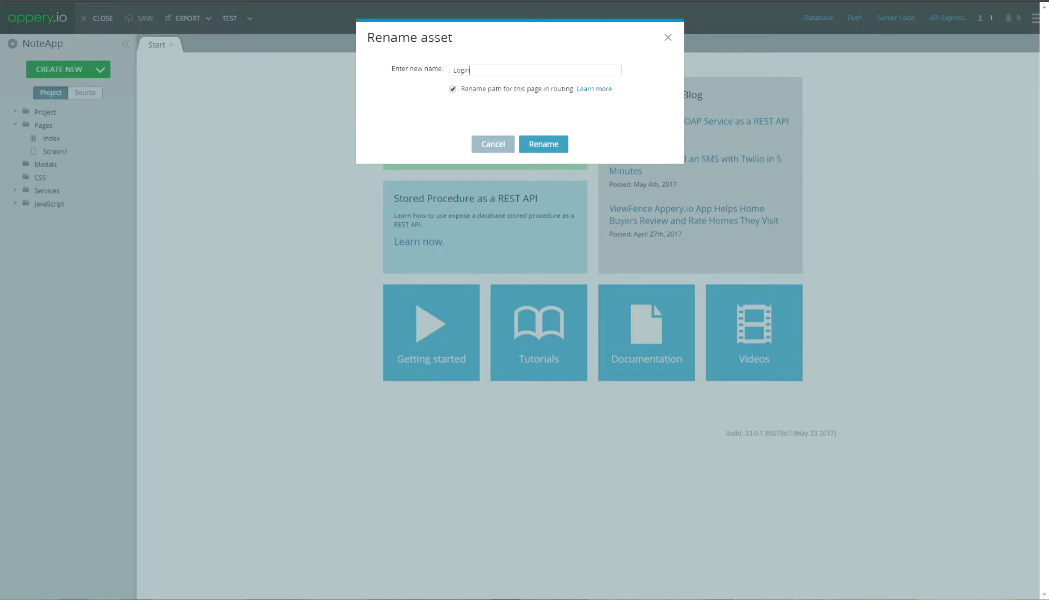
click(542, 143)
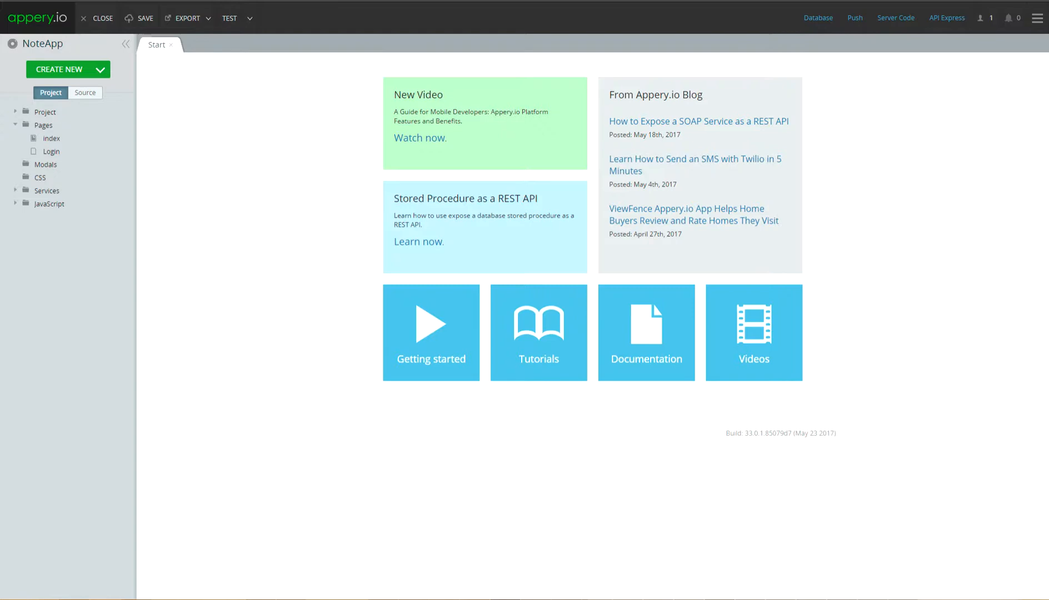
Rename the default route Screen1 to Login in the app's routing
click(54, 151)
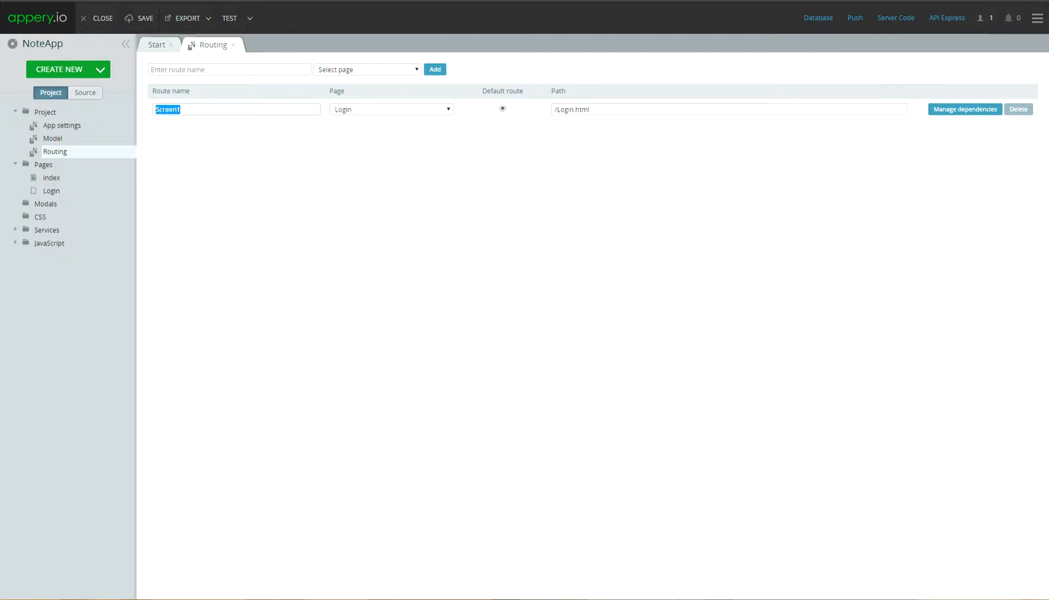
text(Login)
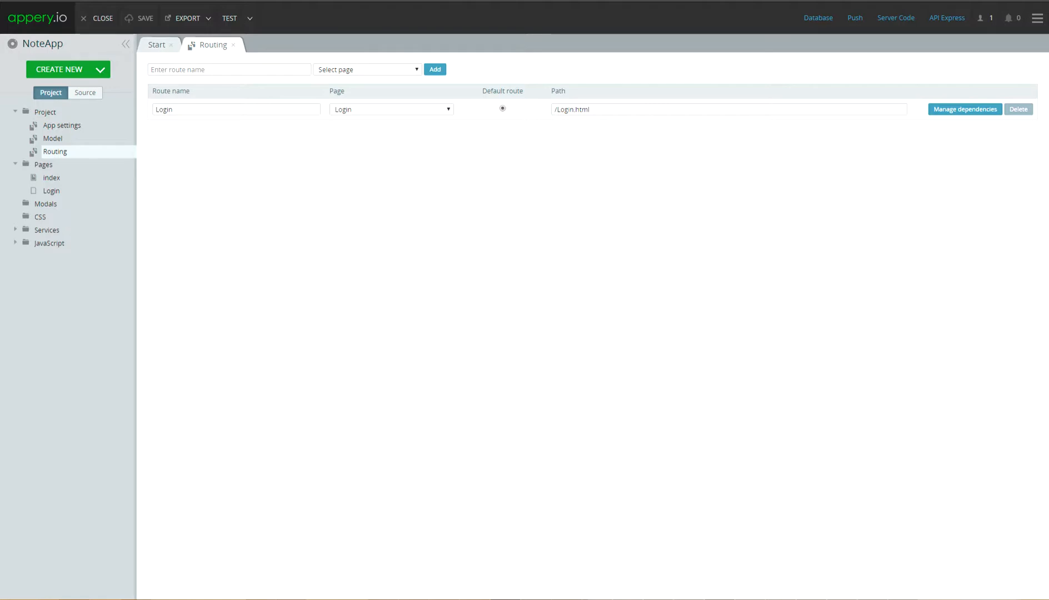
Create a new blank Ionic page named Notes with its navigation route
click(59, 70)
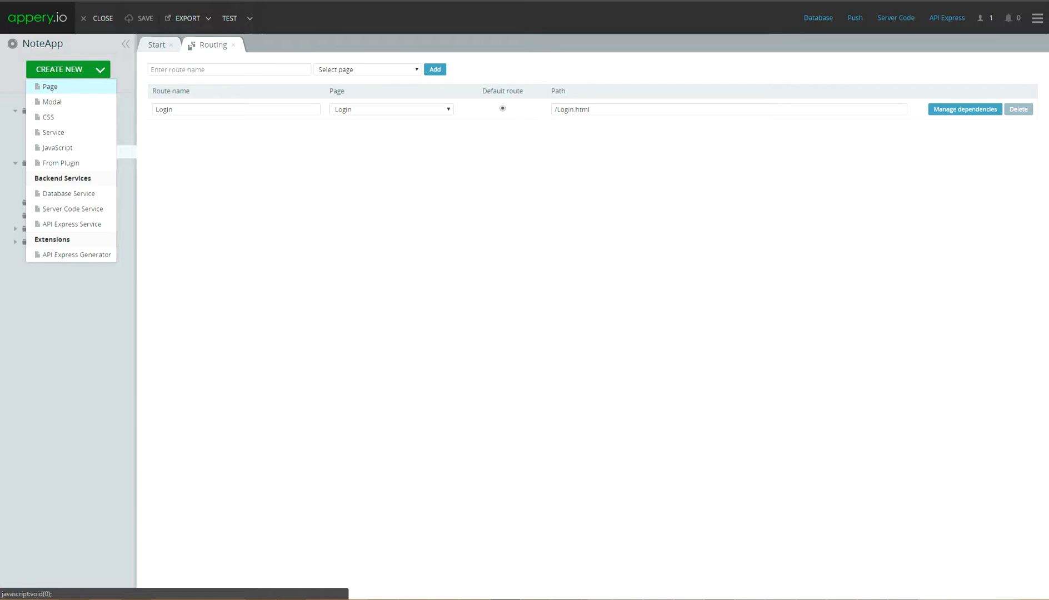
click(49, 87)
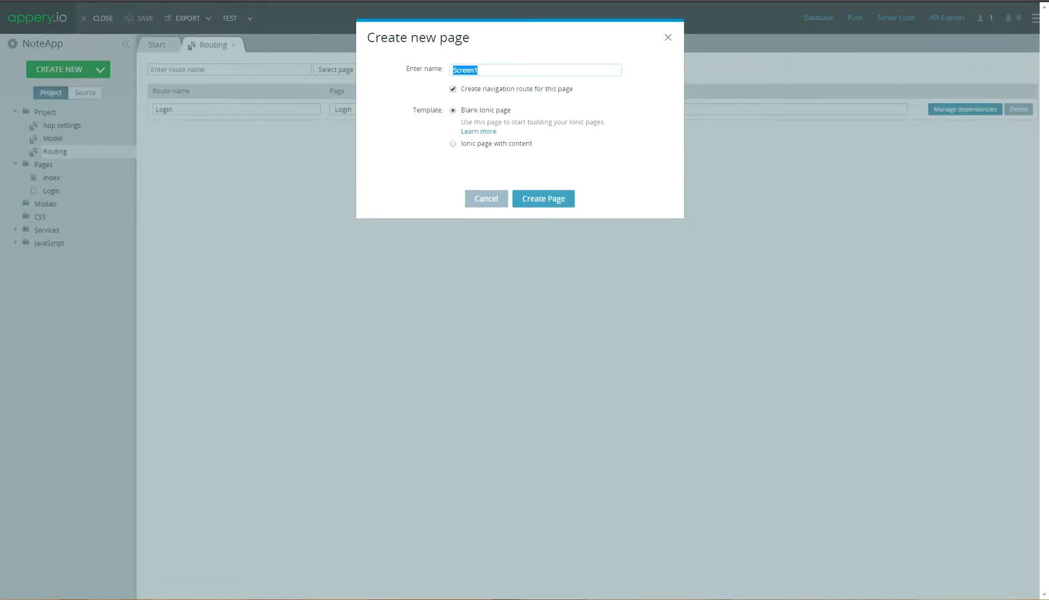
text(NOte)
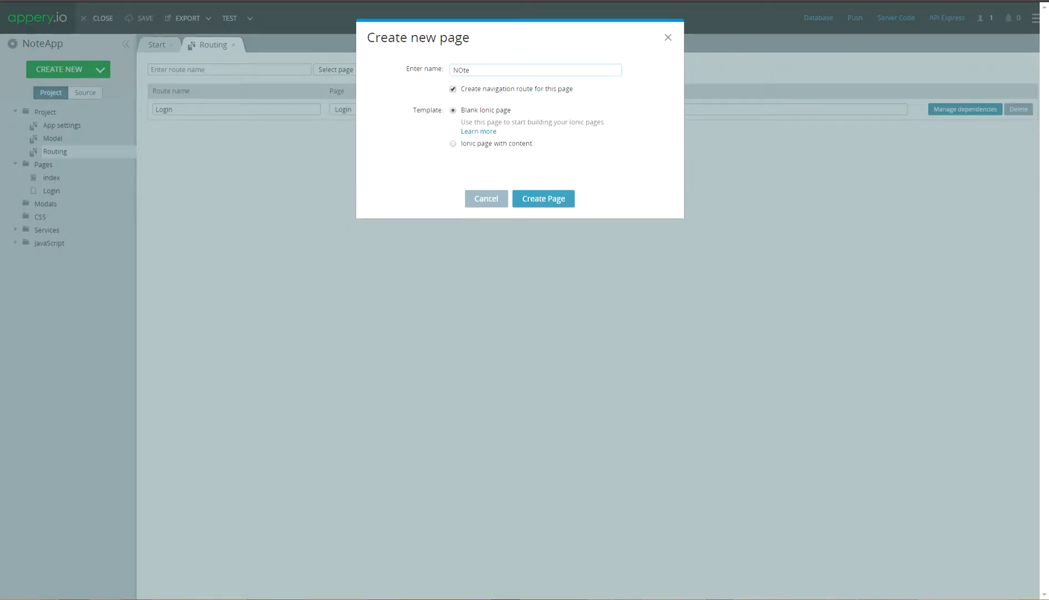
text(Notes)
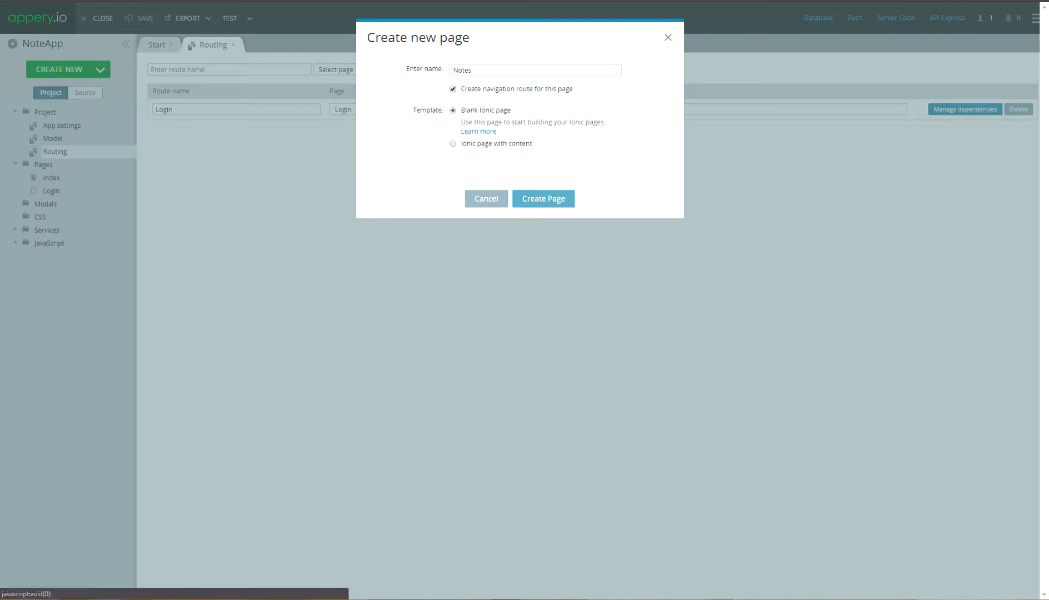
click(542, 199)
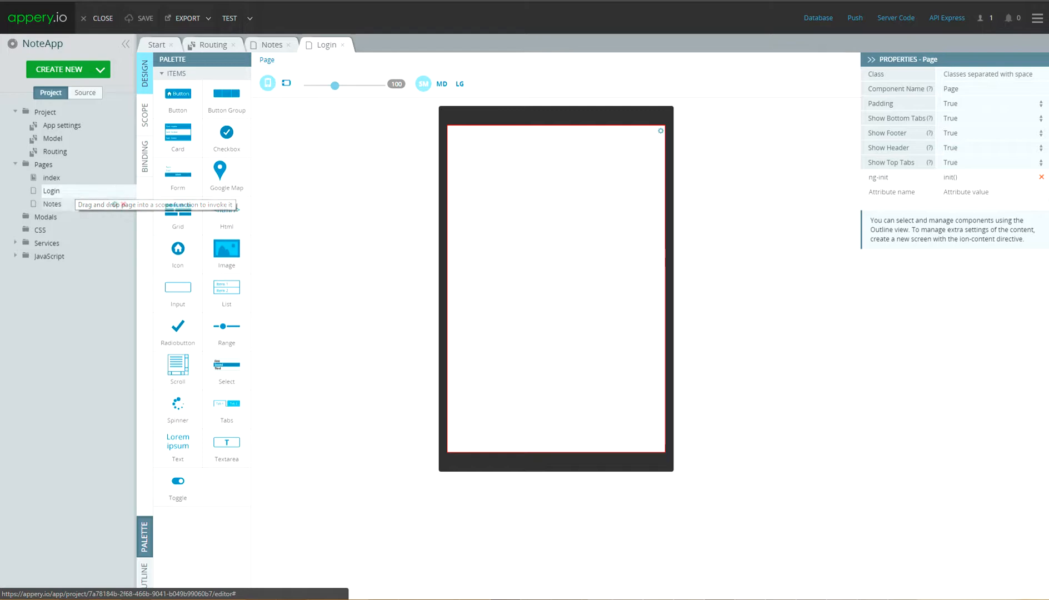
Add two inputs to the Login page bound to username and password
drag(178, 287, 556, 143)
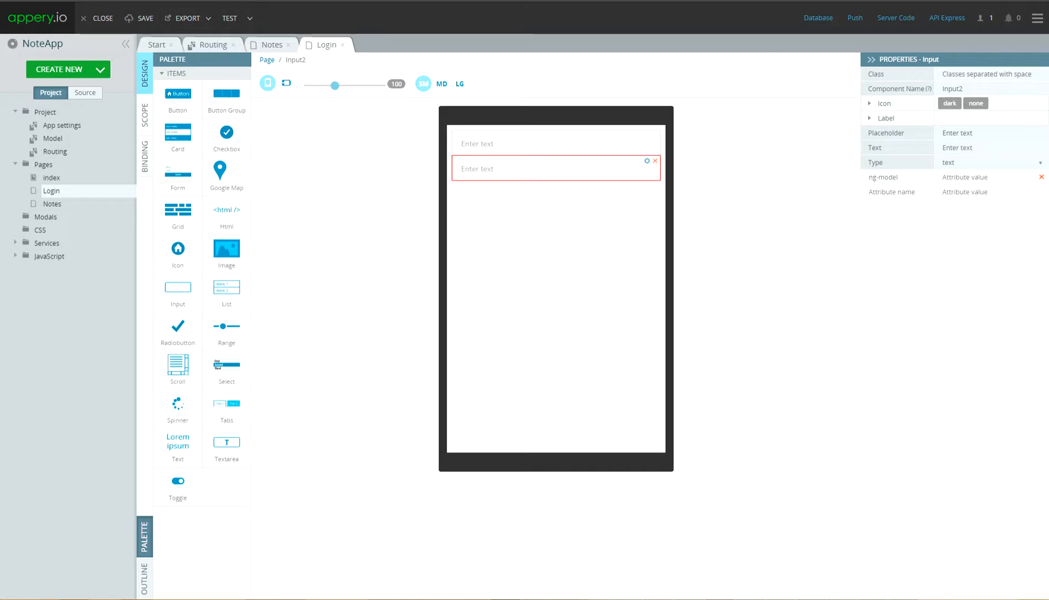
click(554, 144)
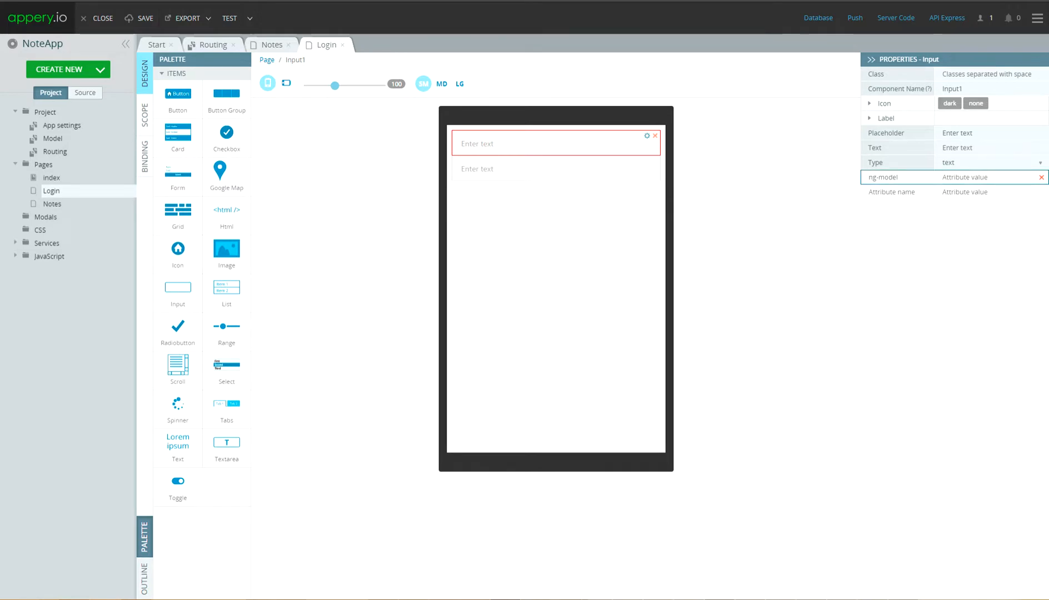
text(username)
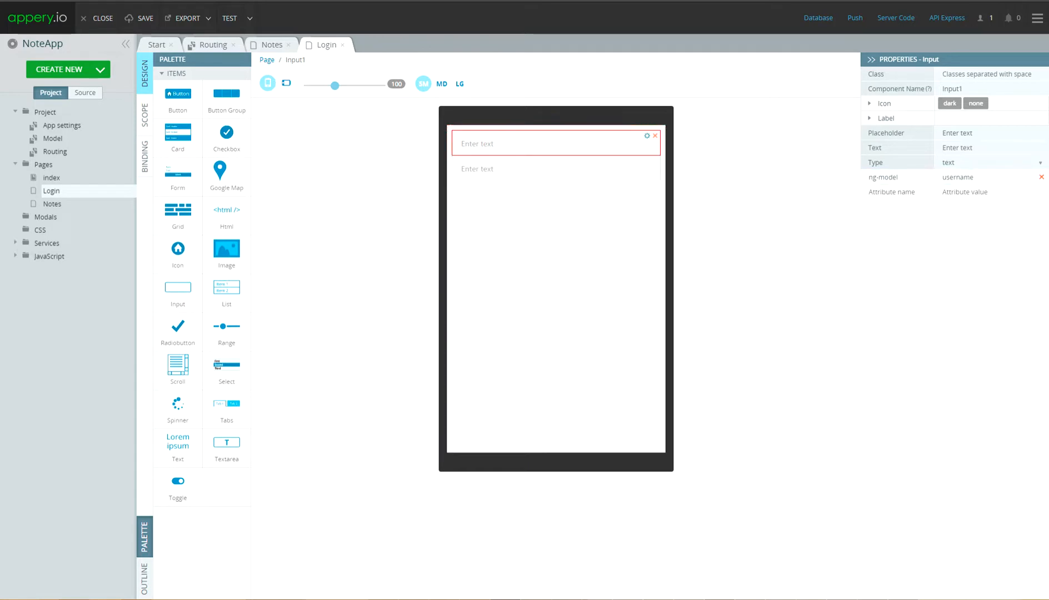
click(556, 169)
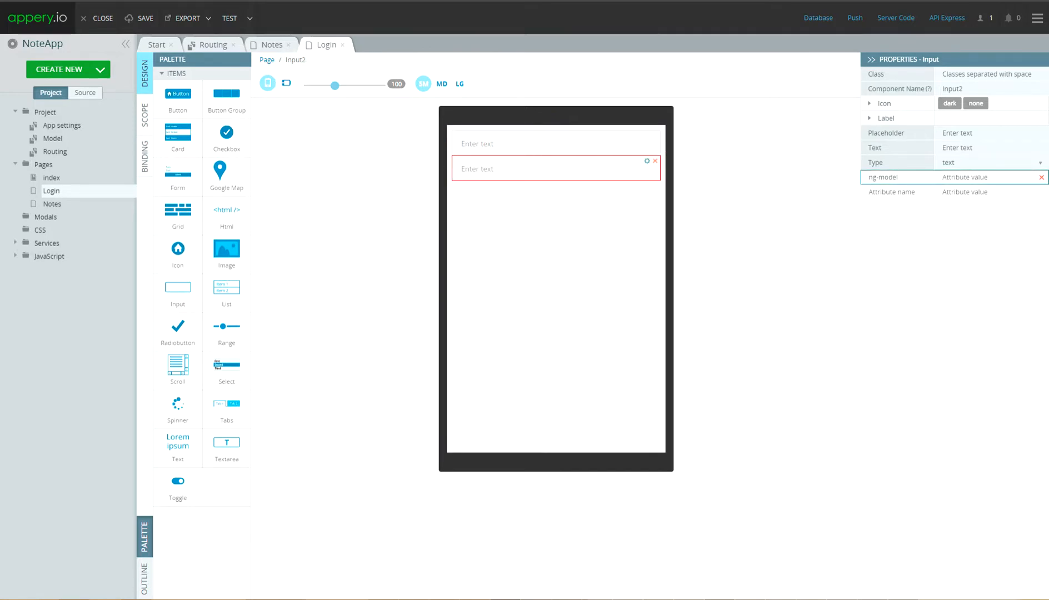
text(password)
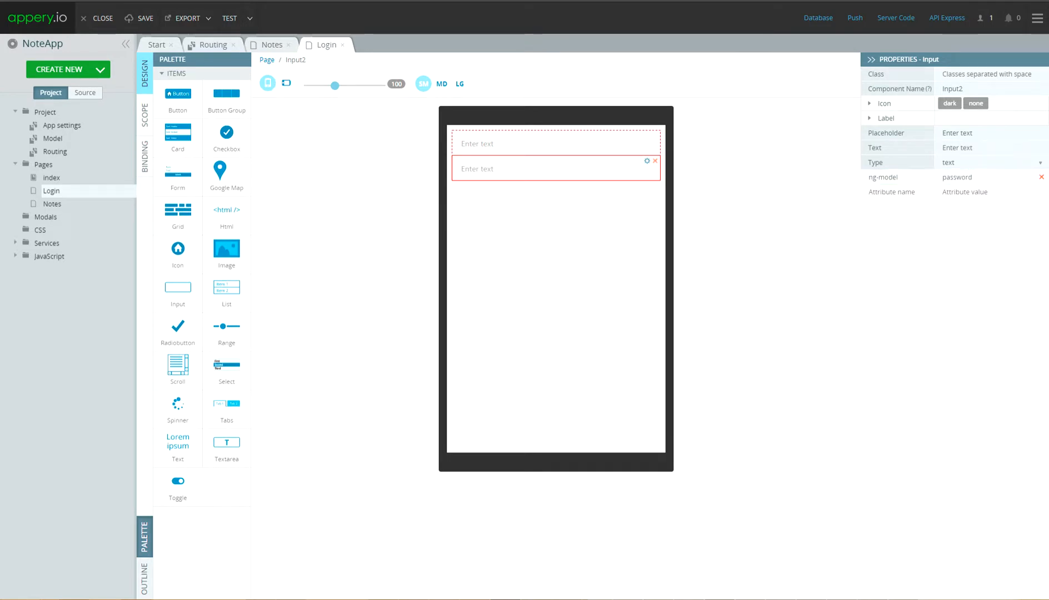
Make the second input a password-type field
click(990, 176)
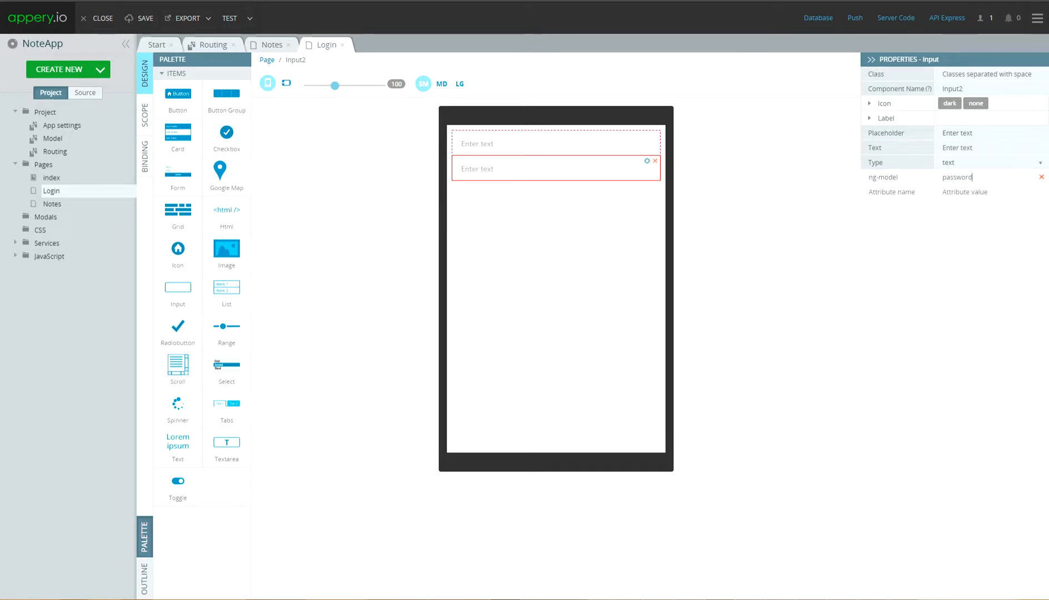
click(990, 163)
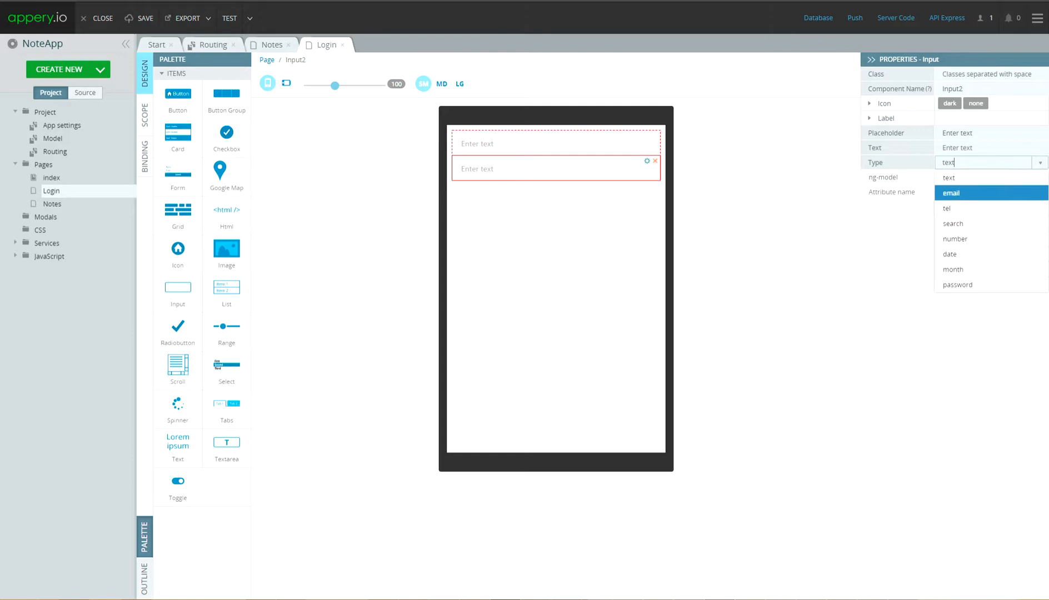
click(956, 285)
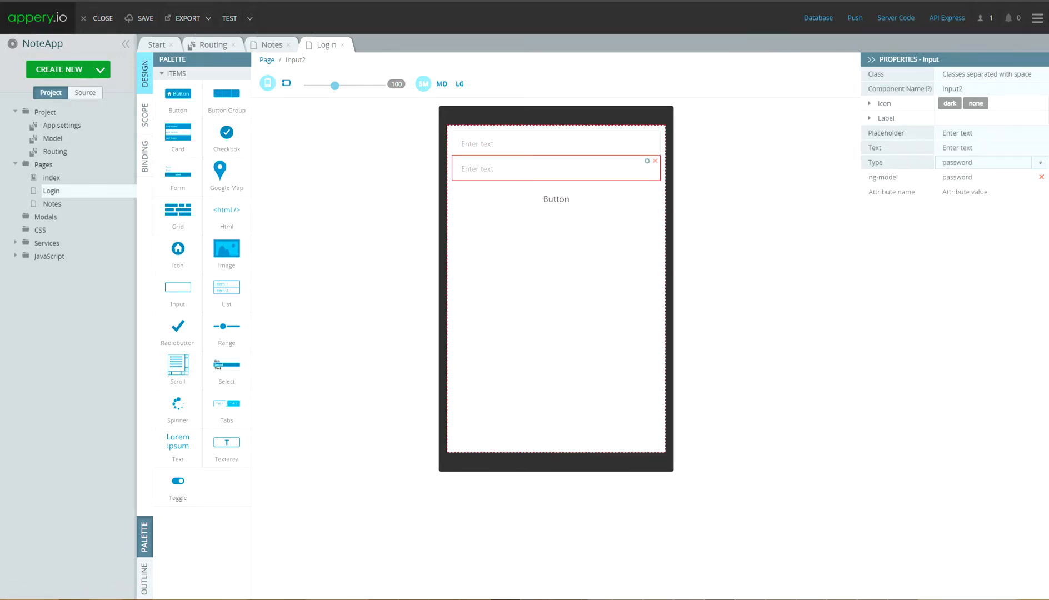
Label the button Login with ng-click login(), then bring up the page's scope variables
click(556, 199)
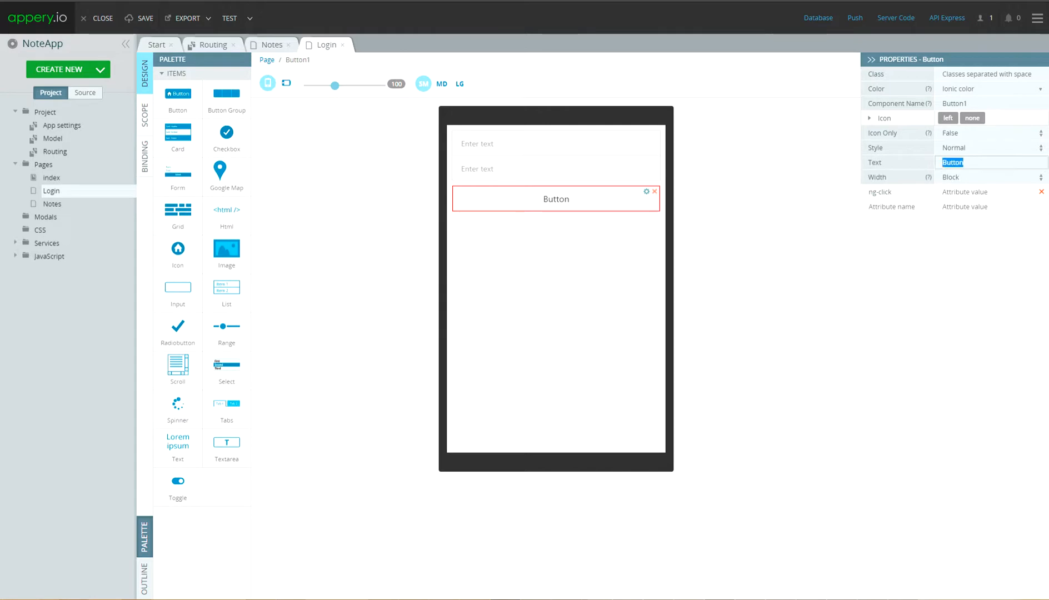
text(Login)
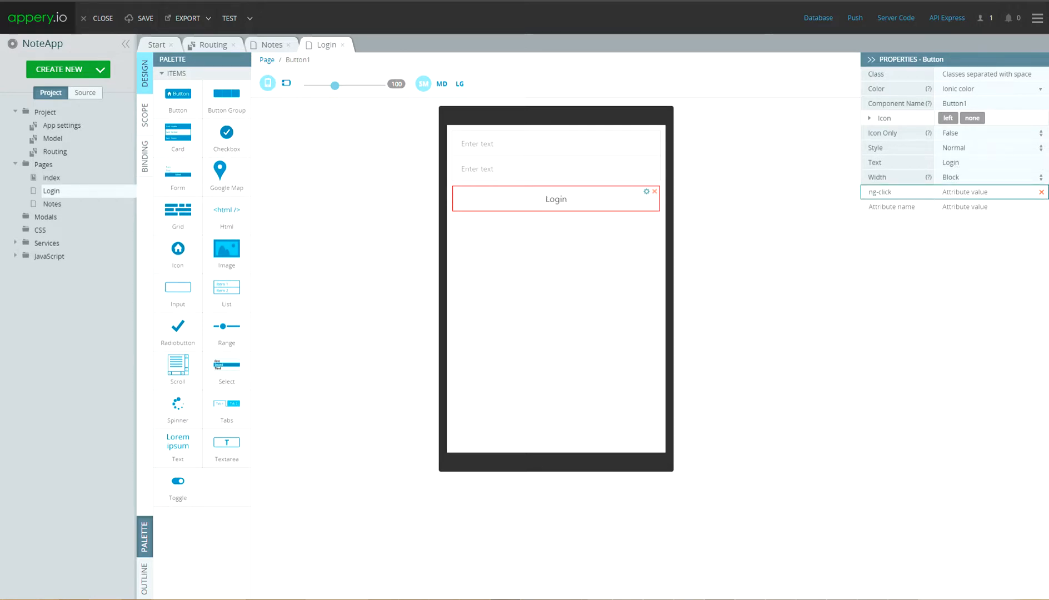
text(login())
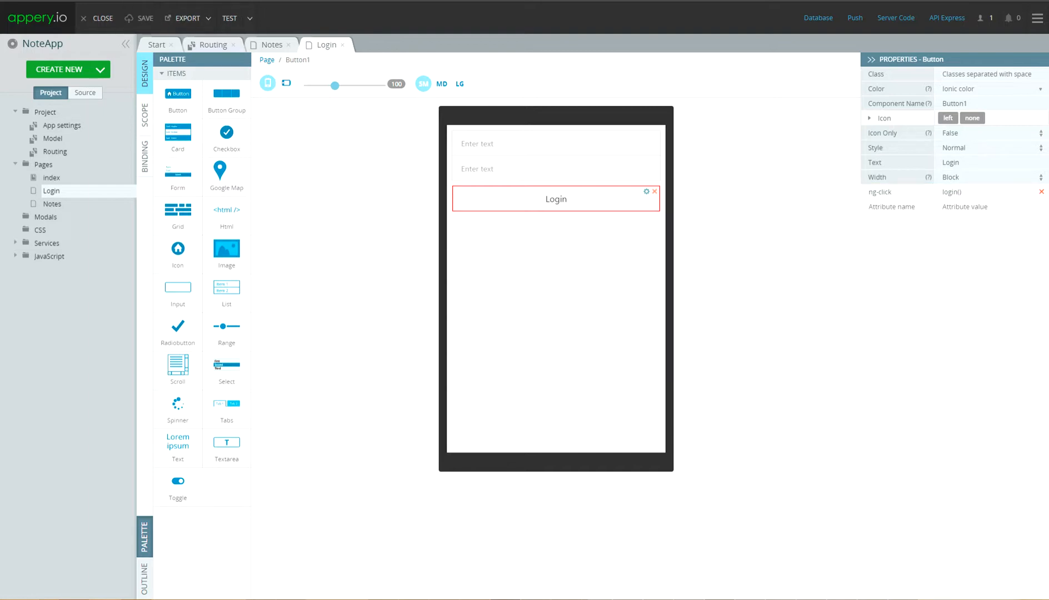
click(144, 114)
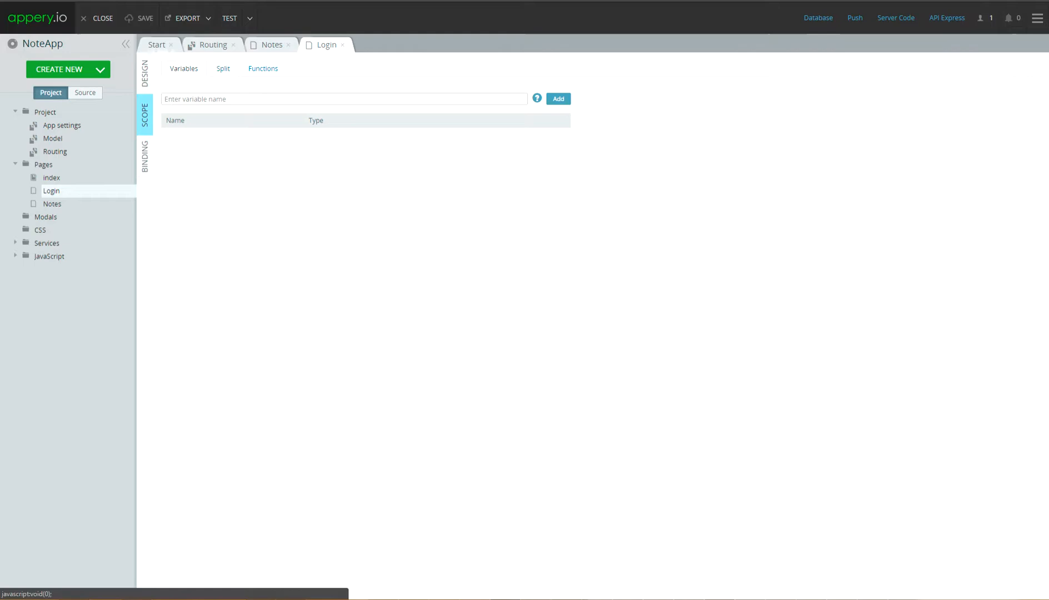
Add username and password scope variables, then show the scope functions
click(343, 98)
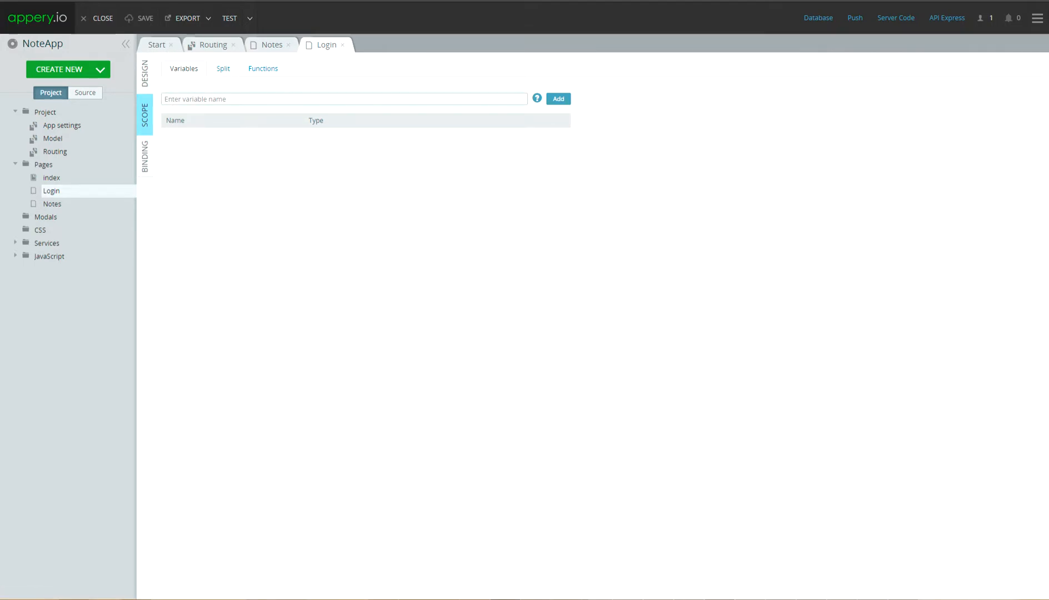
text(username)
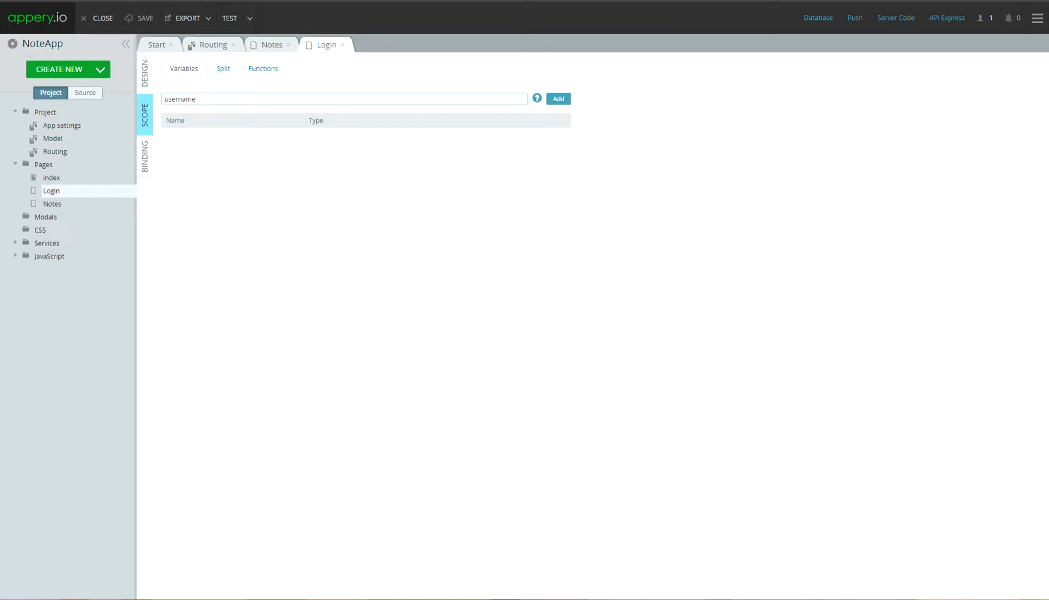
click(558, 97)
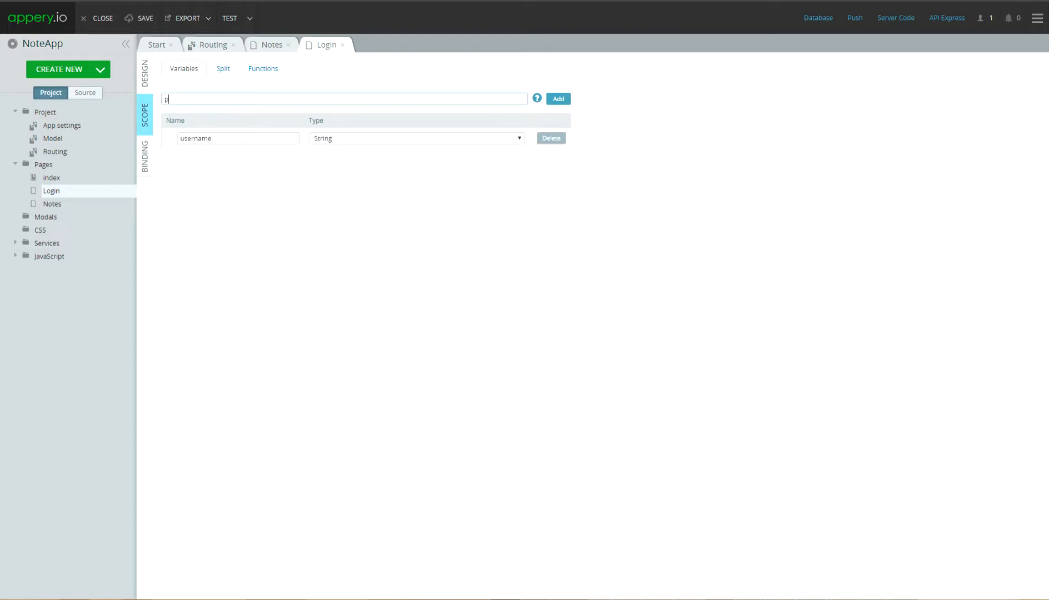
text(password)
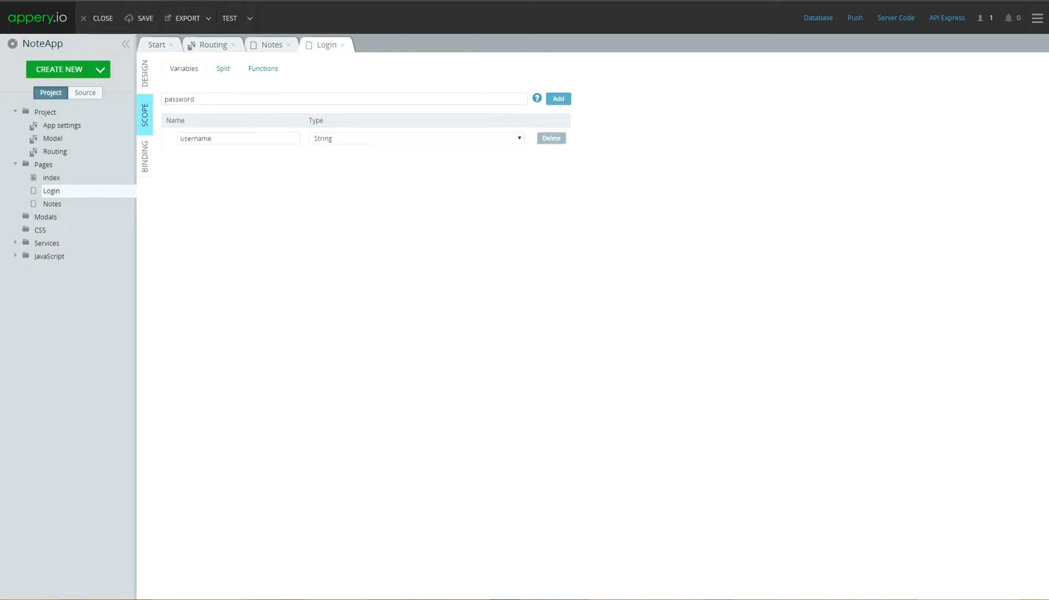
click(262, 68)
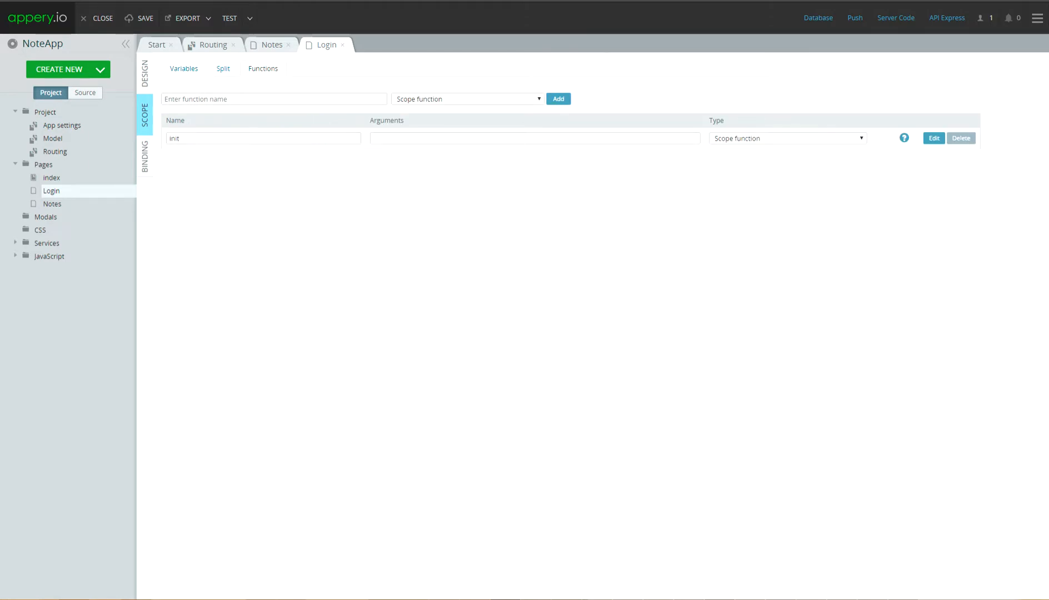
Add a login scope function beside init, then bring up the Create New list
text(login)
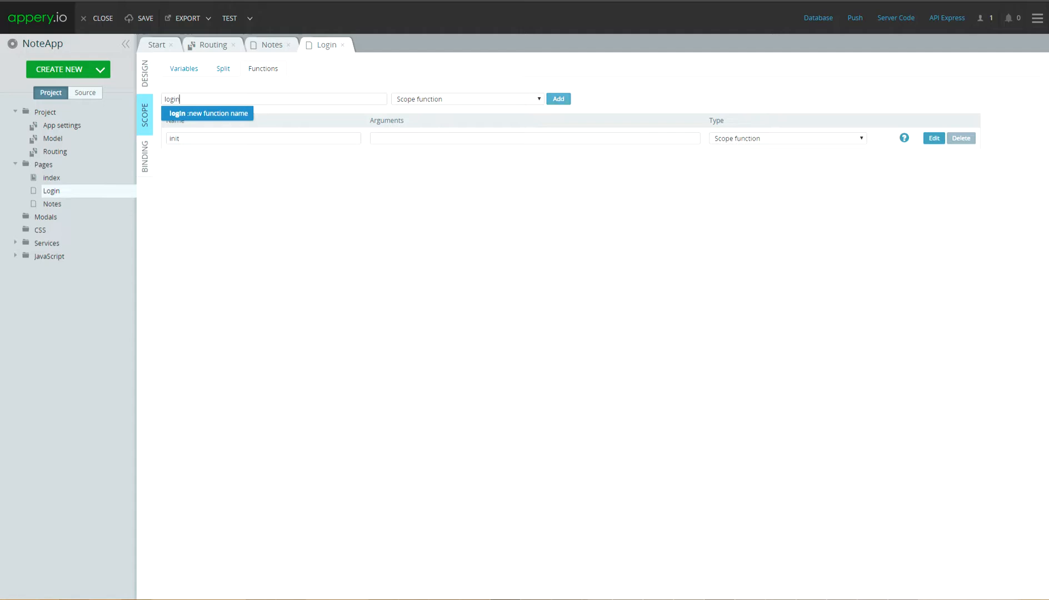
click(558, 98)
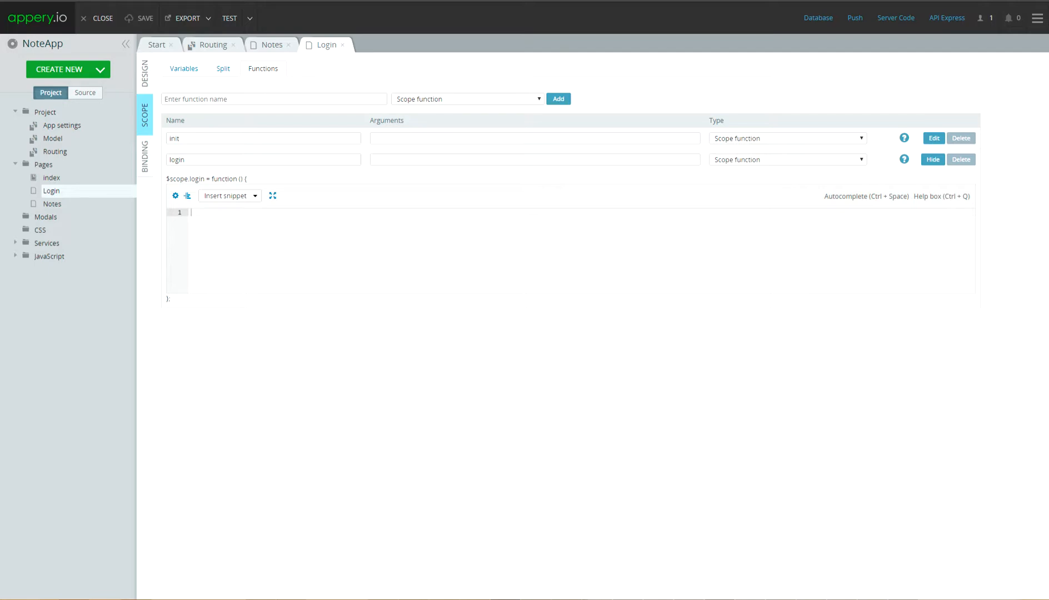
click(58, 70)
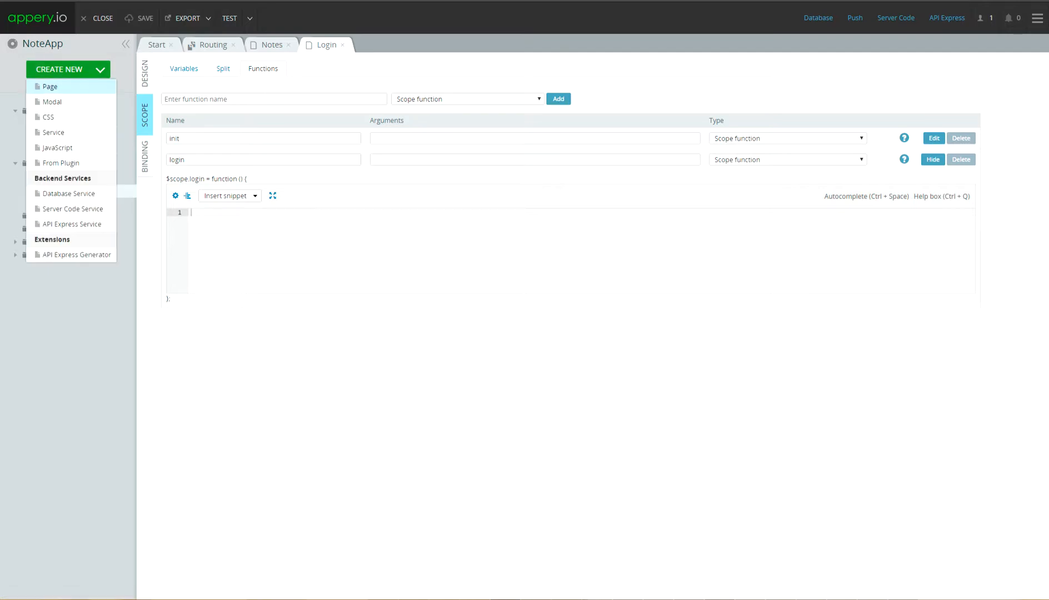
Run the API Express Generator on NoteProject's notes folder and return to Login
click(77, 255)
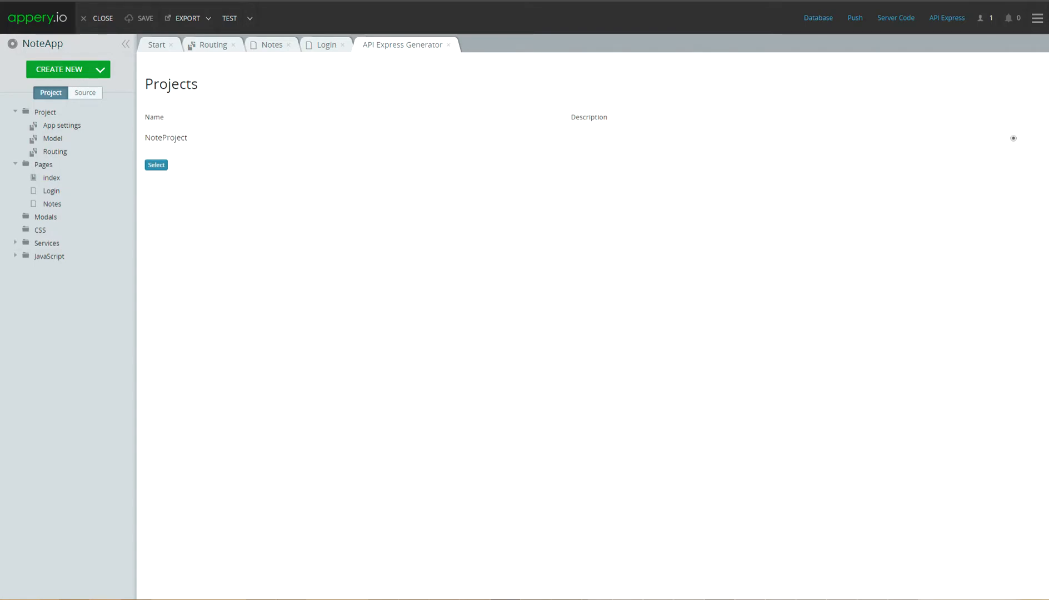
click(155, 164)
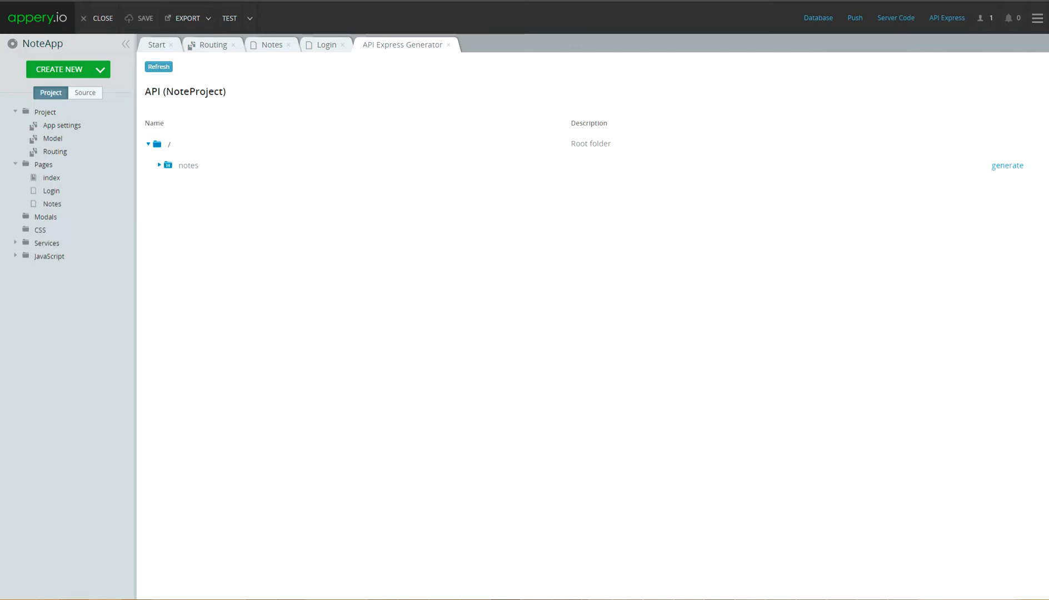
click(1007, 165)
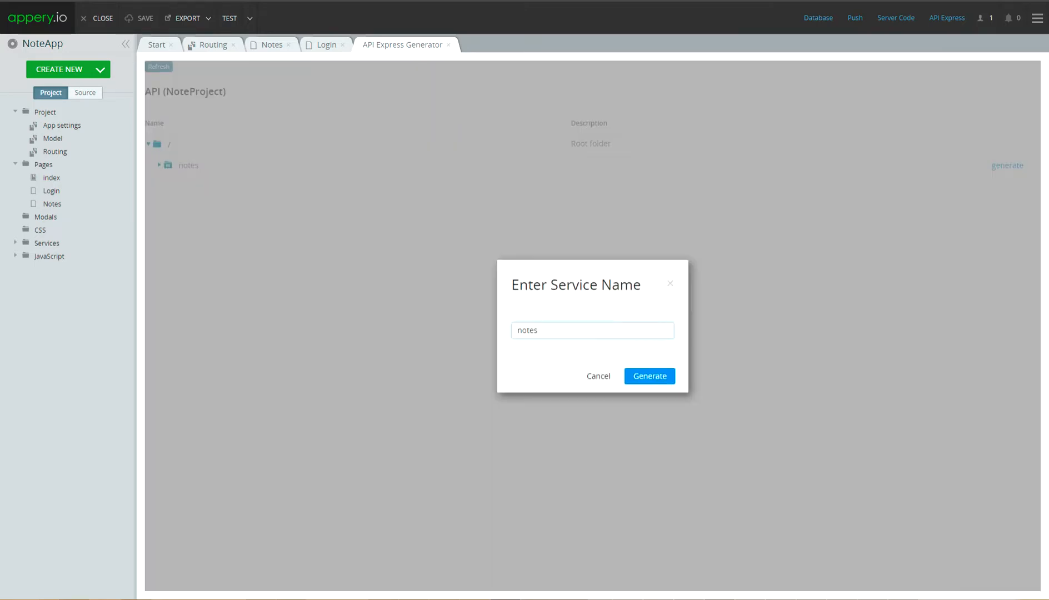
click(647, 376)
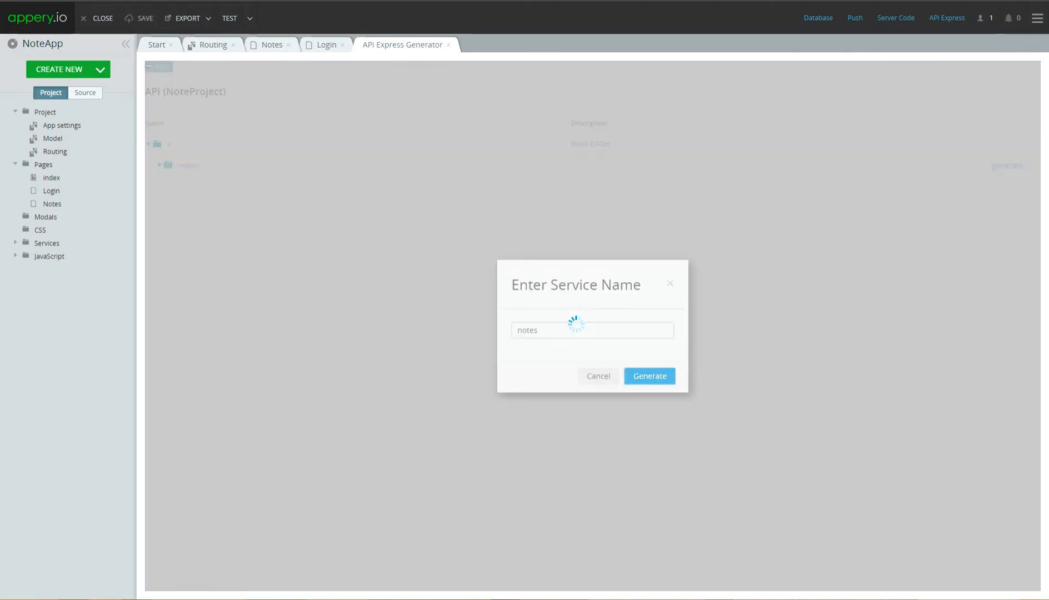
click(648, 376)
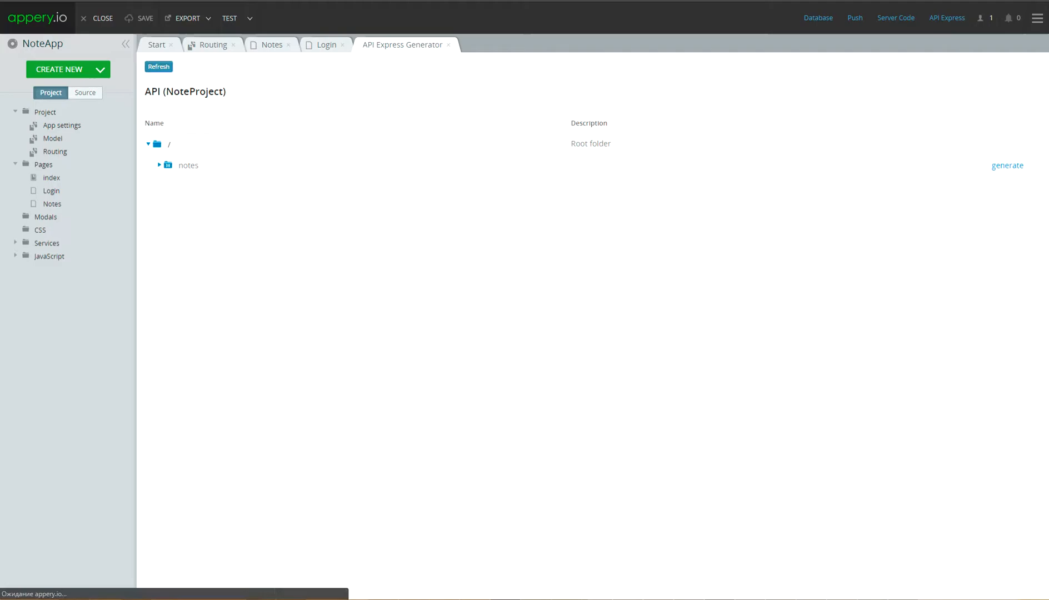
click(325, 45)
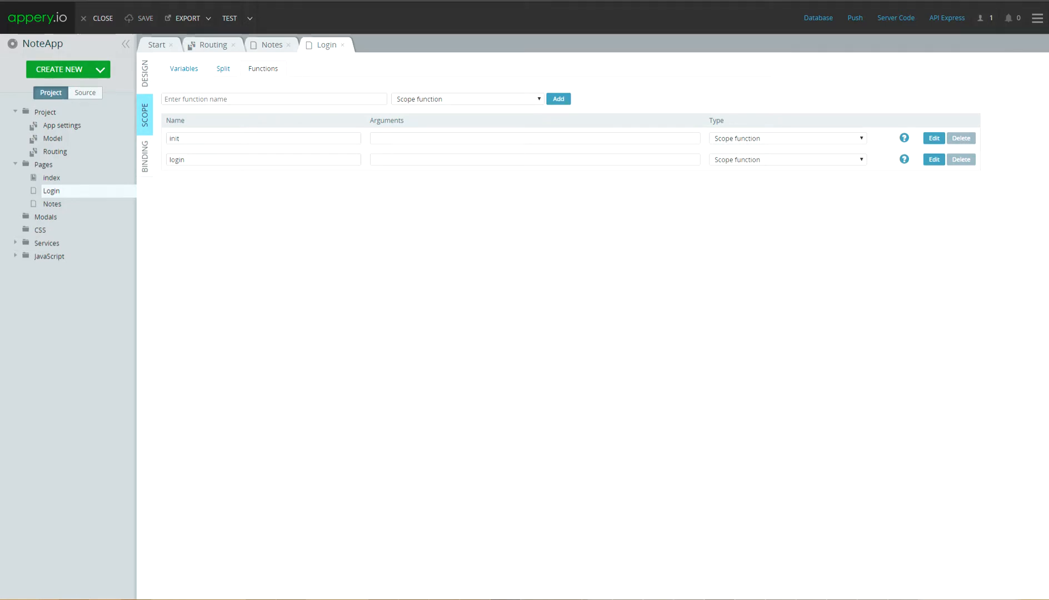
Make login's success handler navigate to Notes and call $scope.$apply()
click(15, 244)
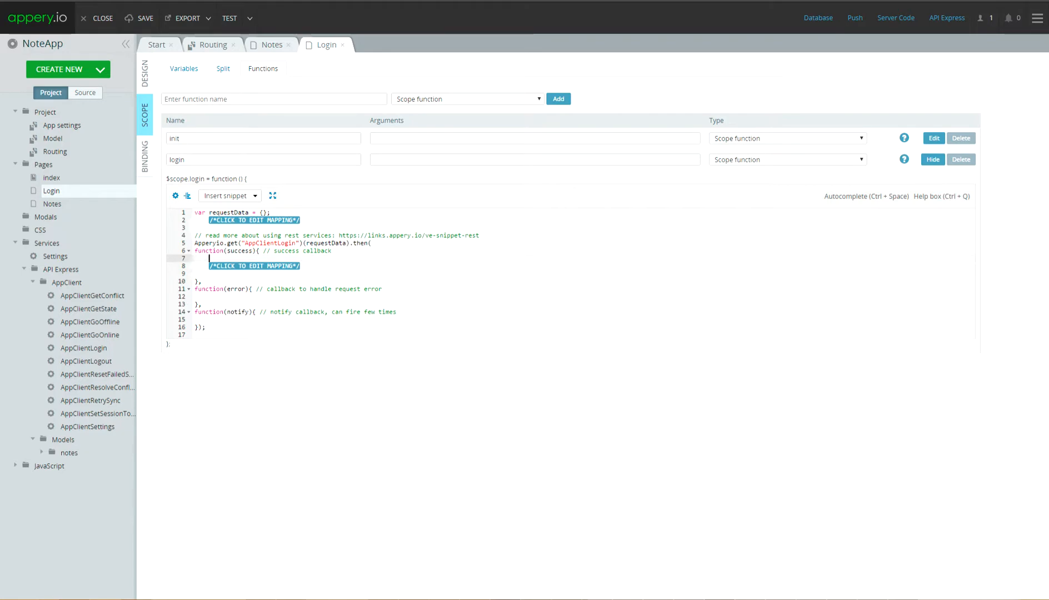
text(Appery)
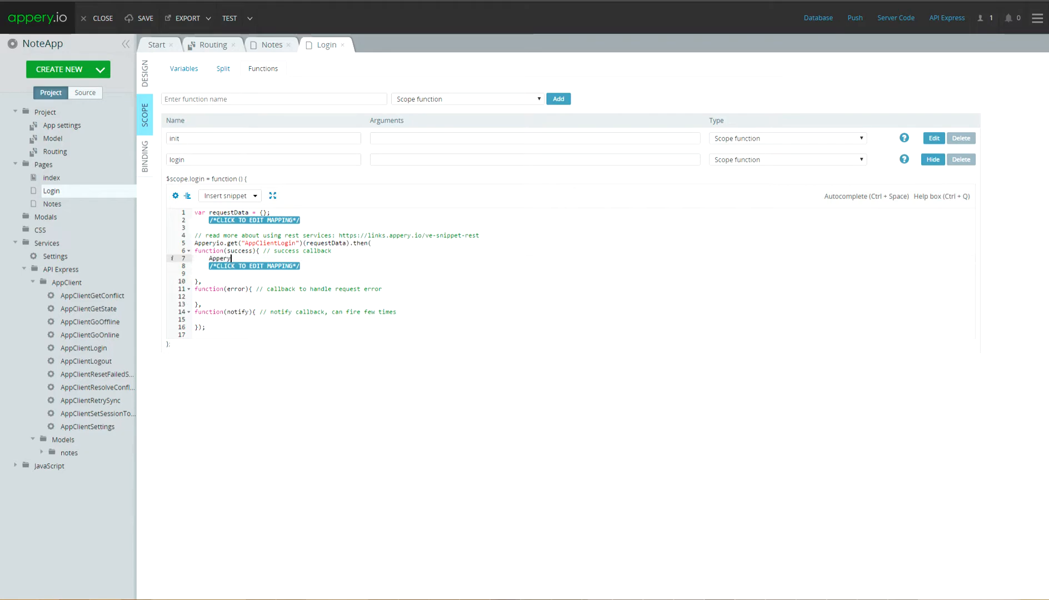
text(.navigateTo();)
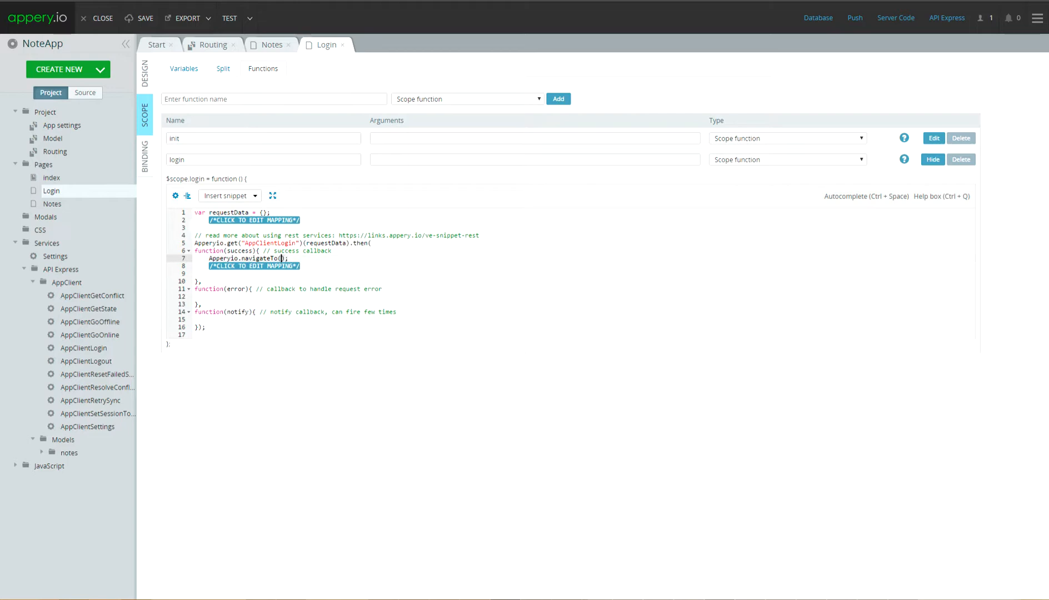
text("Notes")
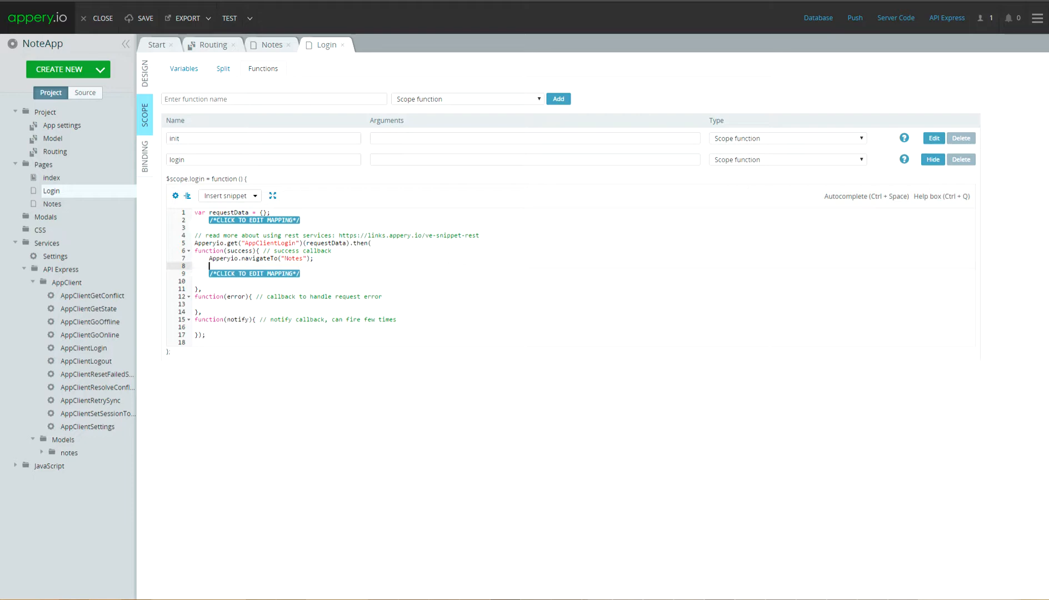
text($scope.$apply();)
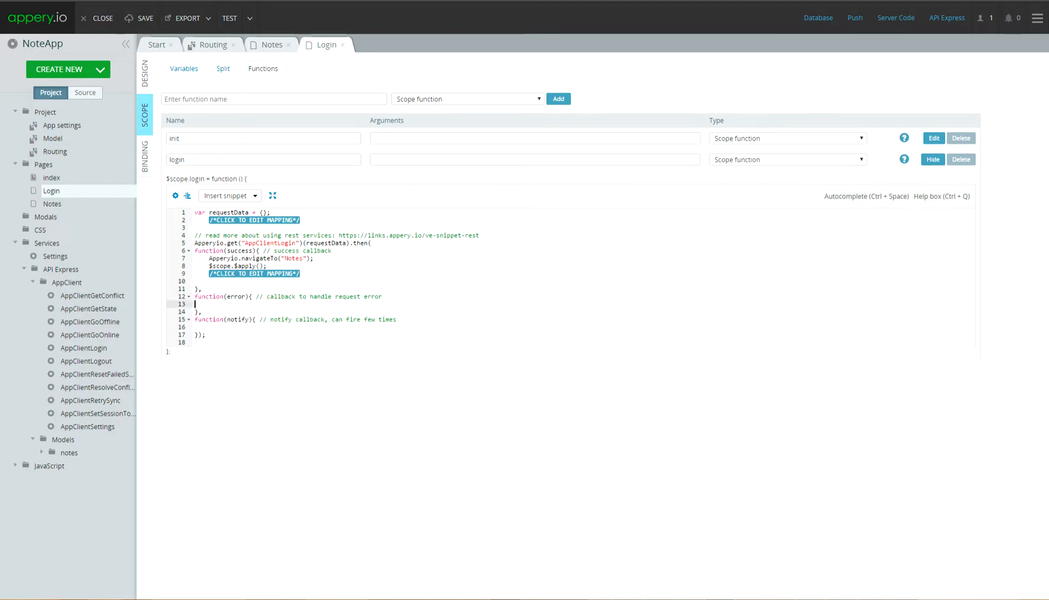
Alert "Invalid Login" on failure, then bring up the request mapping
text(alert();)
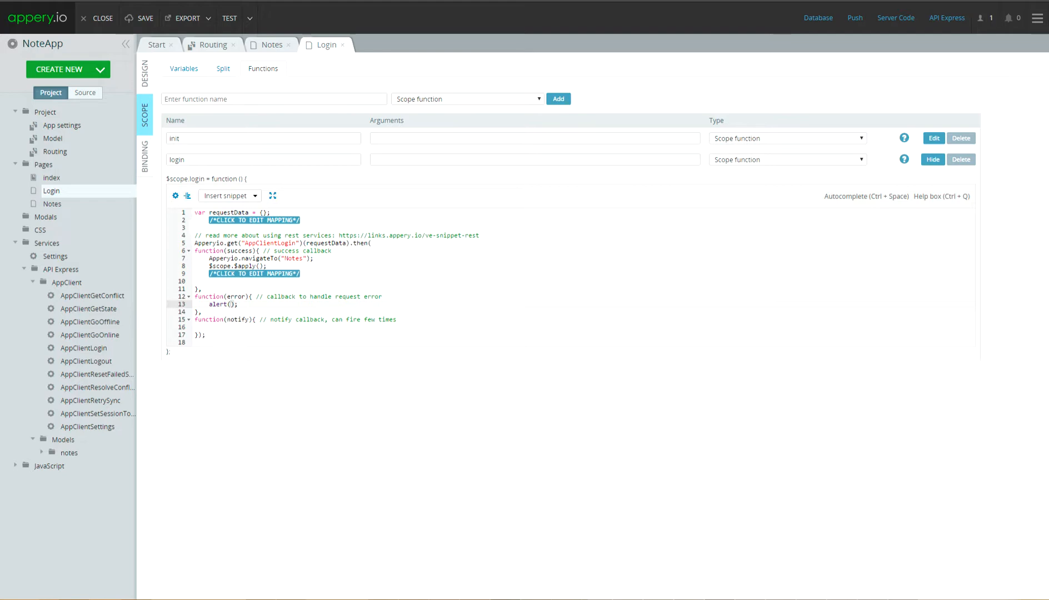
text(In")
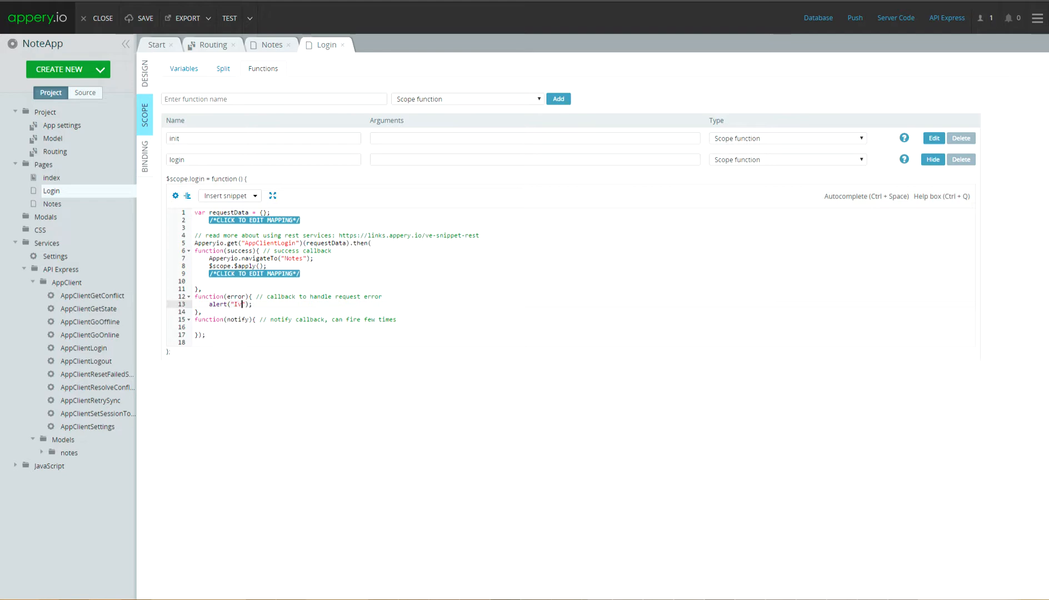
text(Invalid Login)
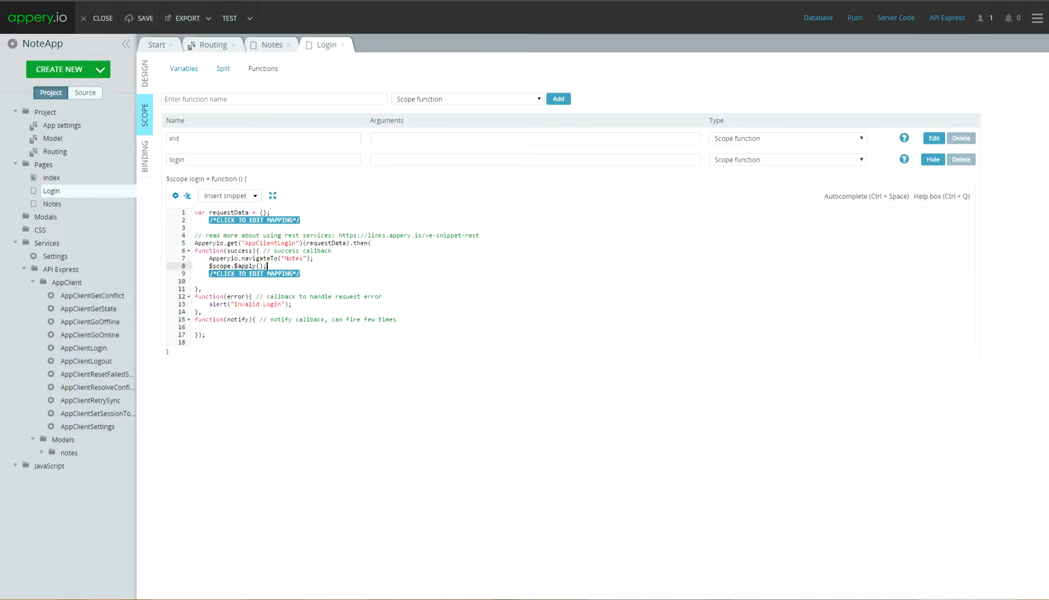
click(254, 219)
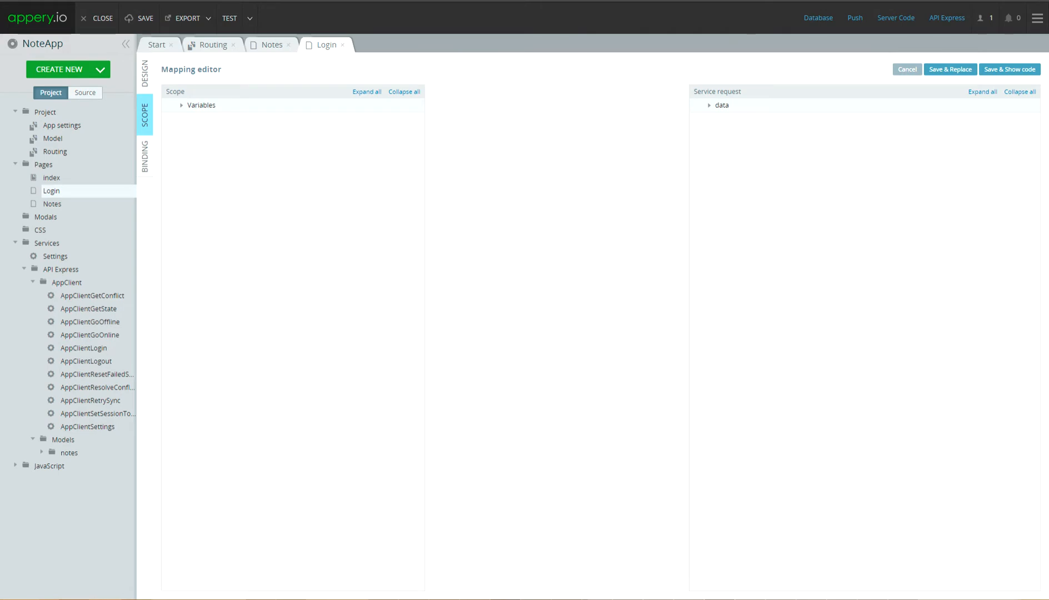
Map the username and password scope variables into the login request and save
click(182, 106)
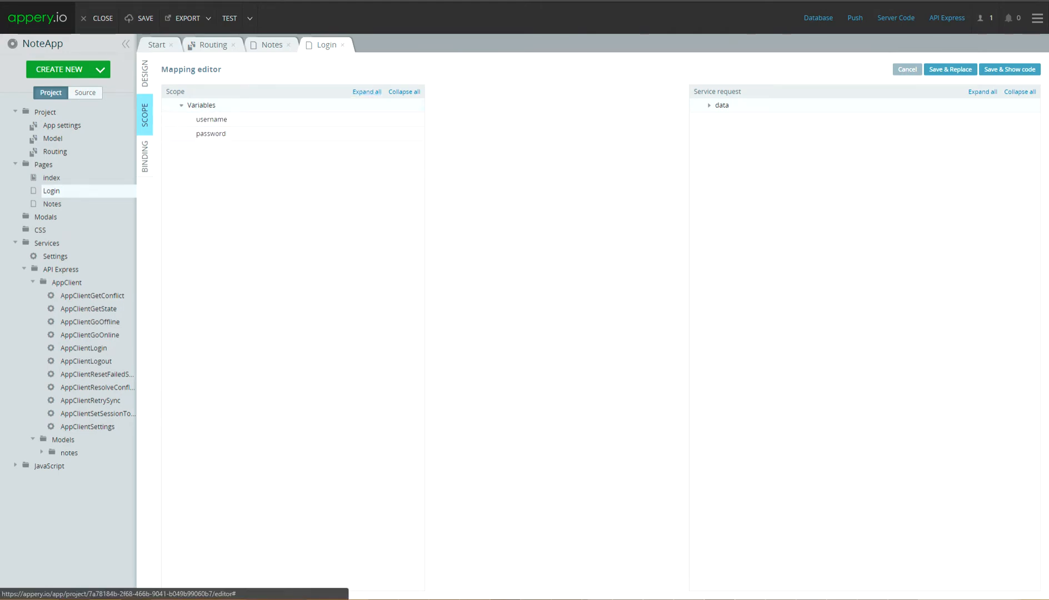
click(982, 91)
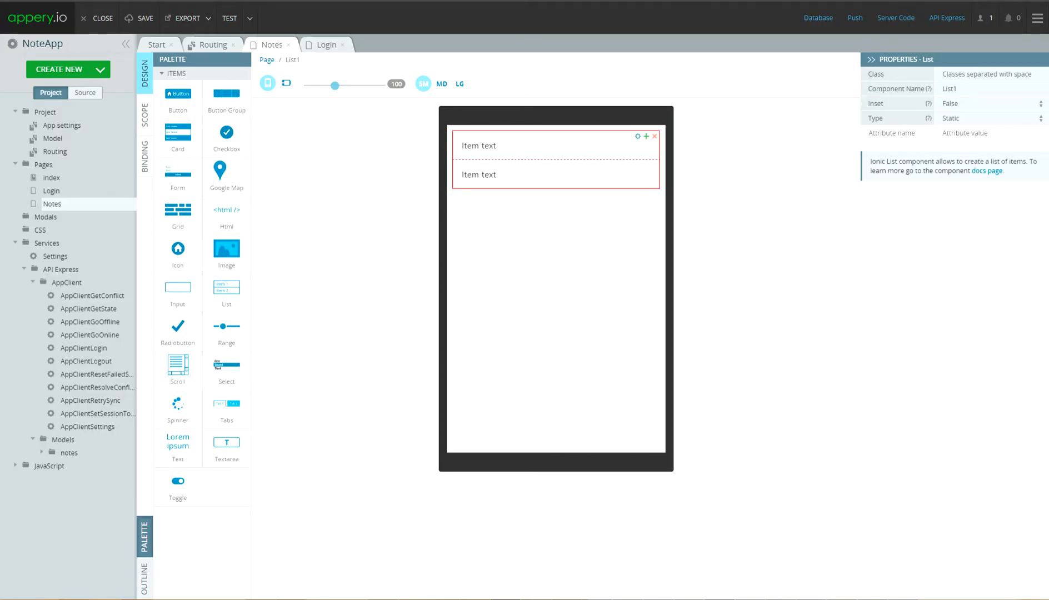
Delete the second list item and set ng-repeat 'note in notes' on the remaining one
click(654, 166)
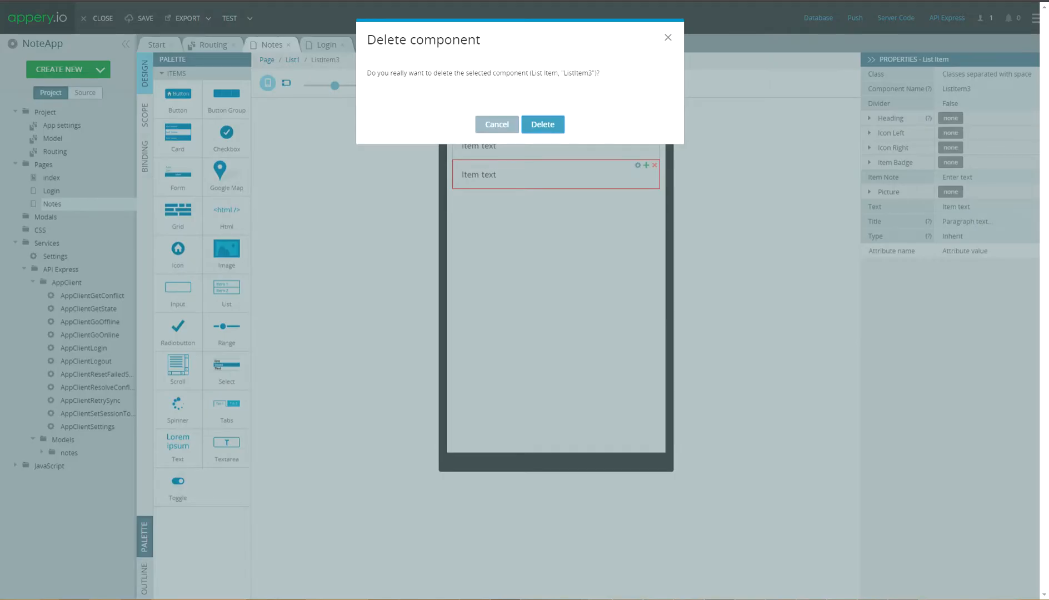
click(542, 125)
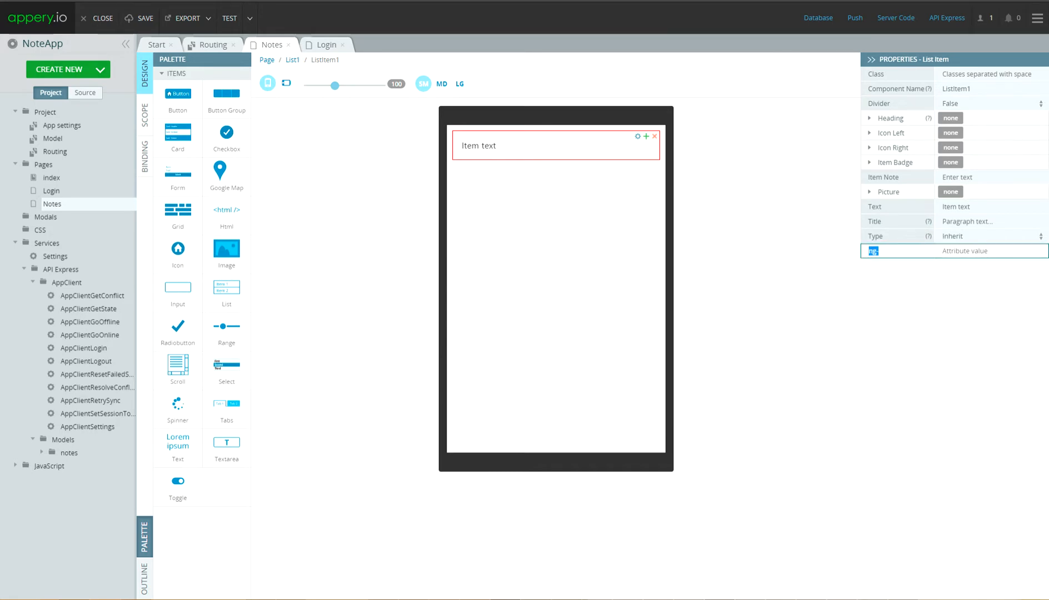
text(ng:)
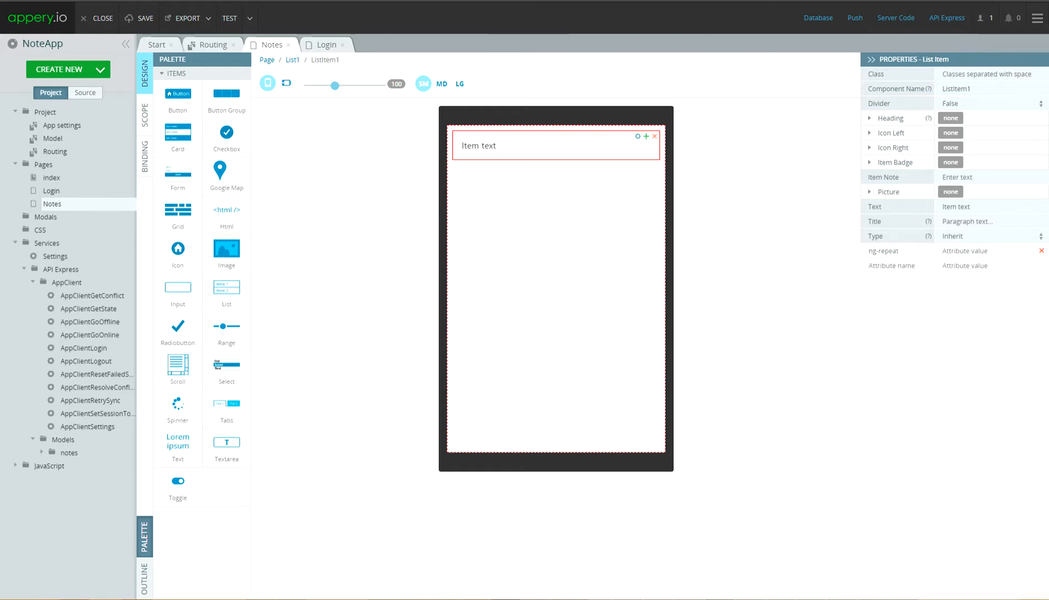
text(note in notes)
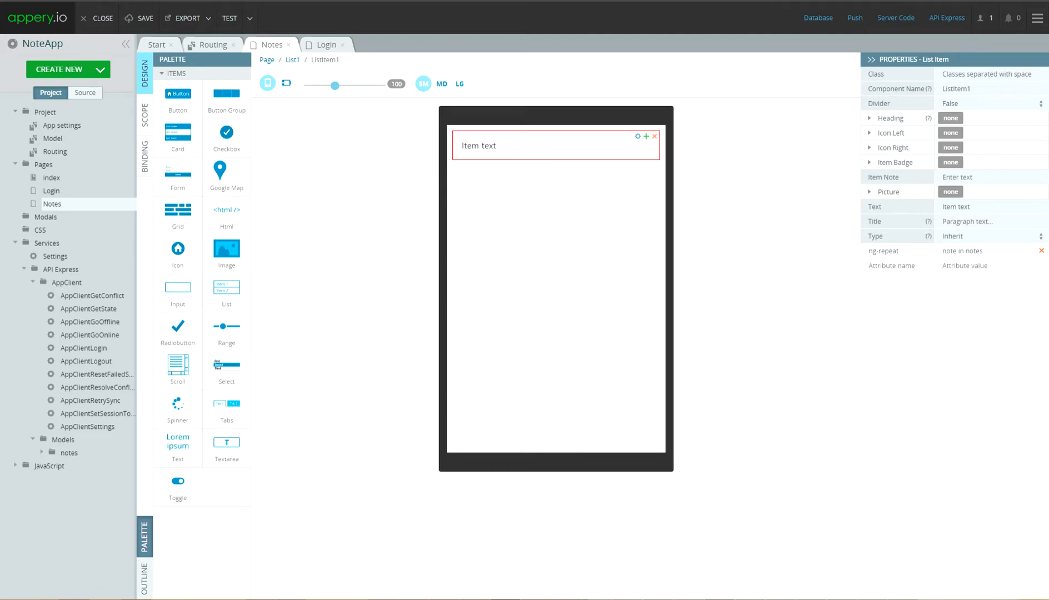
click(990, 206)
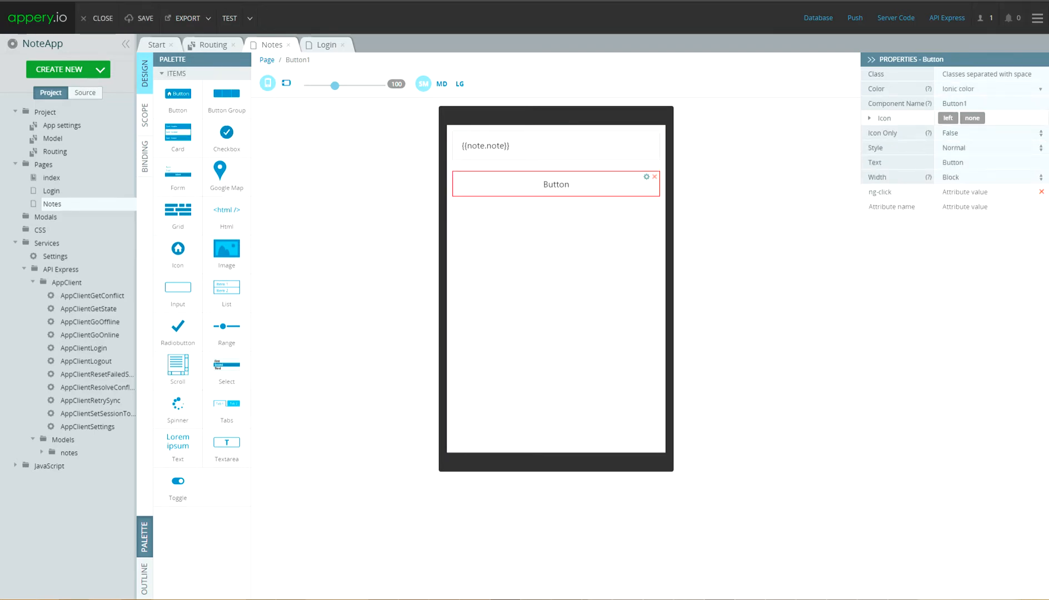
Label the Notes page button 'Logout' with ng-click 'logout()' and bring up the page's Scope functions
text(Logout)
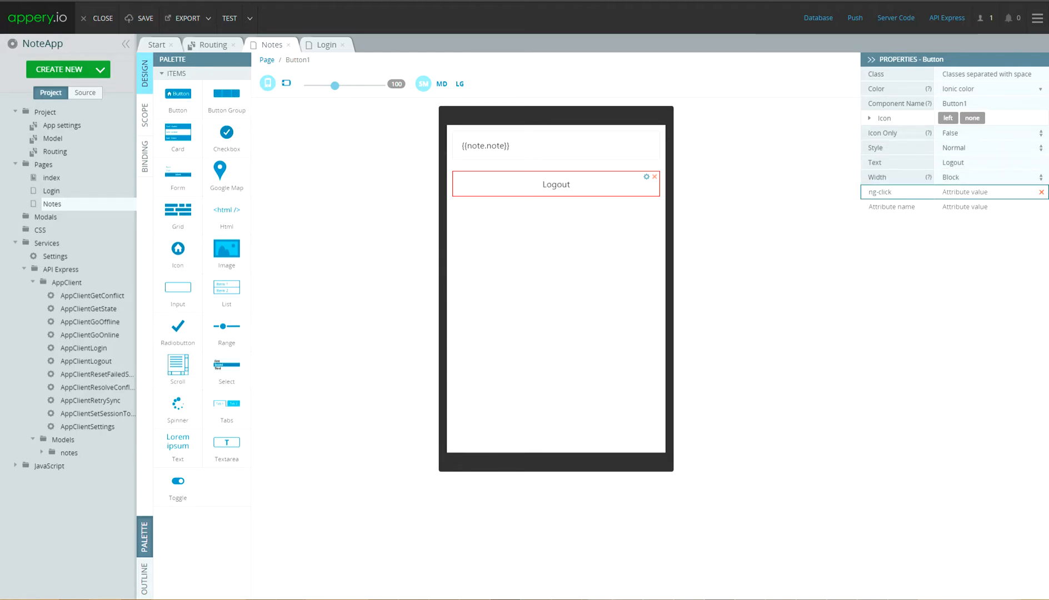
text(logout())
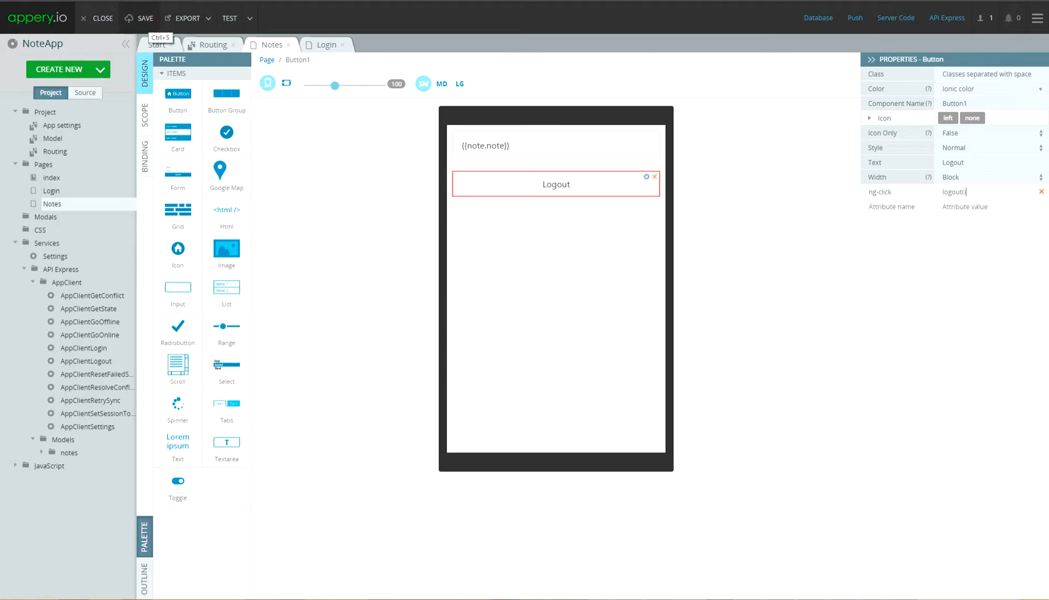
click(145, 115)
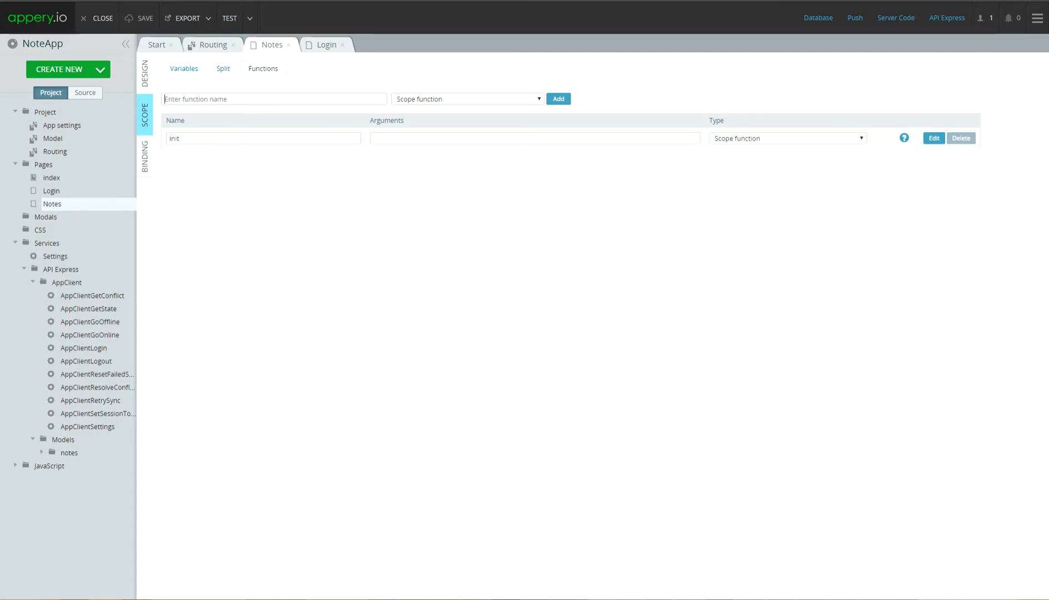
Add a logout scope function whose success callback navigates to Login and calls $scope.$apply()
text(logut)
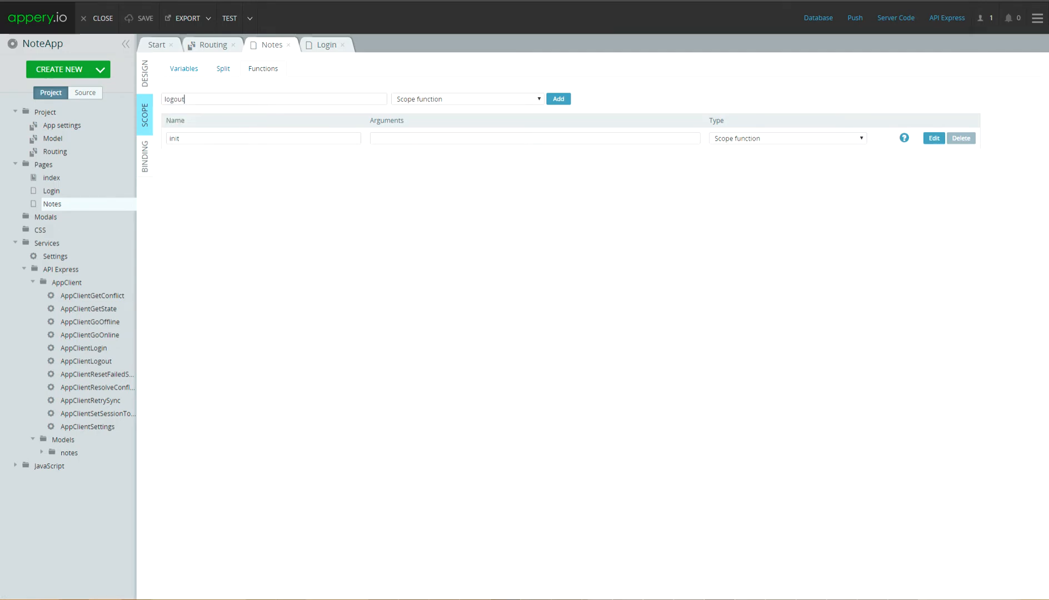
click(558, 97)
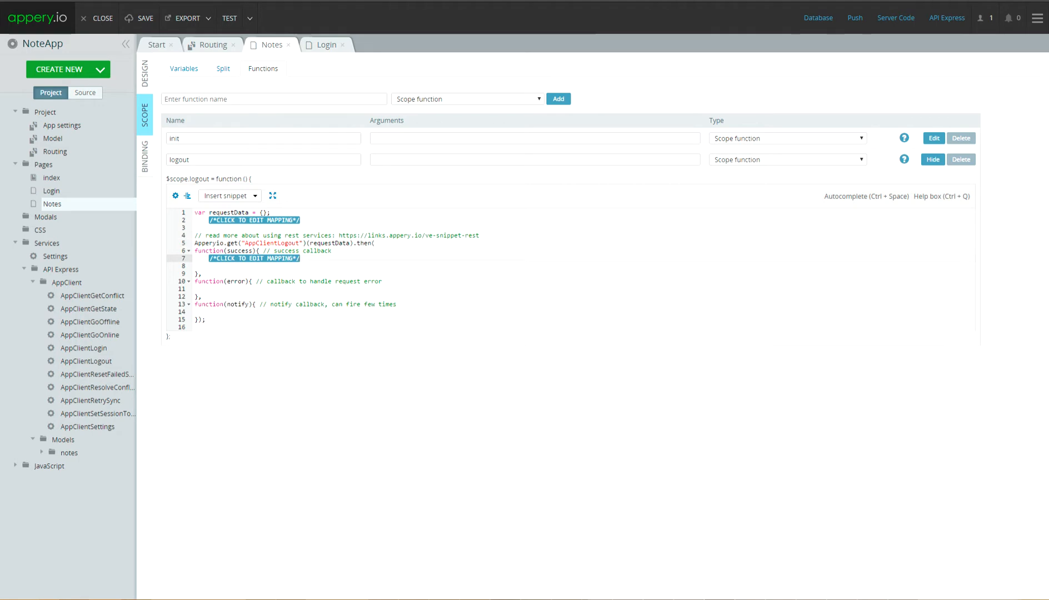
text(A)
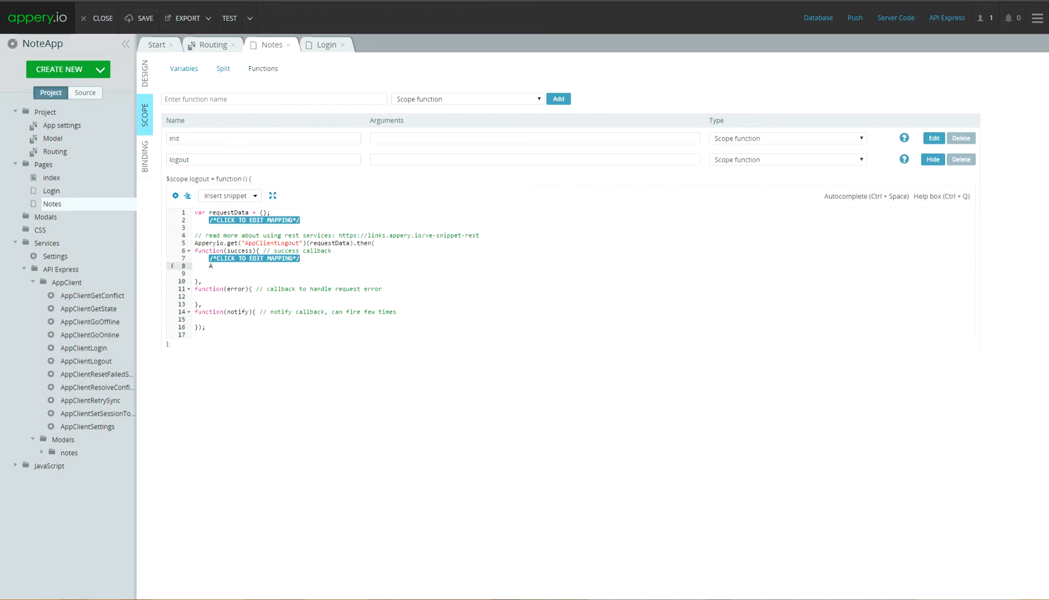
text(Apperyio.navigateTo()
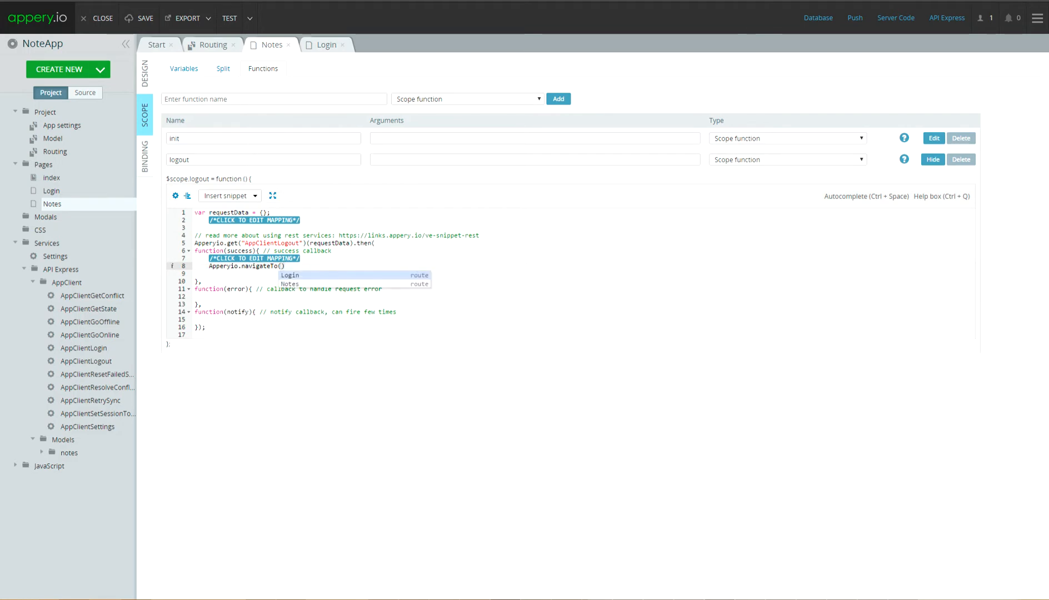
click(290, 275)
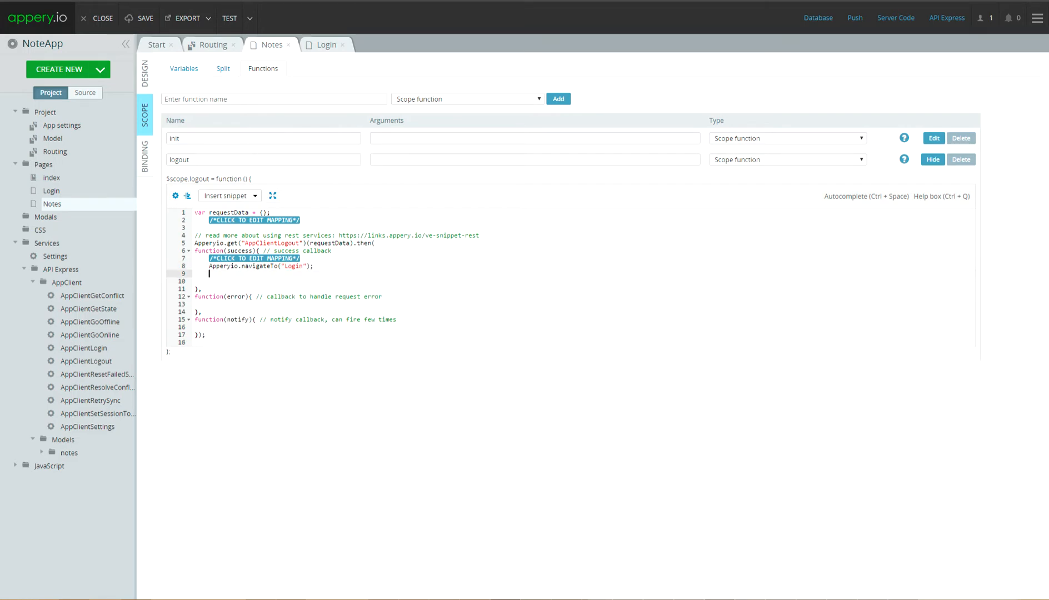
text($scope.$apply();)
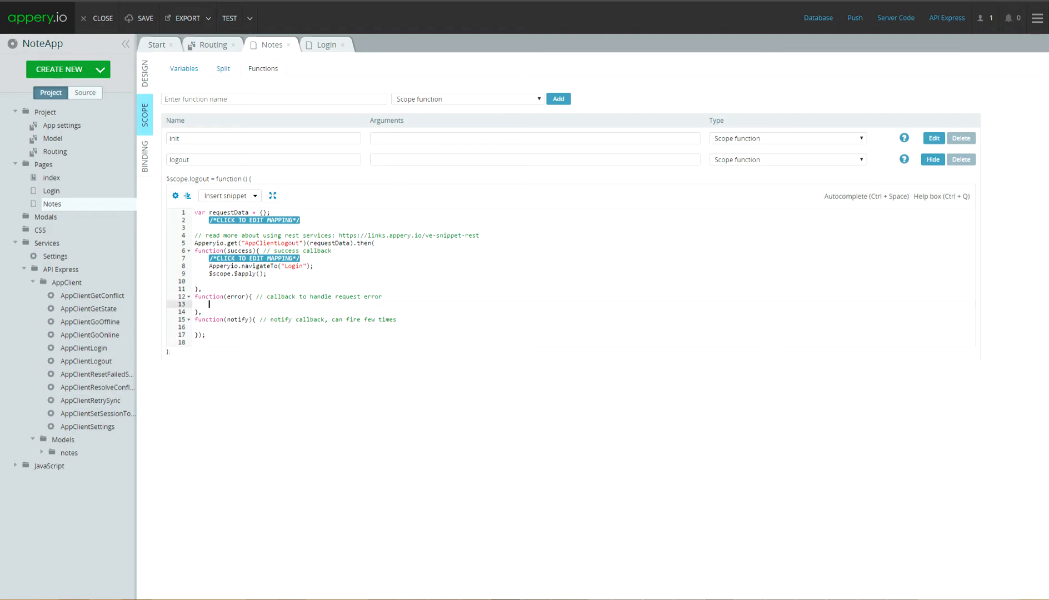
Make logout's error callback alert "Invalid Logout", then bring up init for editing
text(aler)
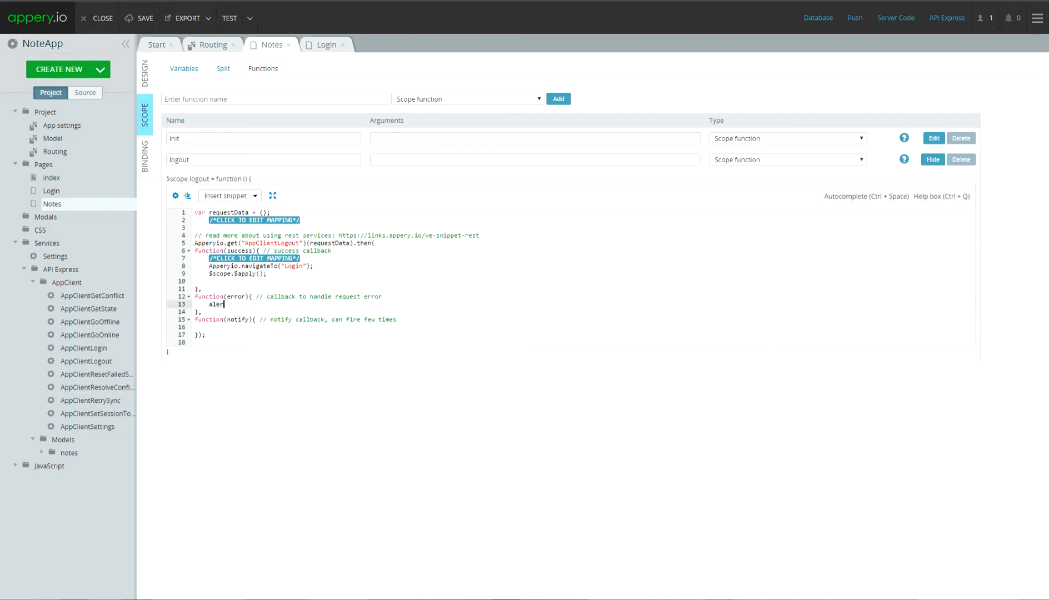
text(t();)
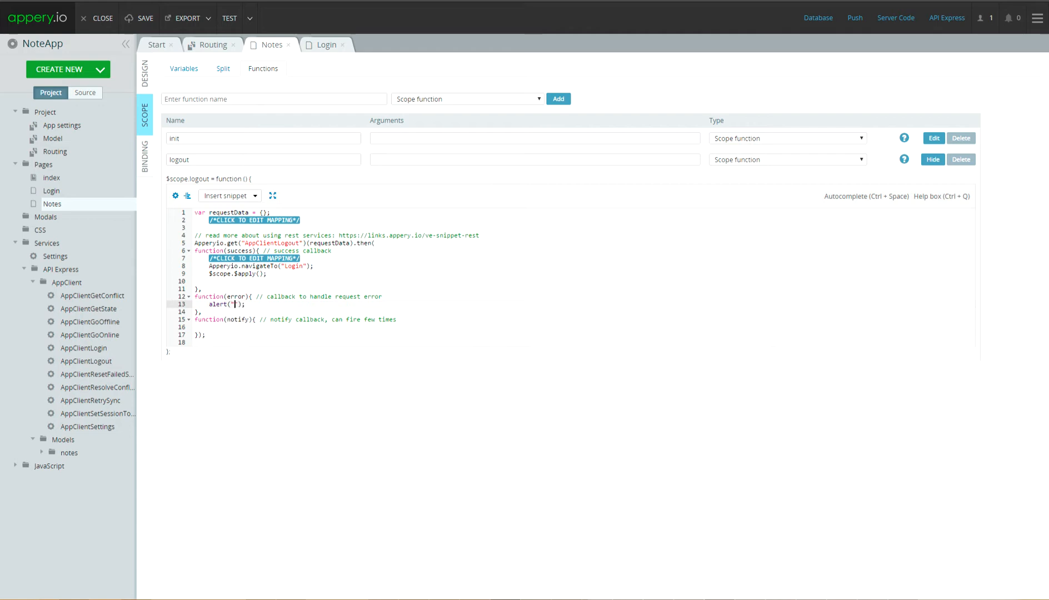
text(Invalid)
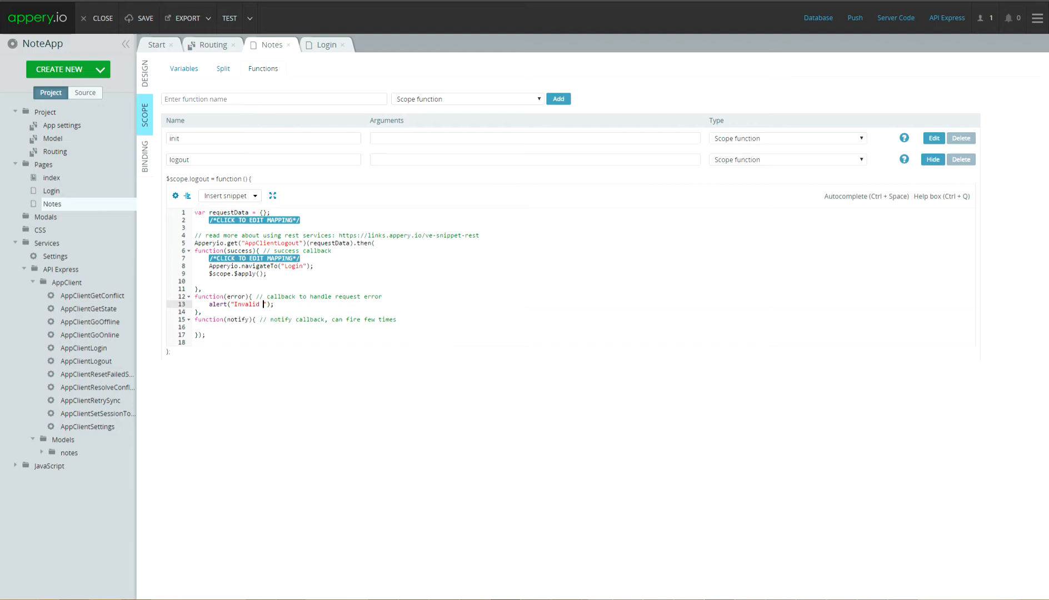
text(Logout)
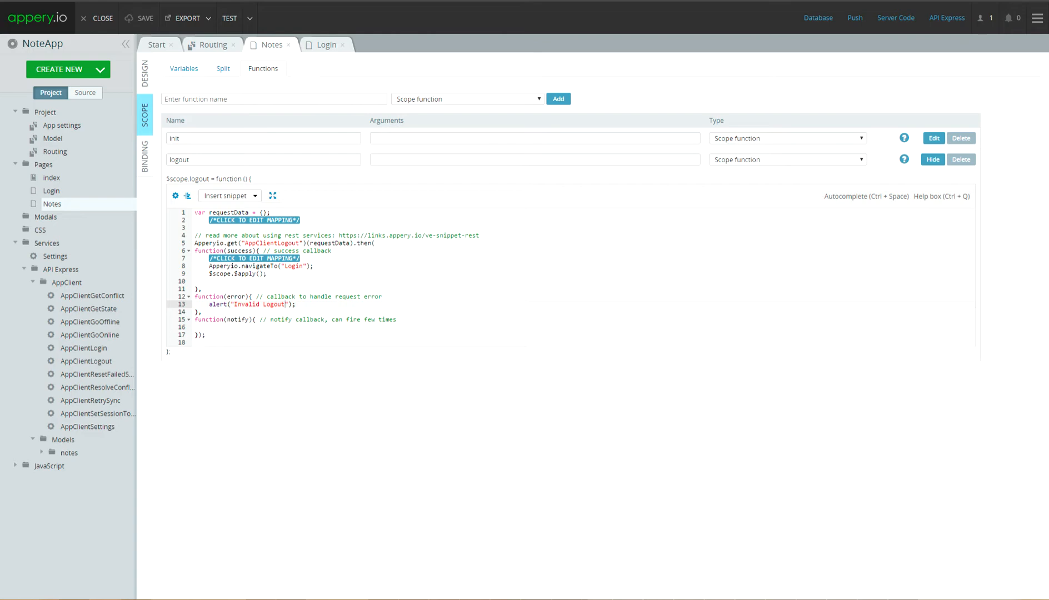
click(934, 138)
text($s)
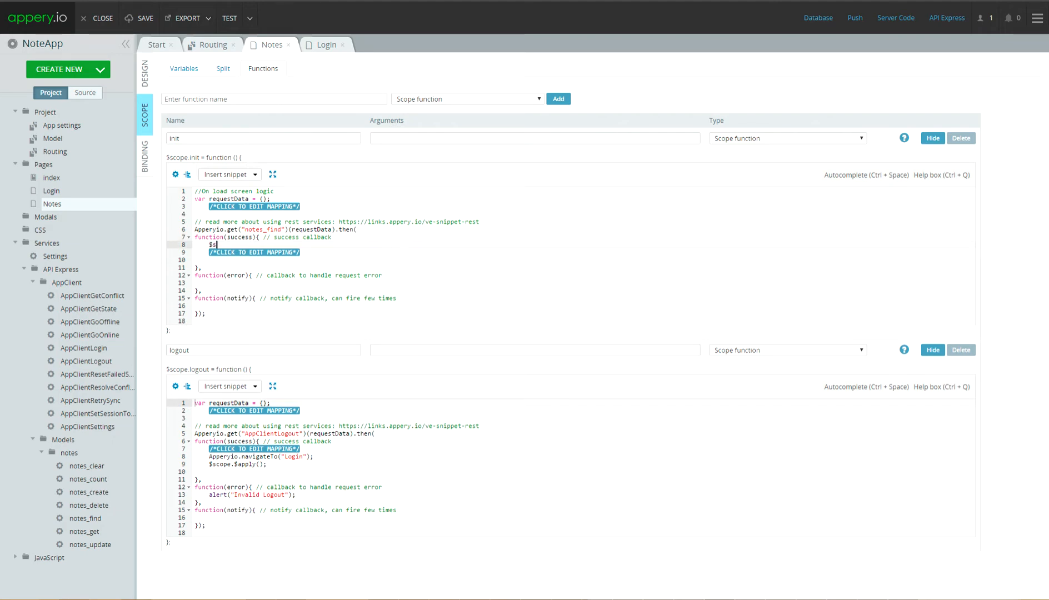
Have init store results in $scope.notes with $scope.$apply(), and alert "Invalid find" on error
text(cope.notes = success;)
text($scope.$apply();)
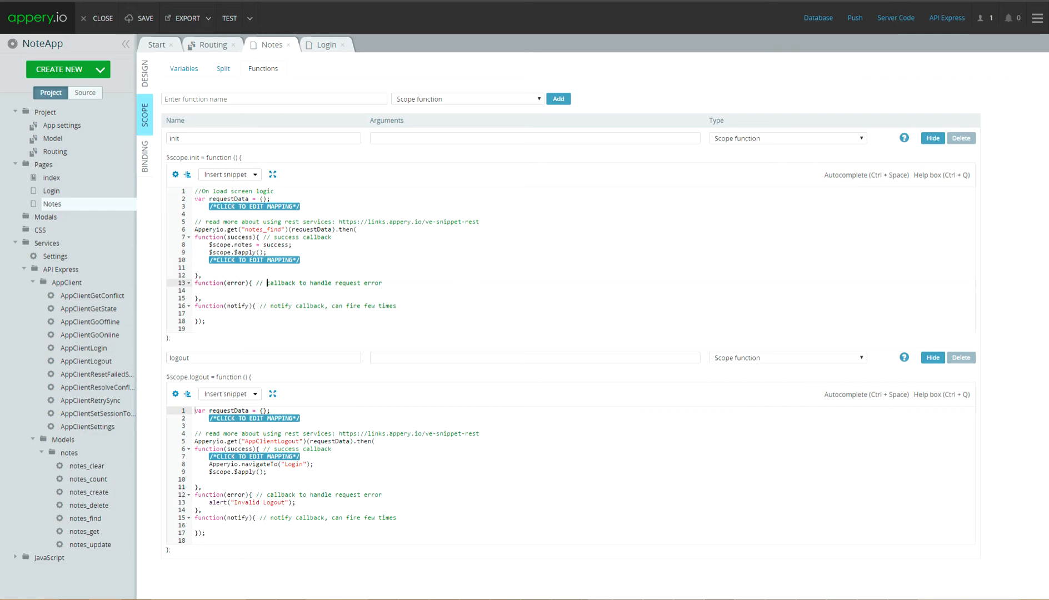
text(alert())
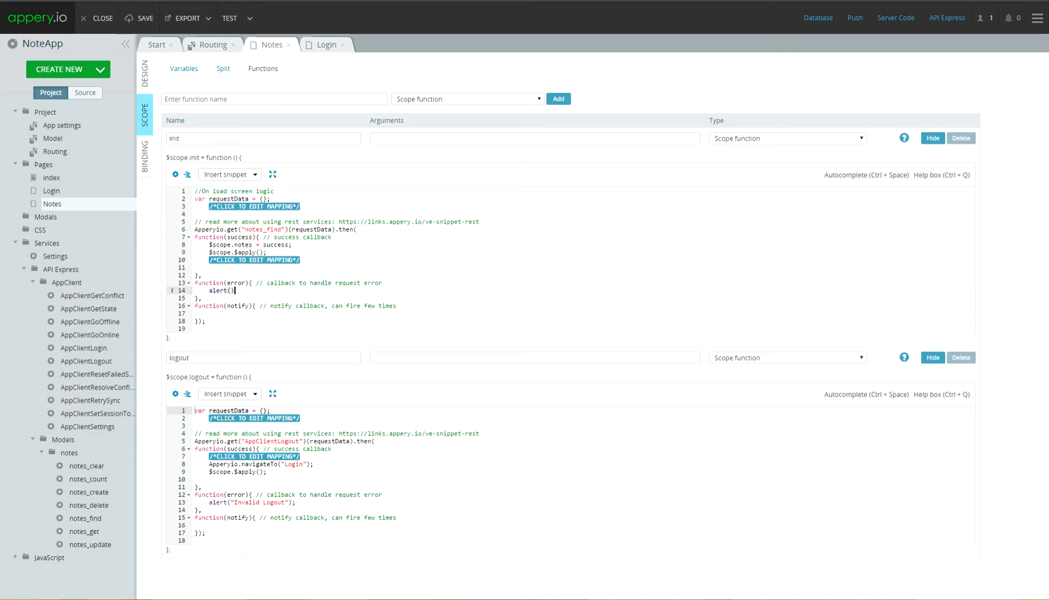
text("I)
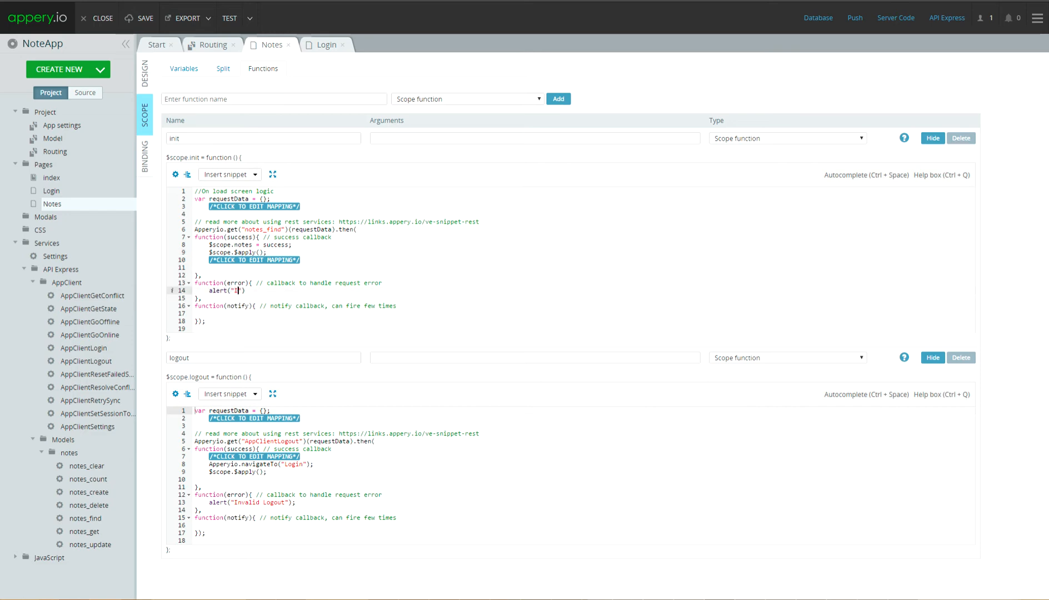
text(Invalid find)
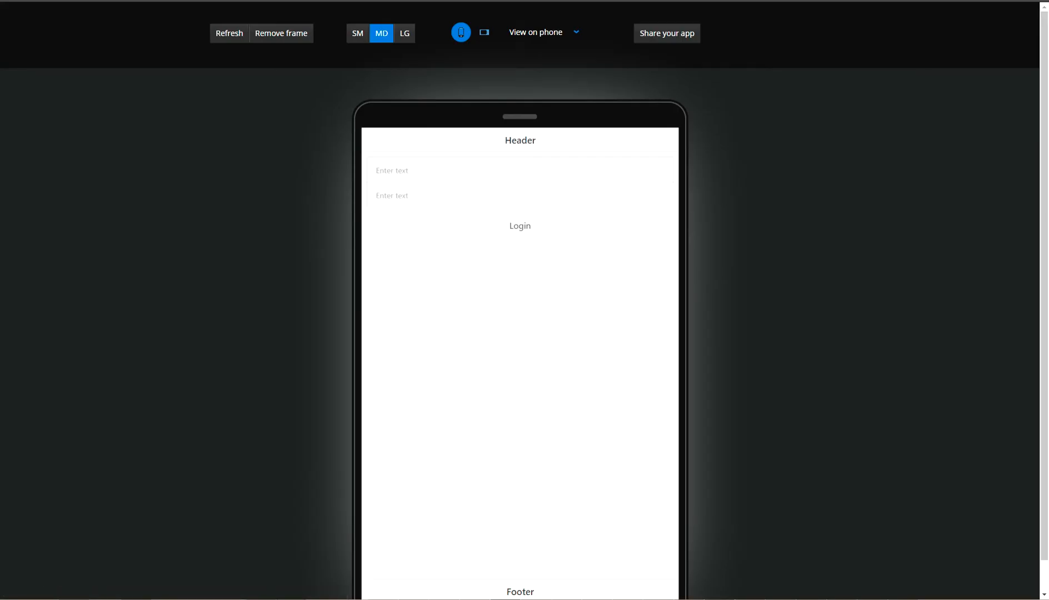
Show DevTools beside the NoteApp preview and switch it to phone device emulation
key(F12)
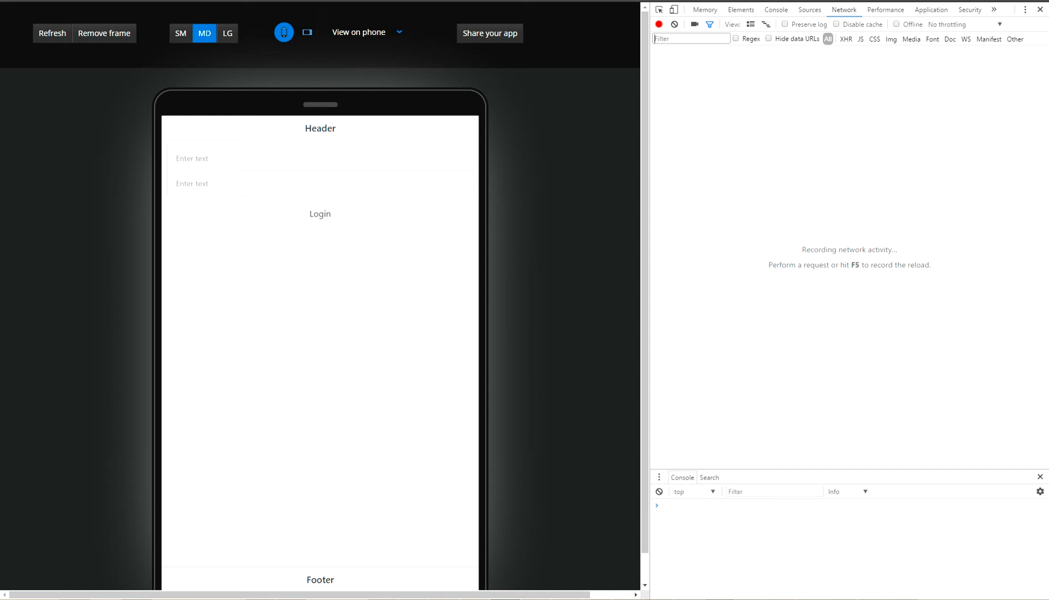
scroll(down, 3)
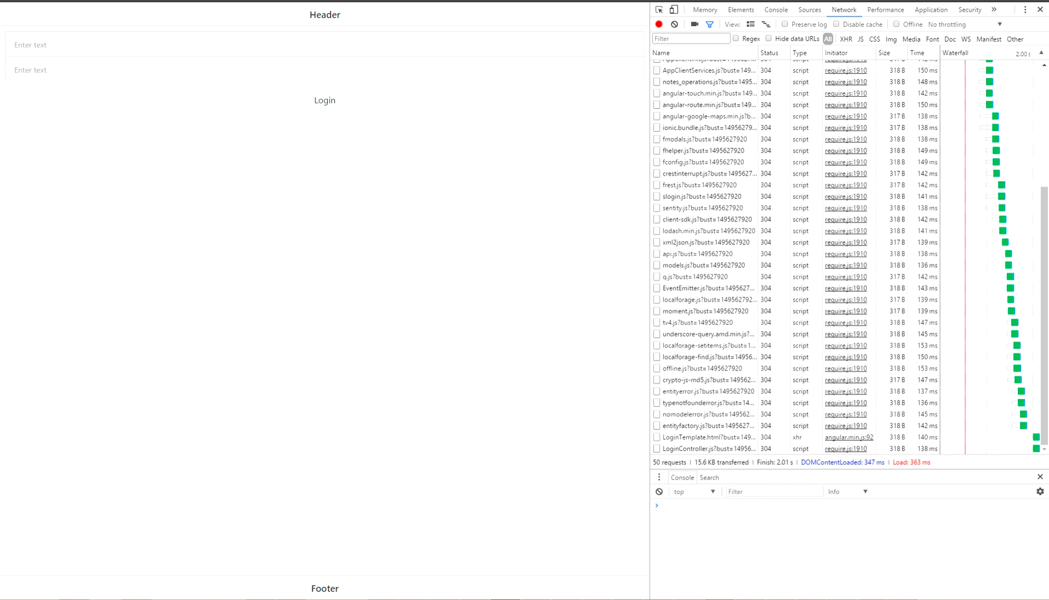
mouse_move(674, 9)
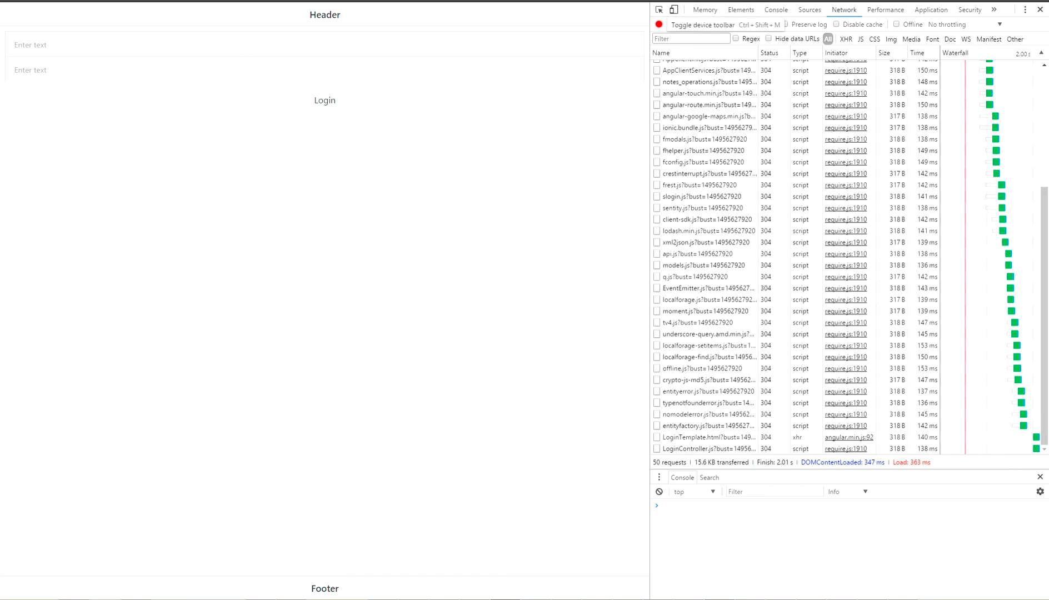
click(674, 9)
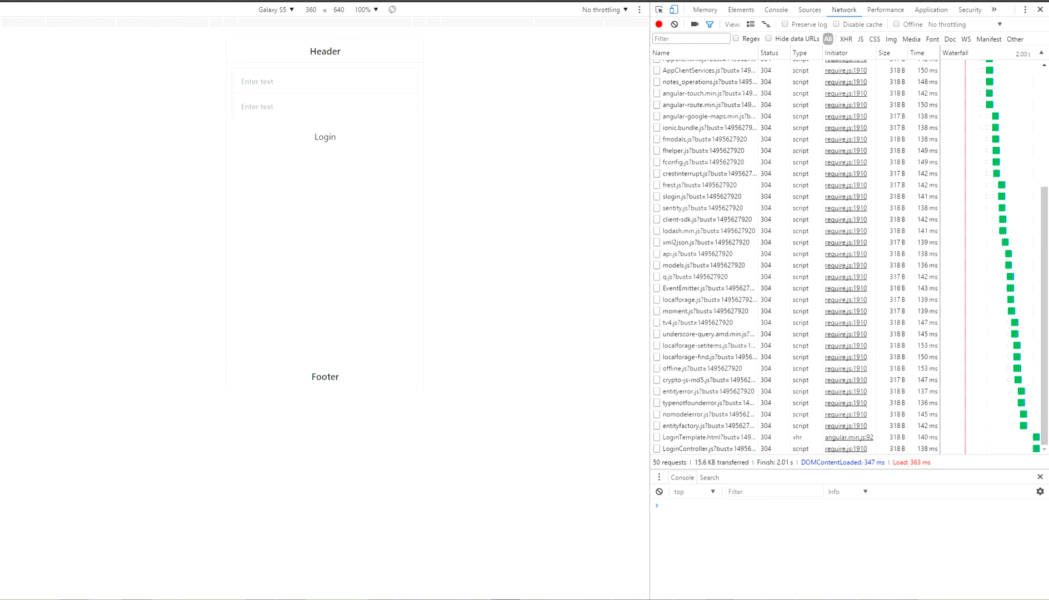
Log in to the previewed NoteApp as alex, reaching the Notes page with note-1 and note-2
text(alex)
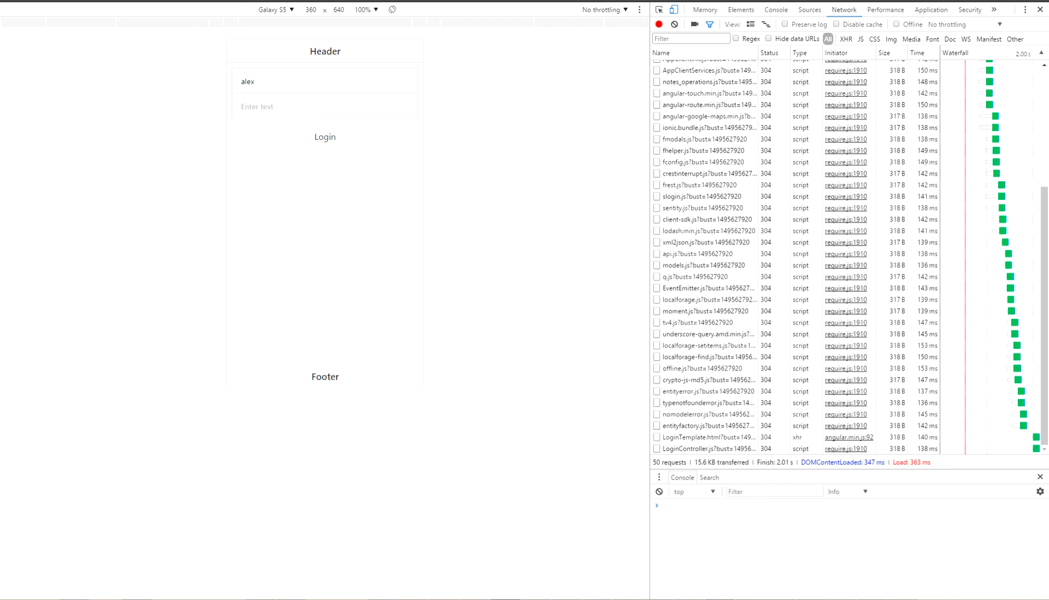
text(••••)
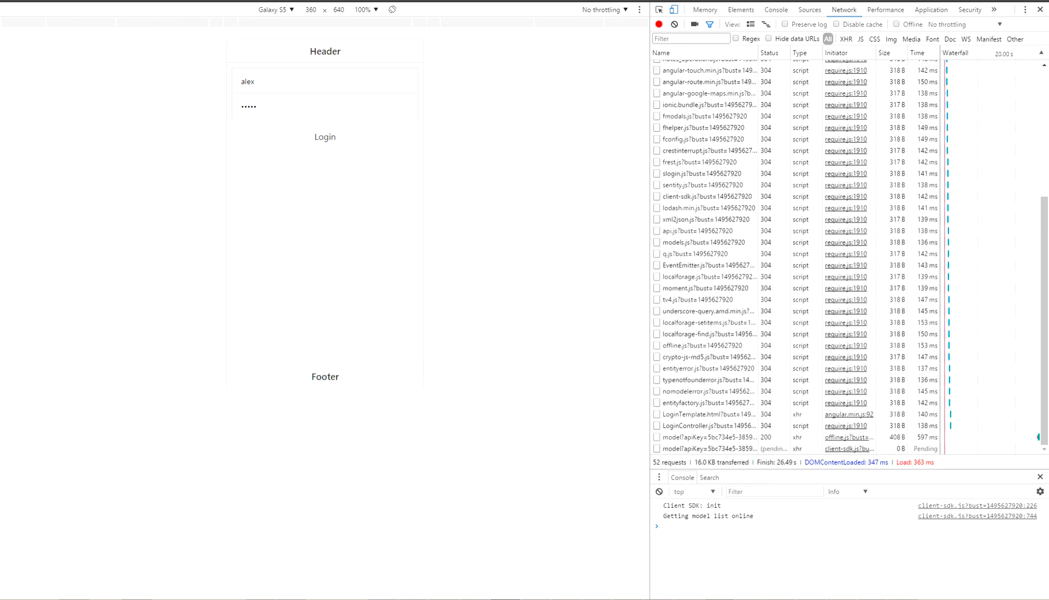
click(326, 136)
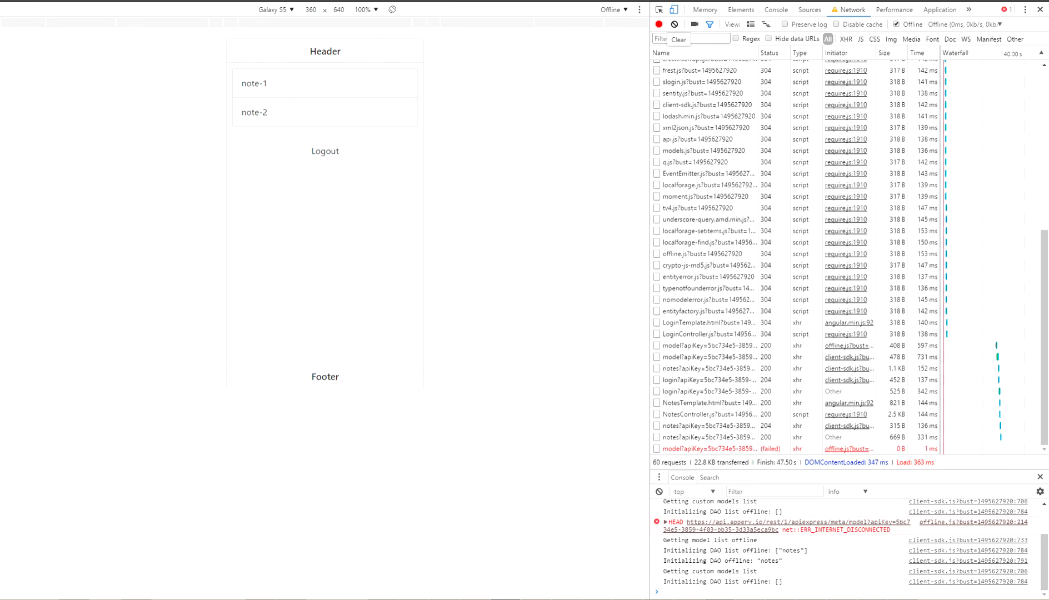
Clear the Network log and log out of the Notes page while offline
click(677, 37)
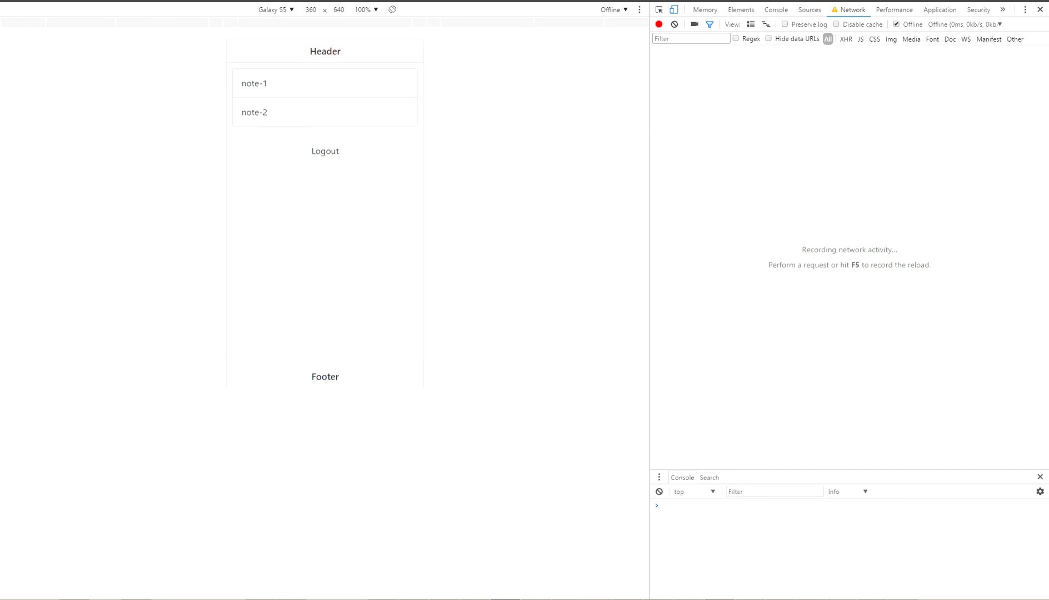
click(326, 150)
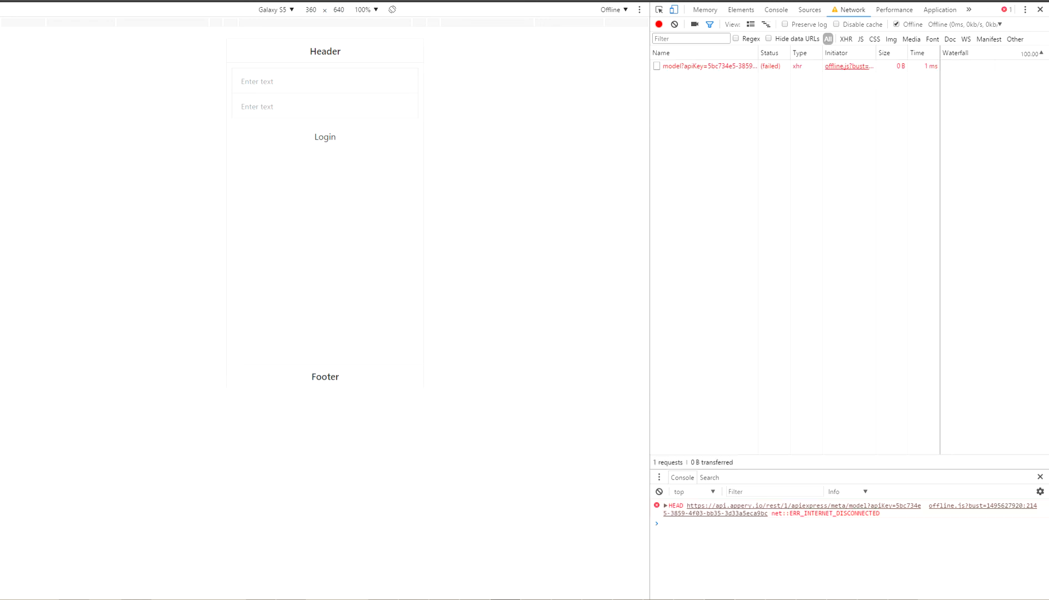
Attempt an offline login as john and dismiss the resulting Invalid Login alert
text(john)
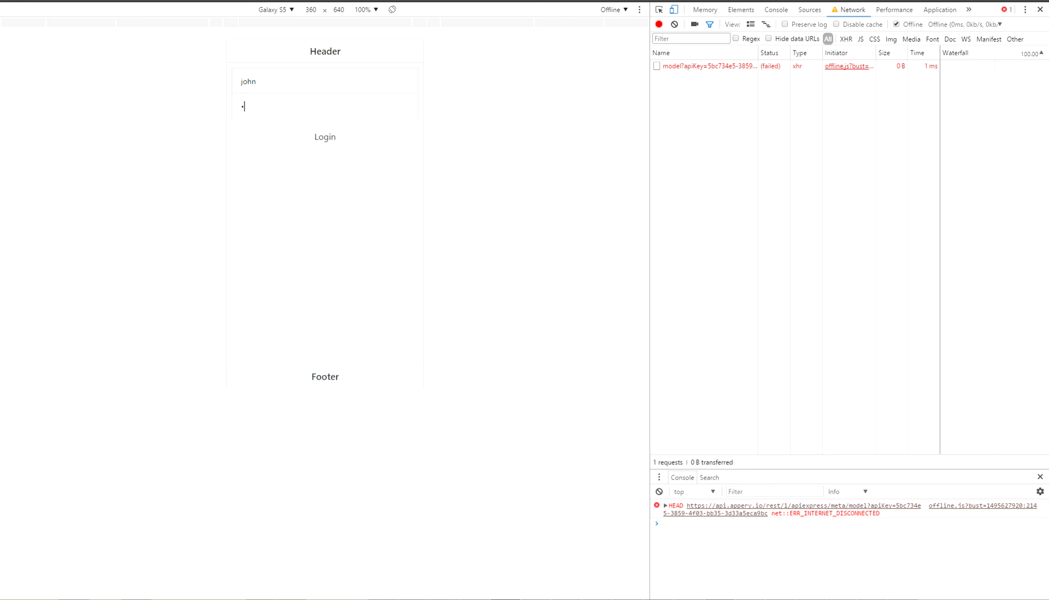
text(••••)
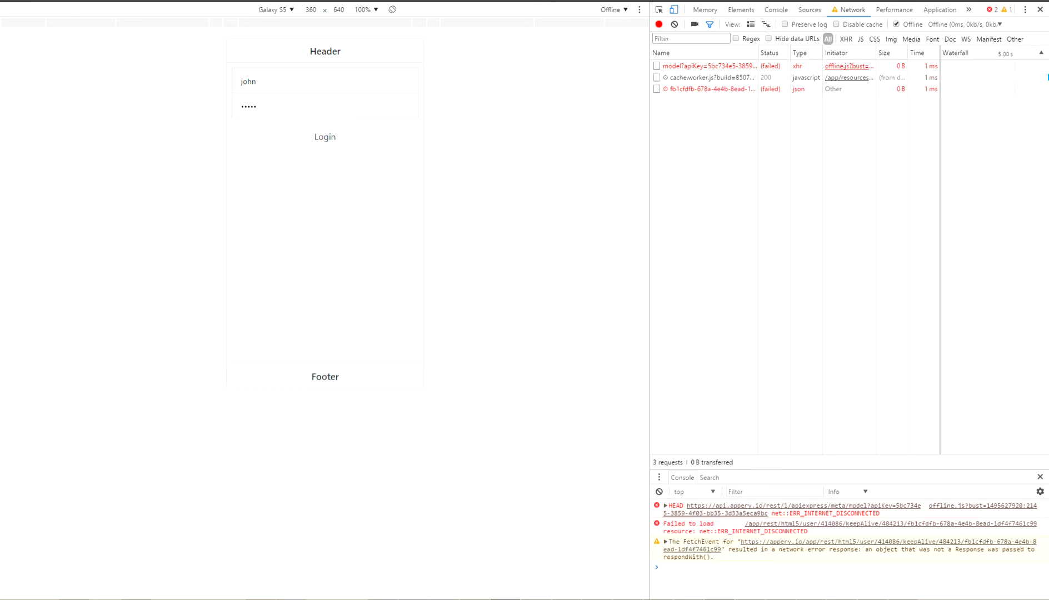
click(325, 136)
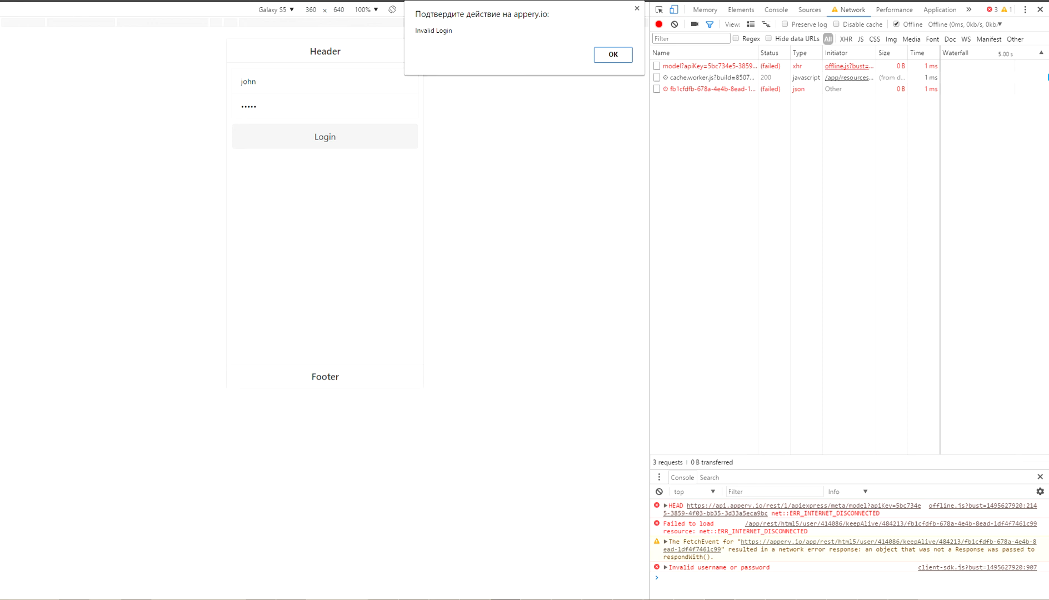
click(612, 55)
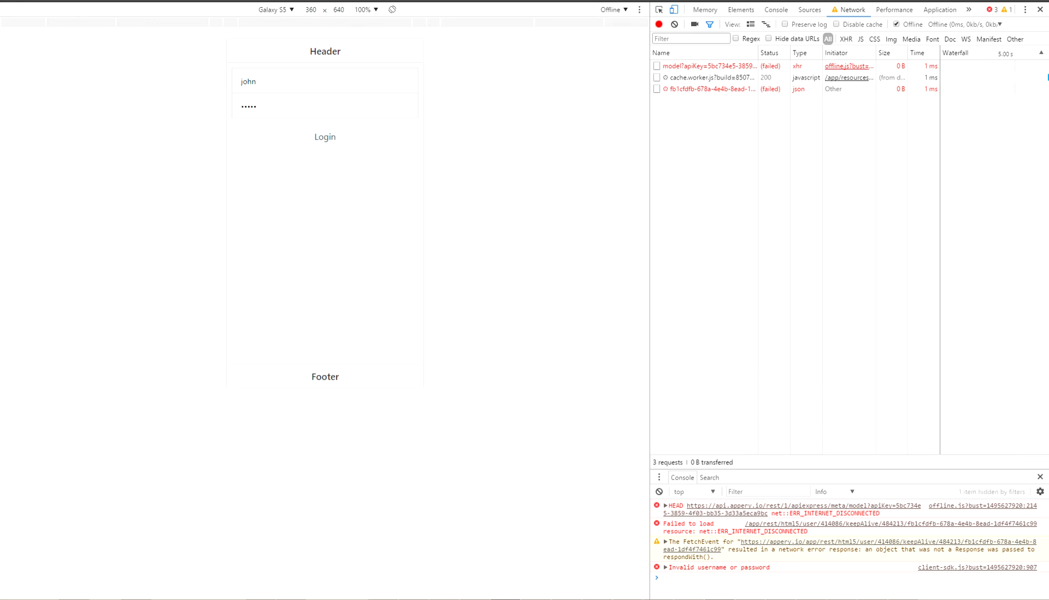